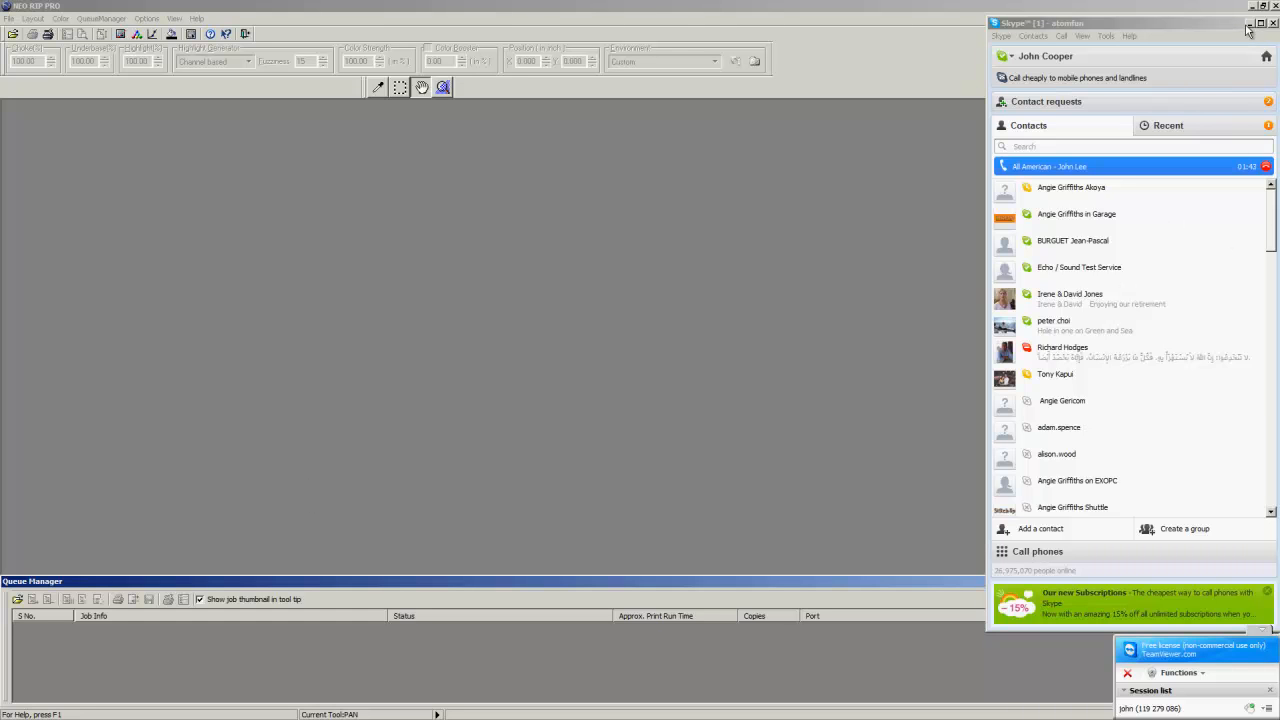
- Hide the Skype chat window covering the NEO RIP PRO layout window
left_click(1248, 24)
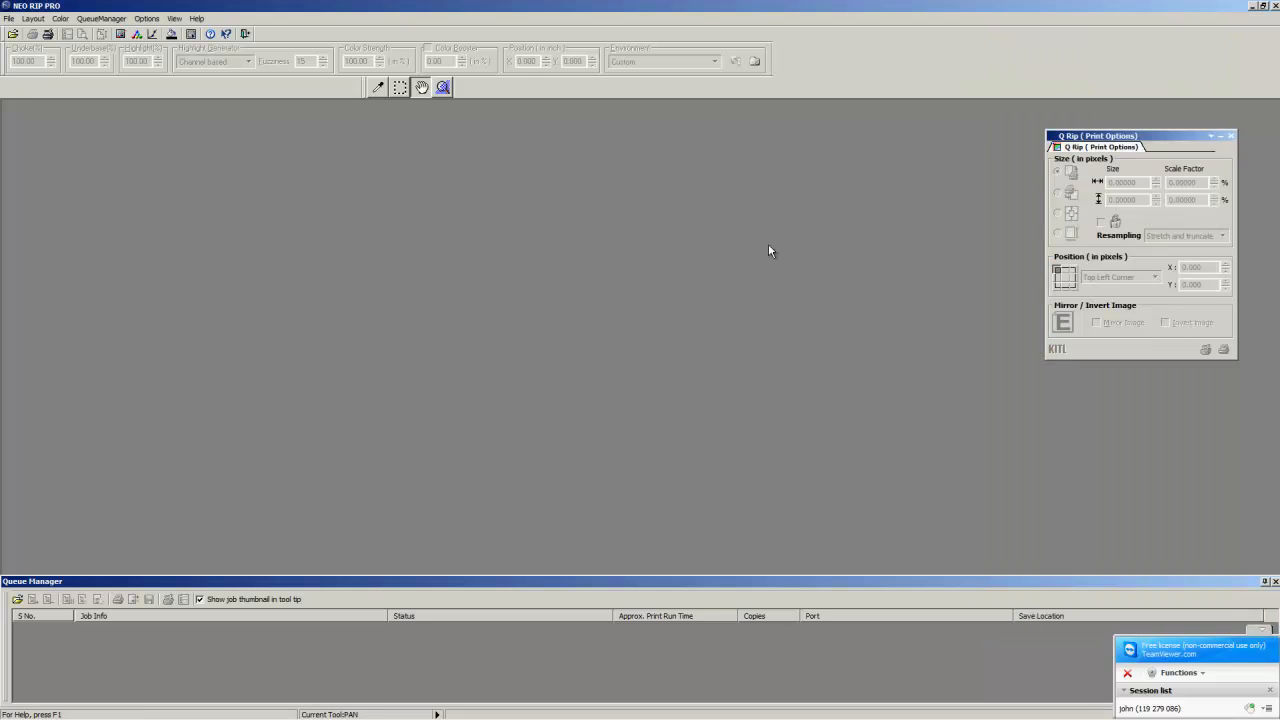
mouse_move(200, 470)
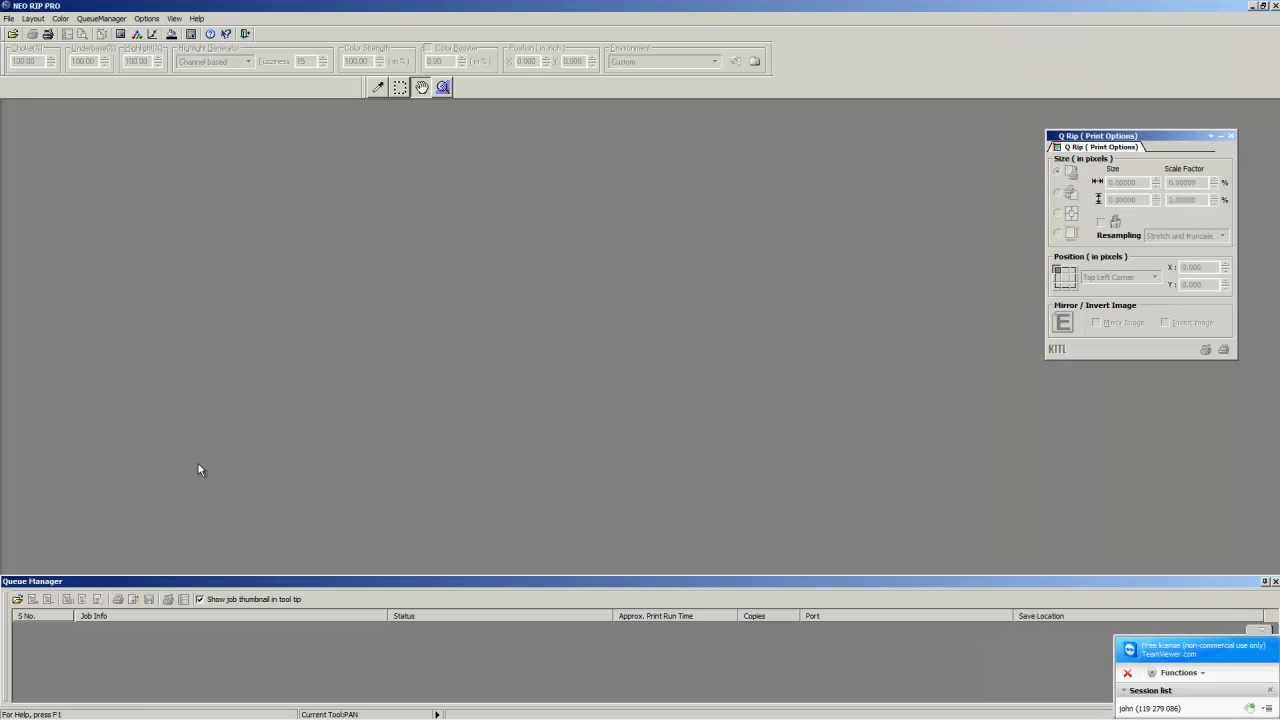
mouse_move(128, 236)
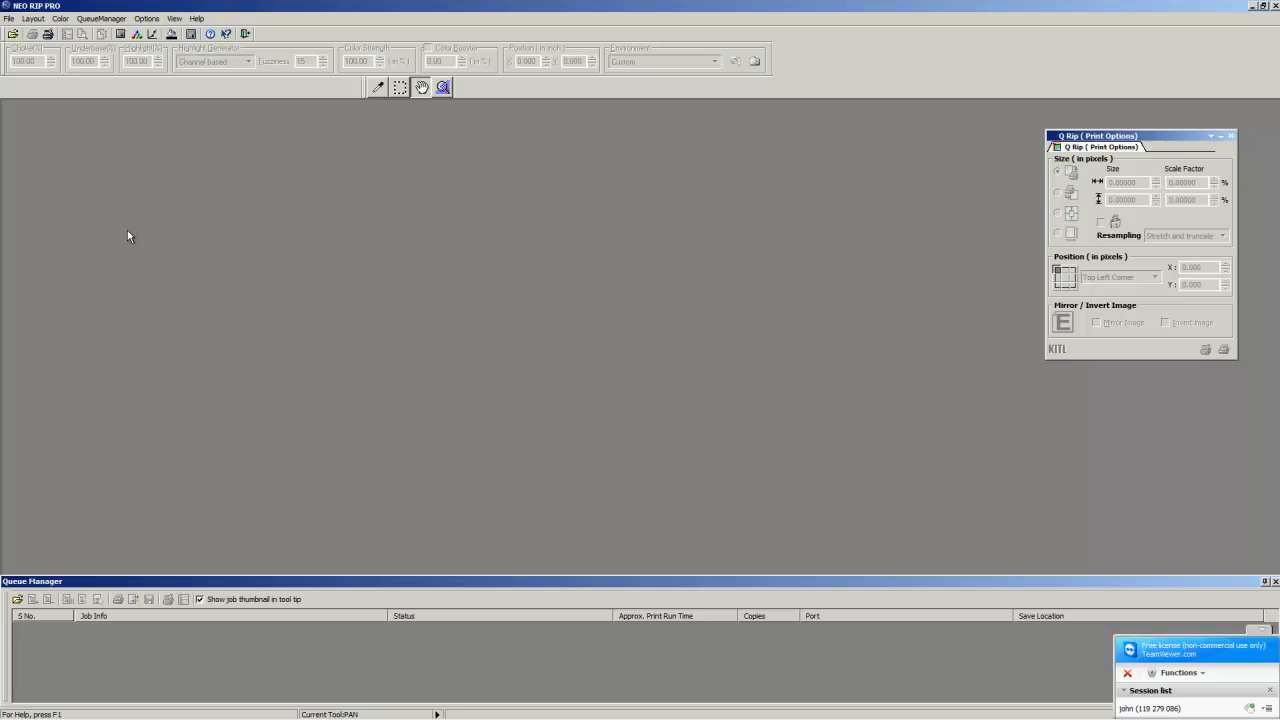
mouse_move(472, 428)
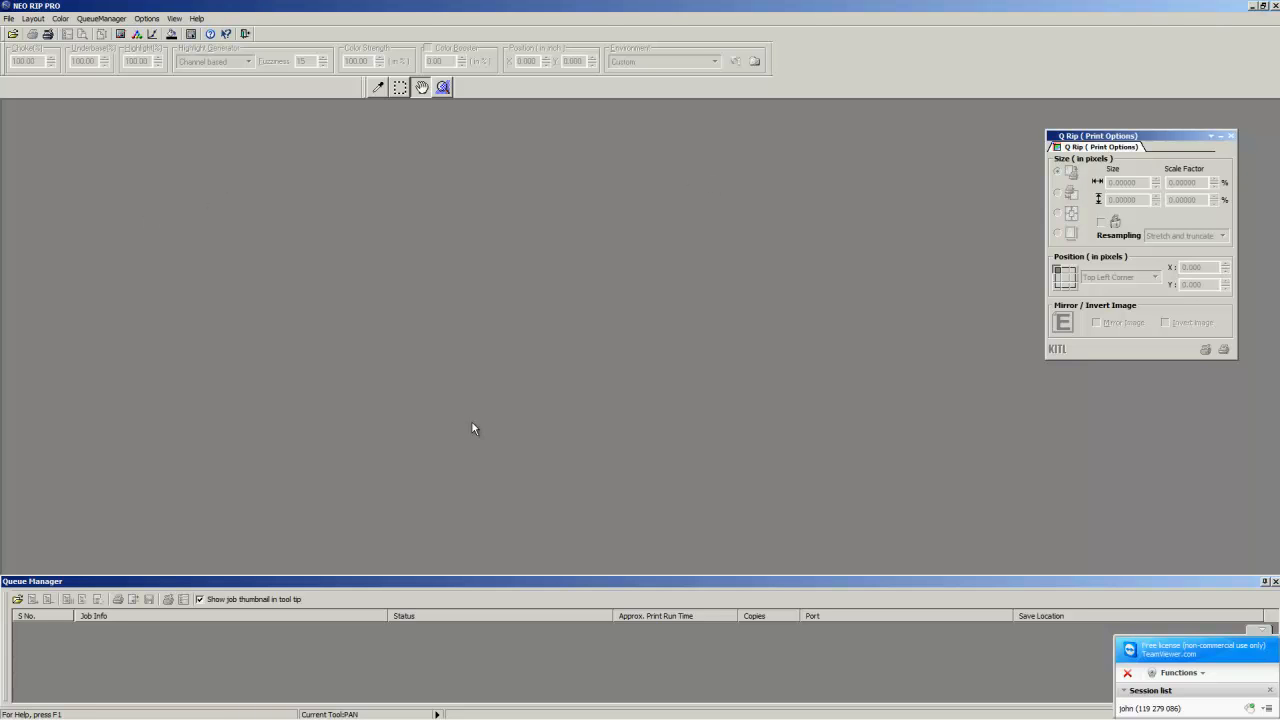
mouse_move(1252, 16)
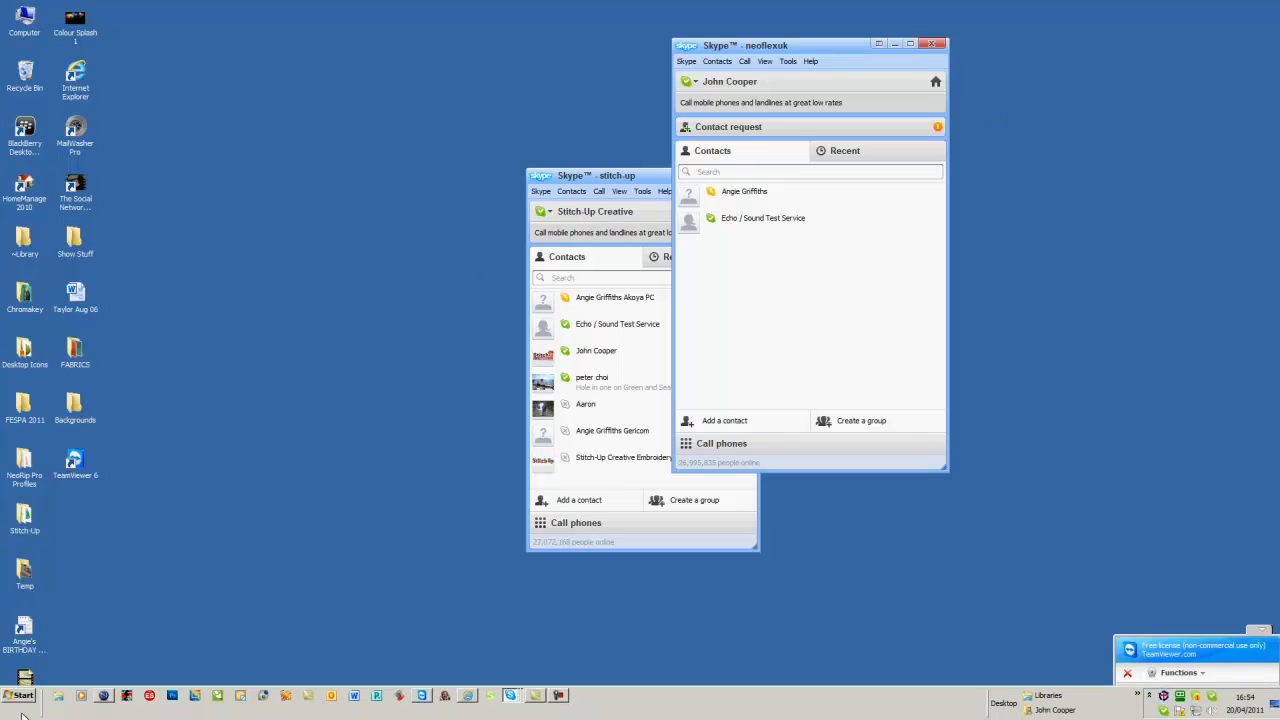
- Launch Platen Organizer from the Start menu's NEO RIP PRO program group
left_click(16, 696)
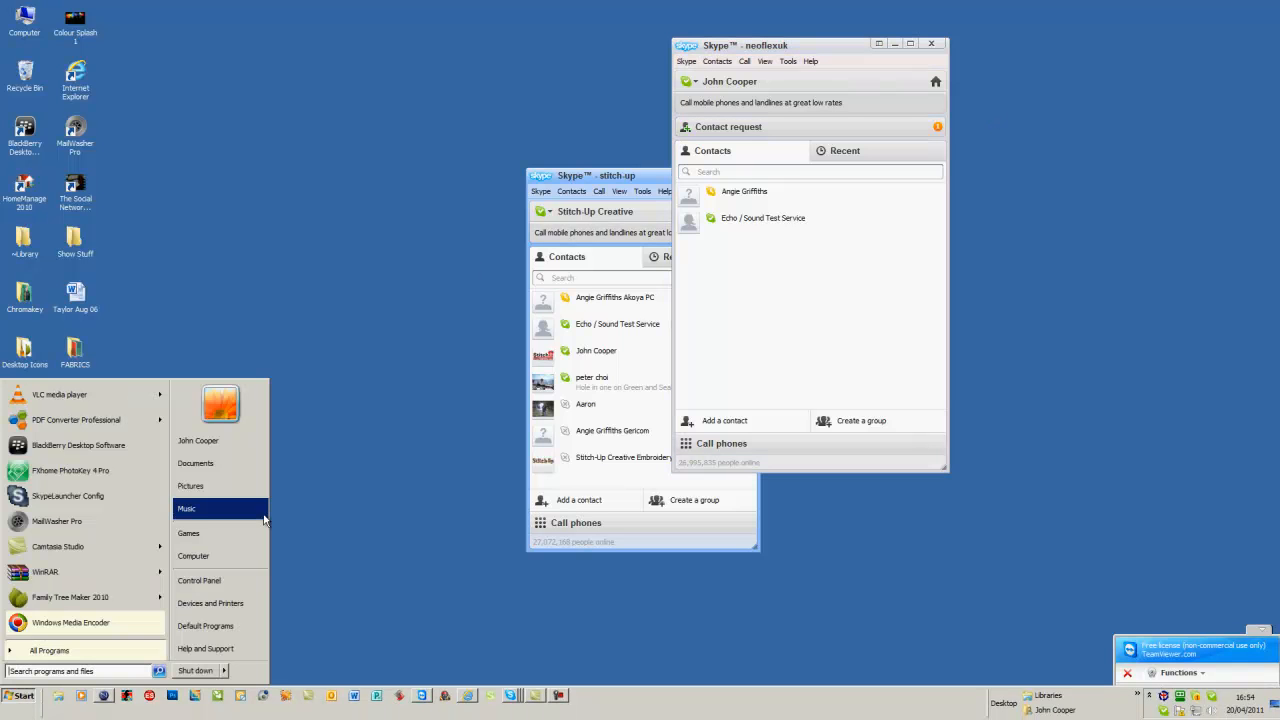
mouse_move(58, 546)
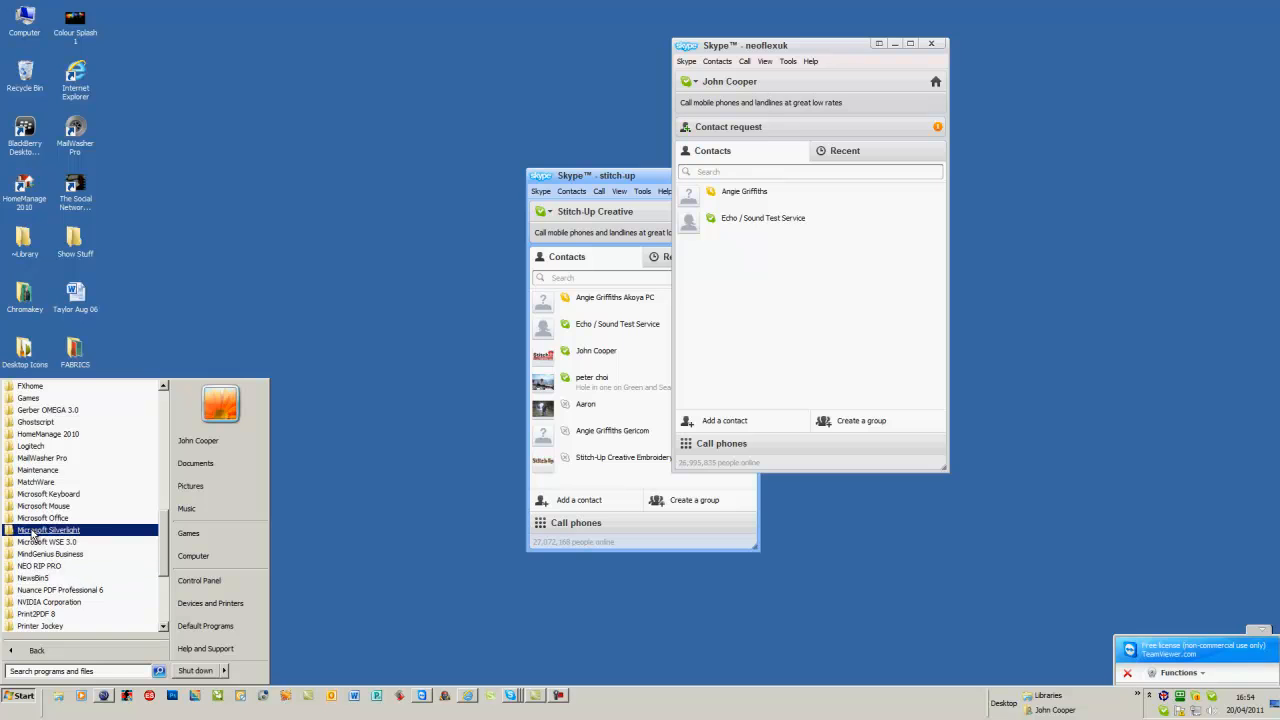
left_click(40, 566)
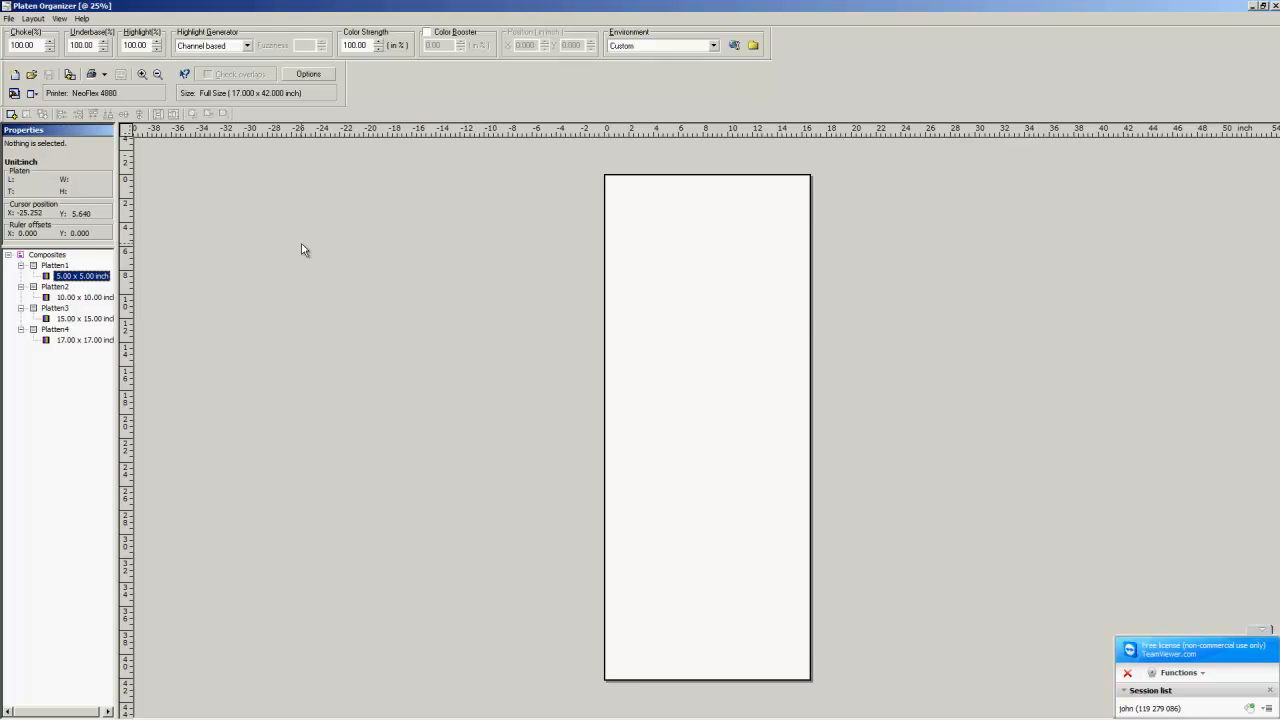
mouse_move(624, 226)
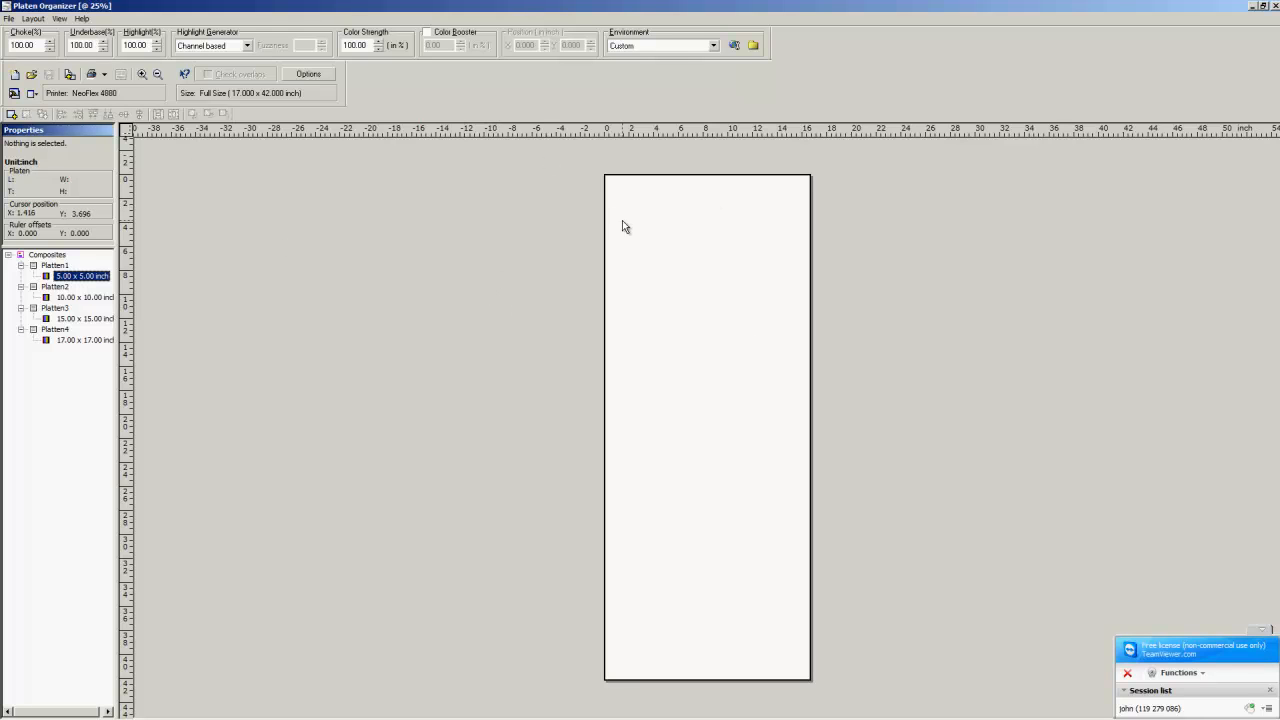
mouse_move(164, 188)
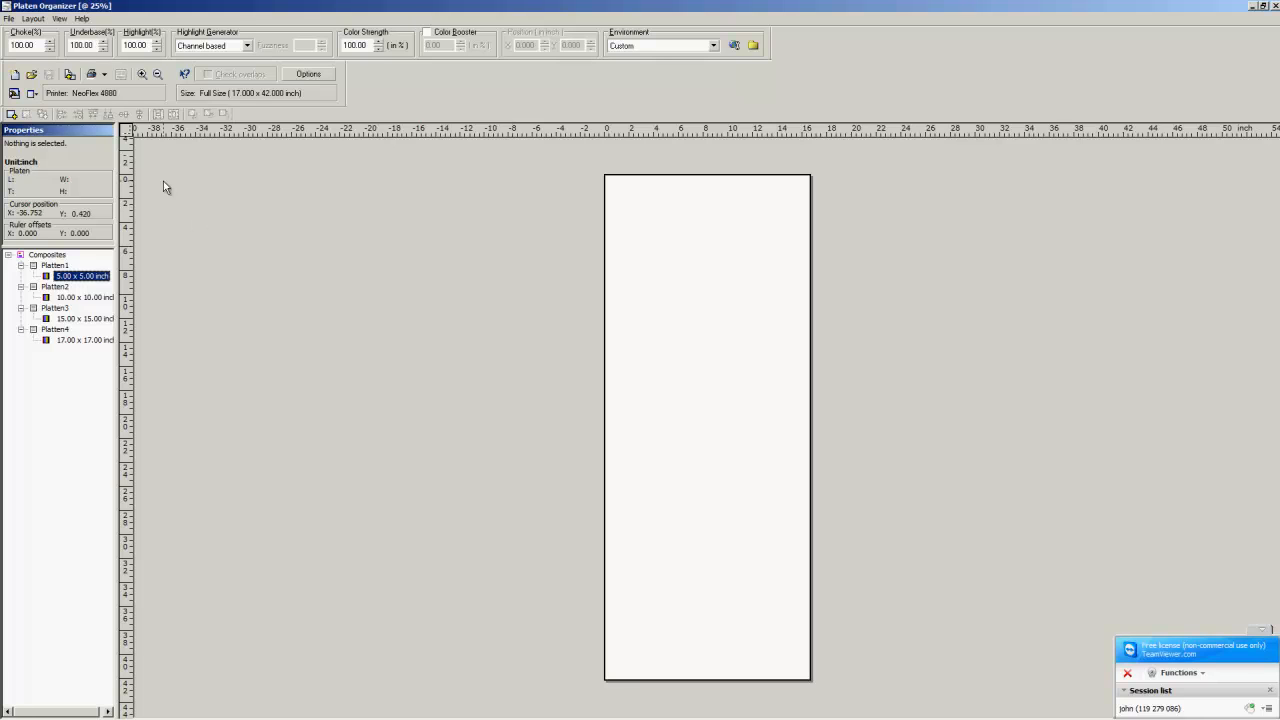
mouse_move(84, 114)
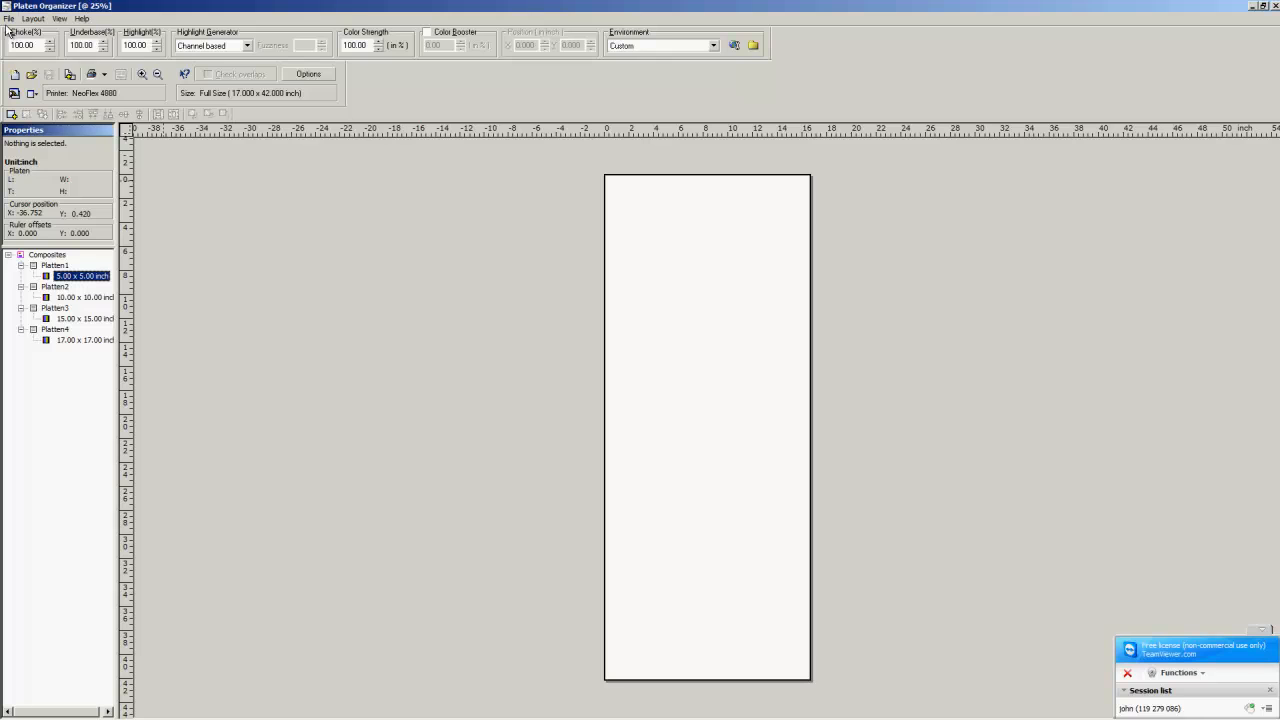
left_click(8, 18)
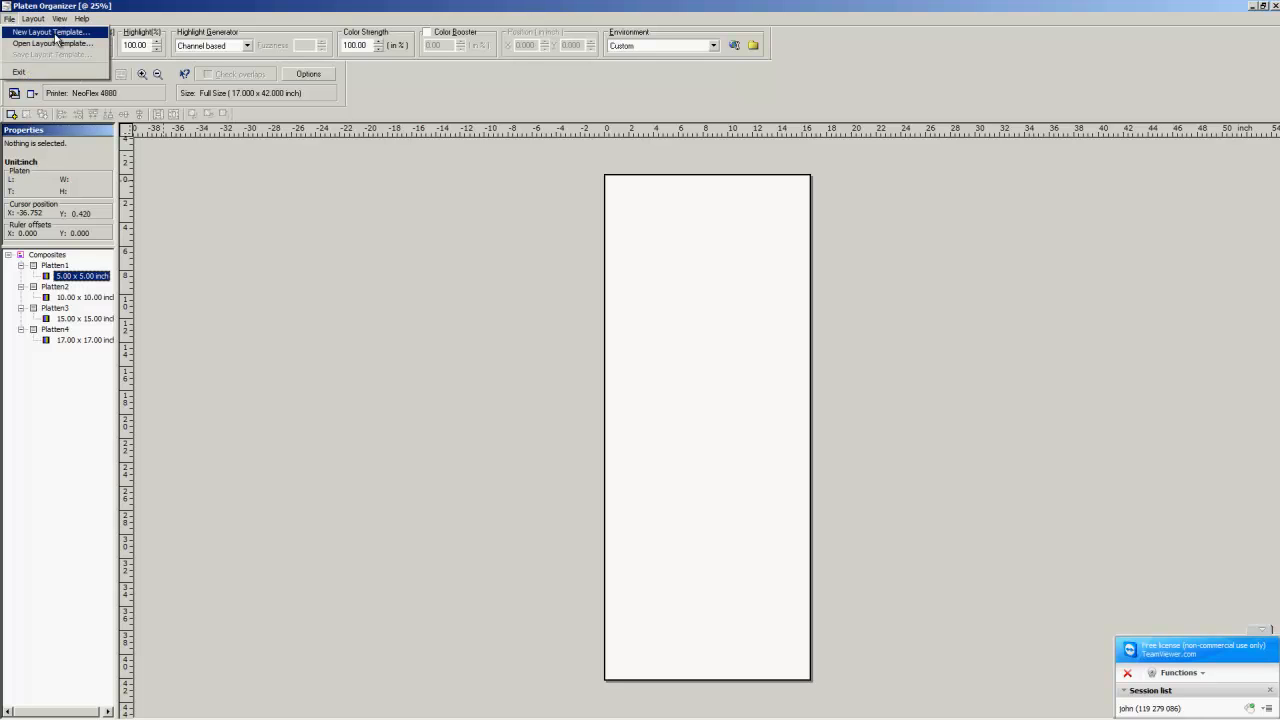
left_click(52, 32)
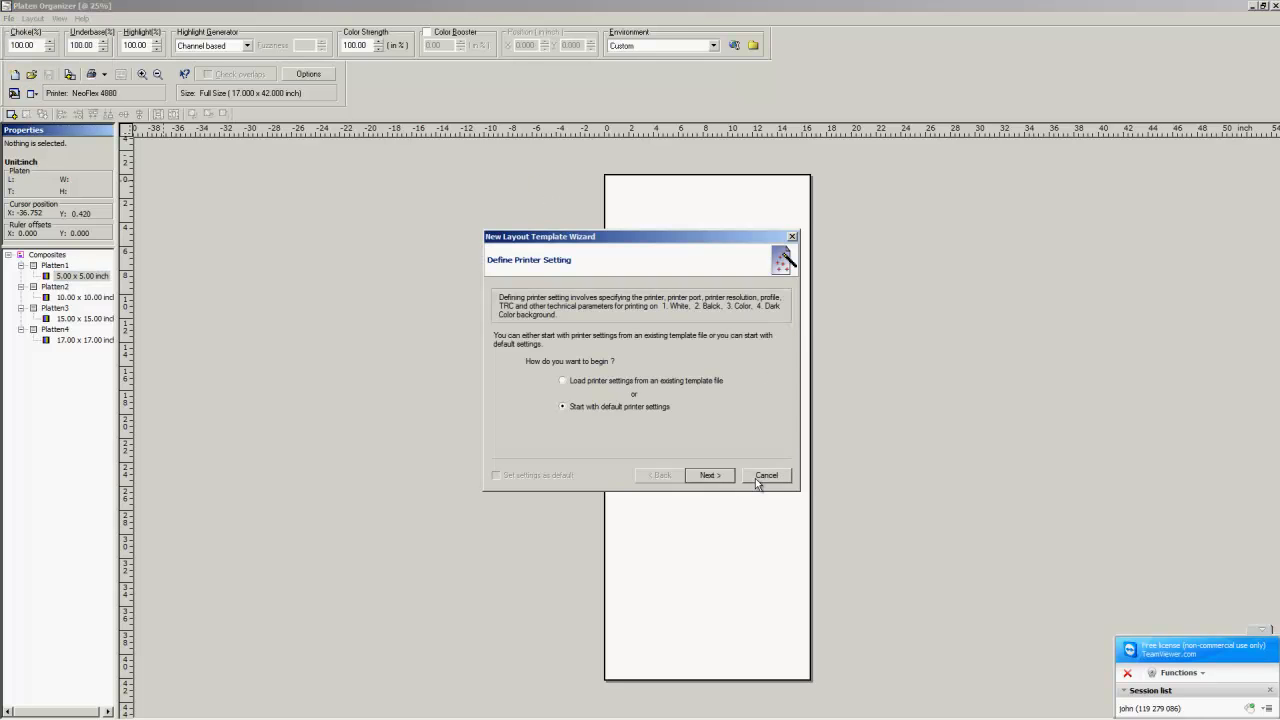
left_click(766, 476)
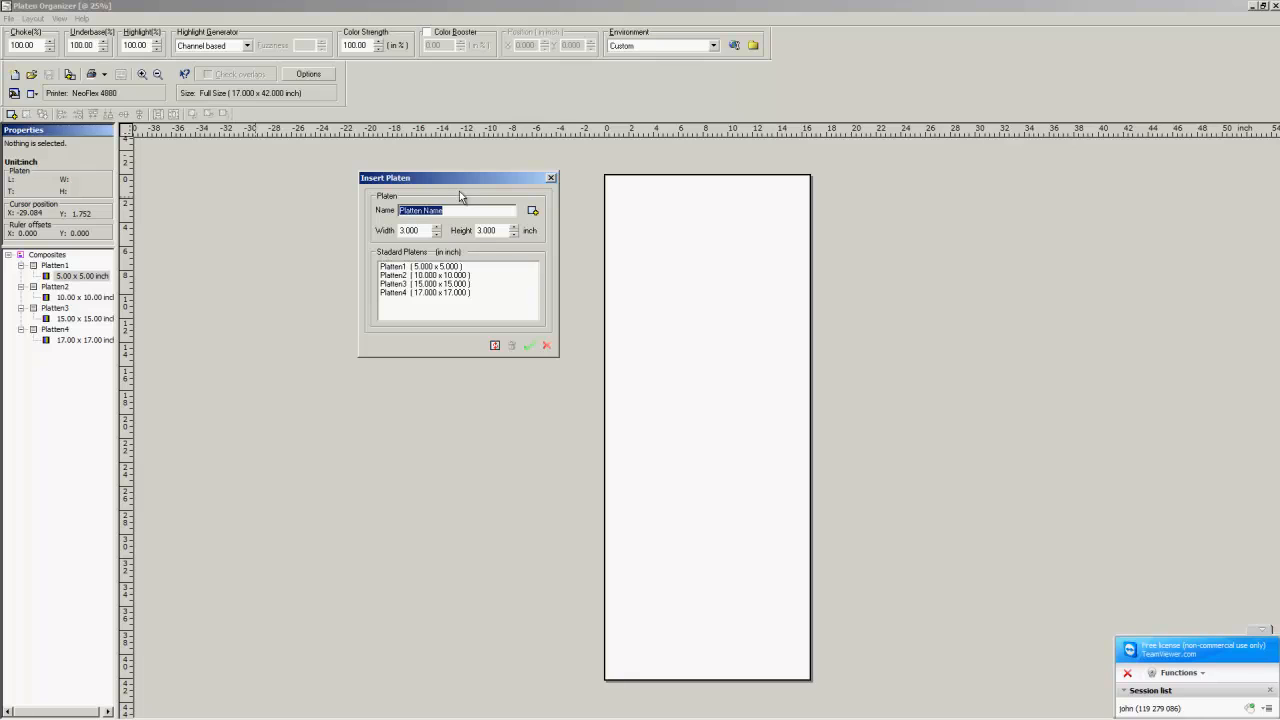
mouse_move(444, 188)
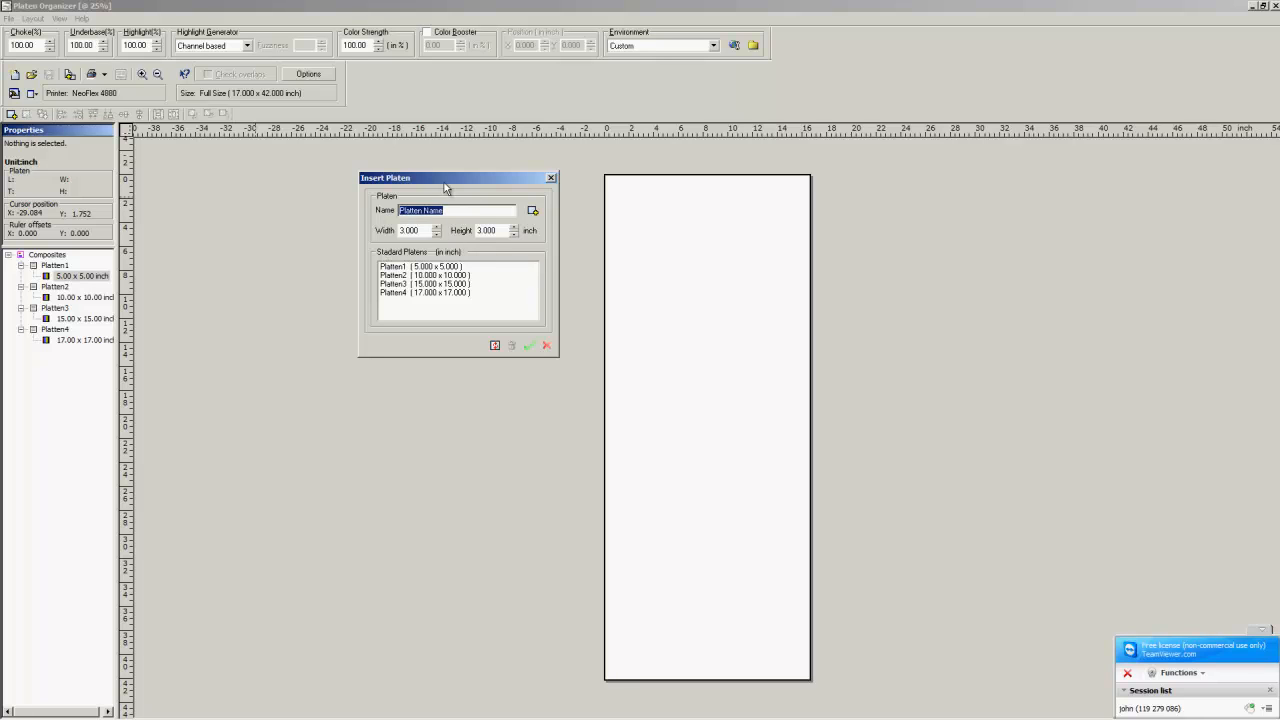
left_click(490, 230)
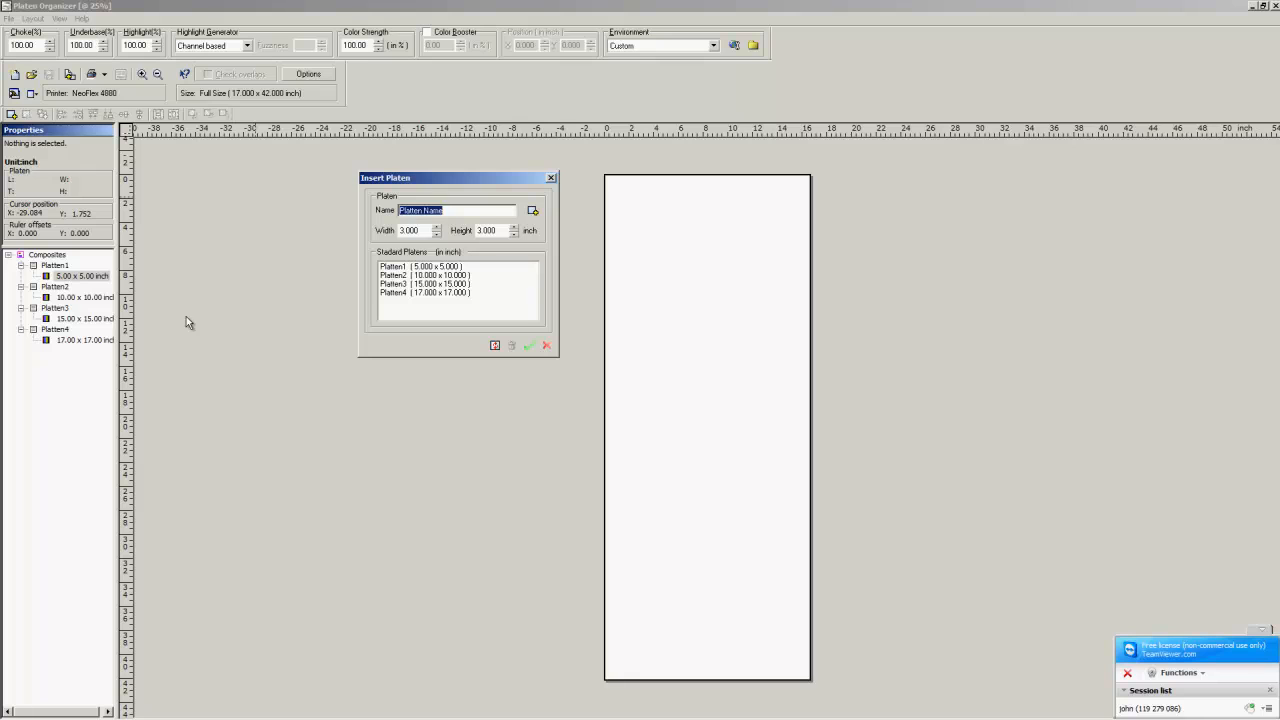
left_click(546, 344)
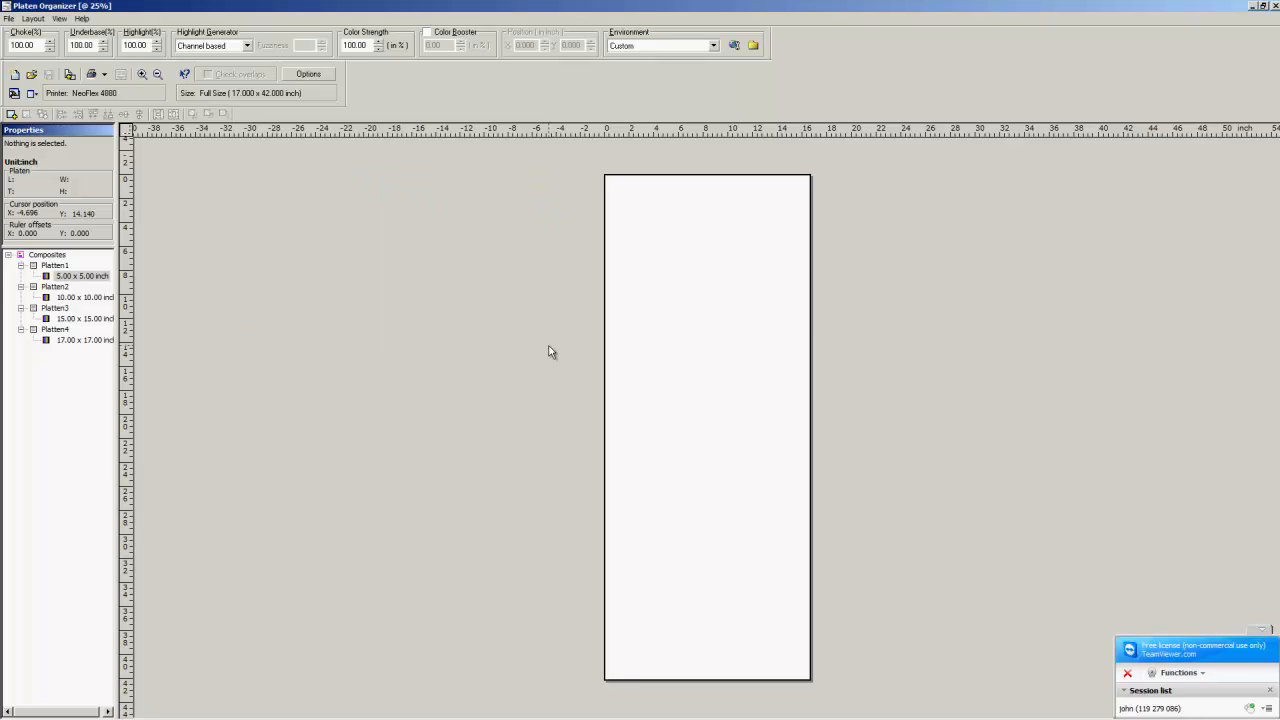
mouse_move(202, 328)
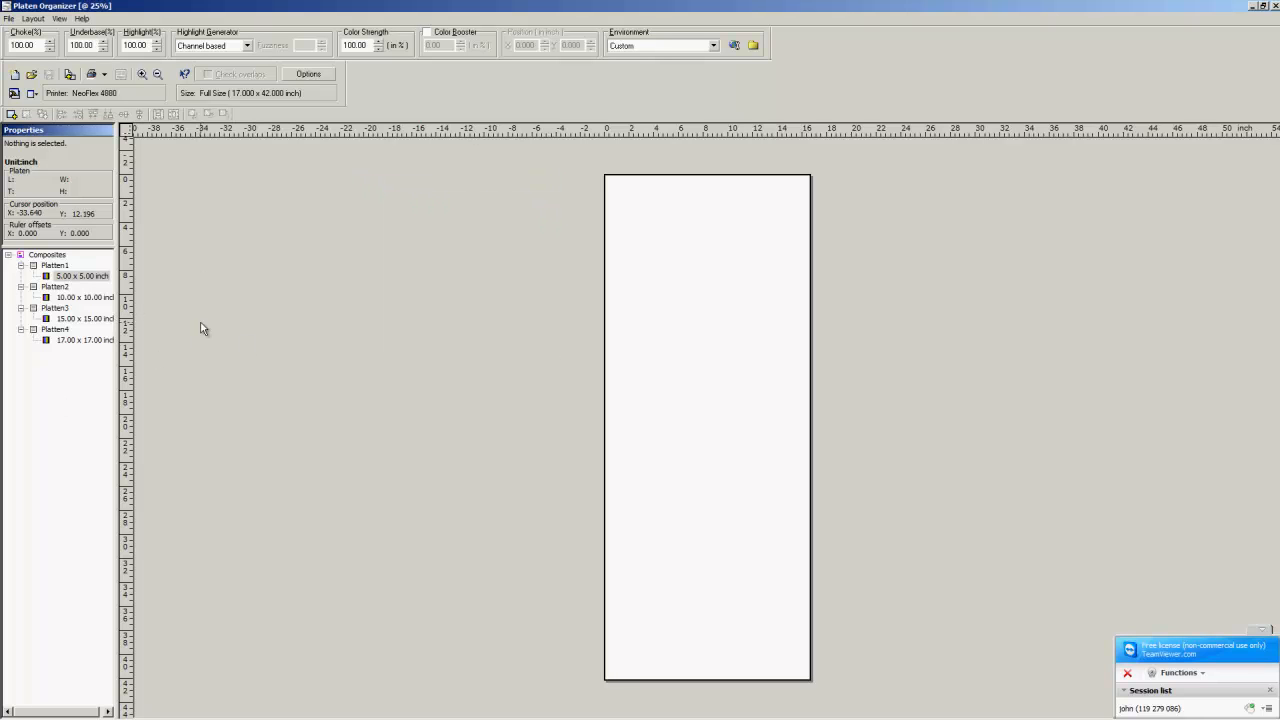
mouse_move(36, 198)
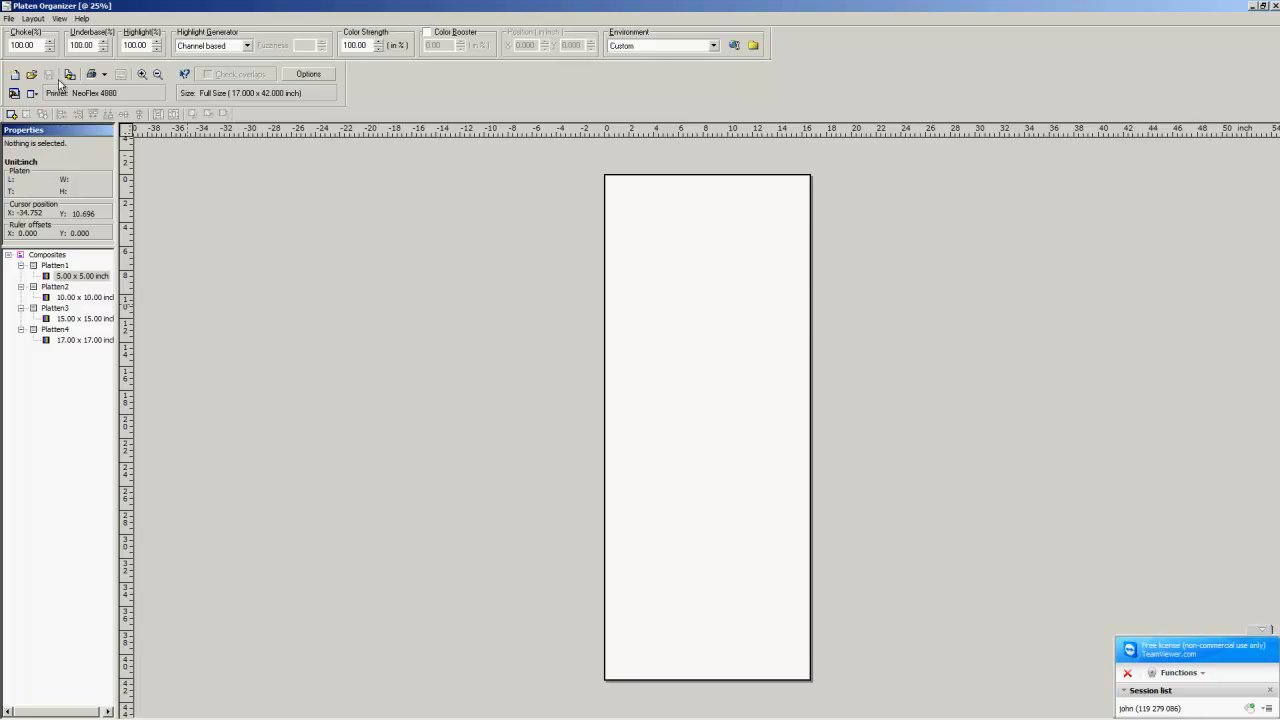
mouse_move(70, 74)
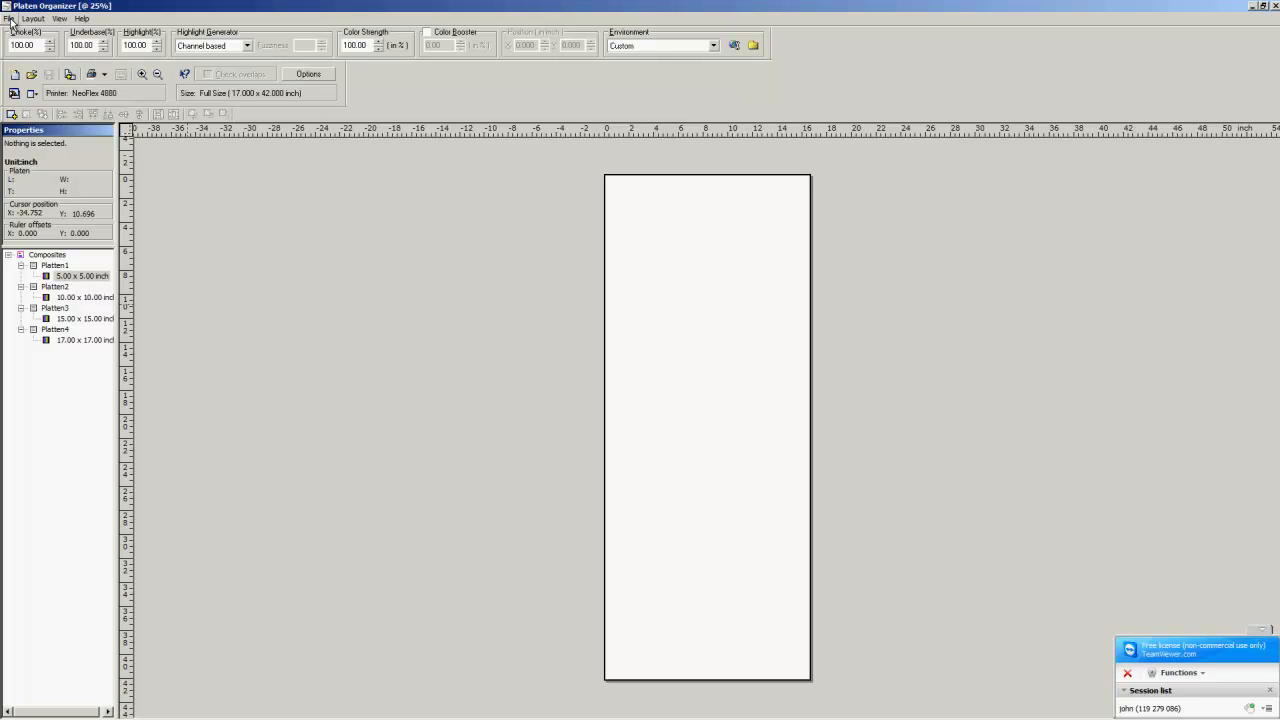
- Start a New Layout Template with default settings and accept the printer and port step
left_click(8, 18)
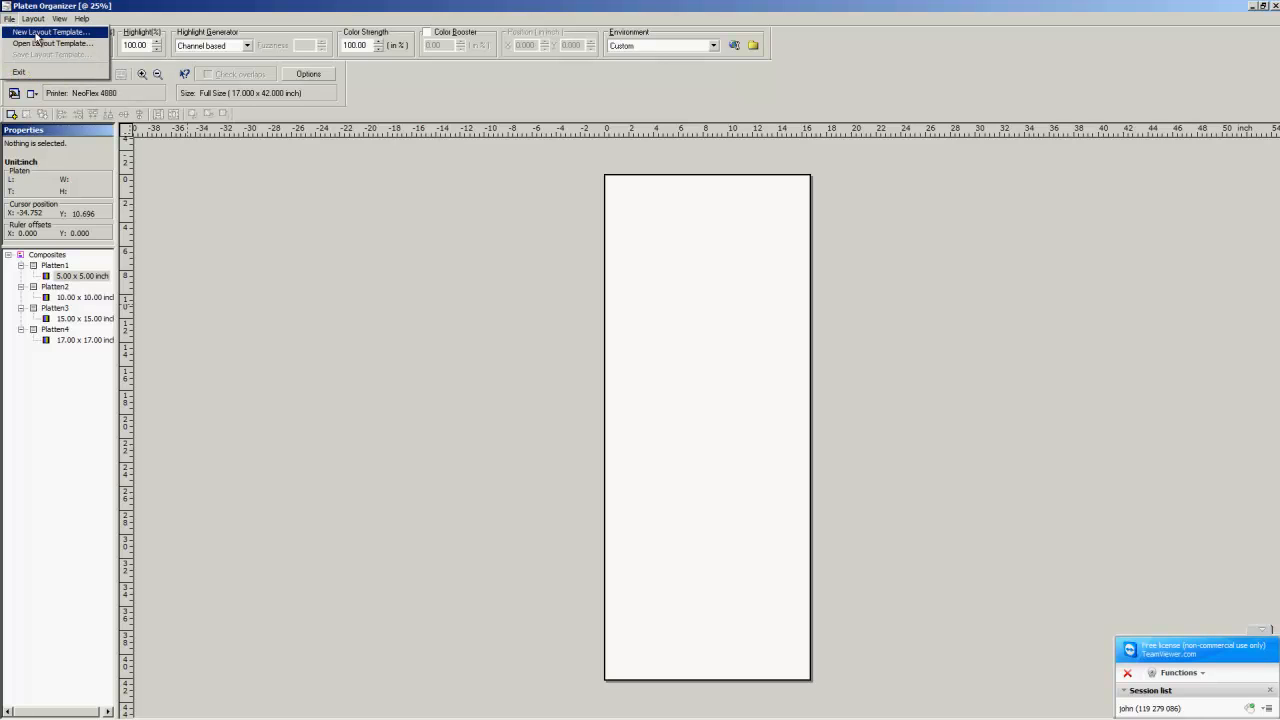
left_click(50, 32)
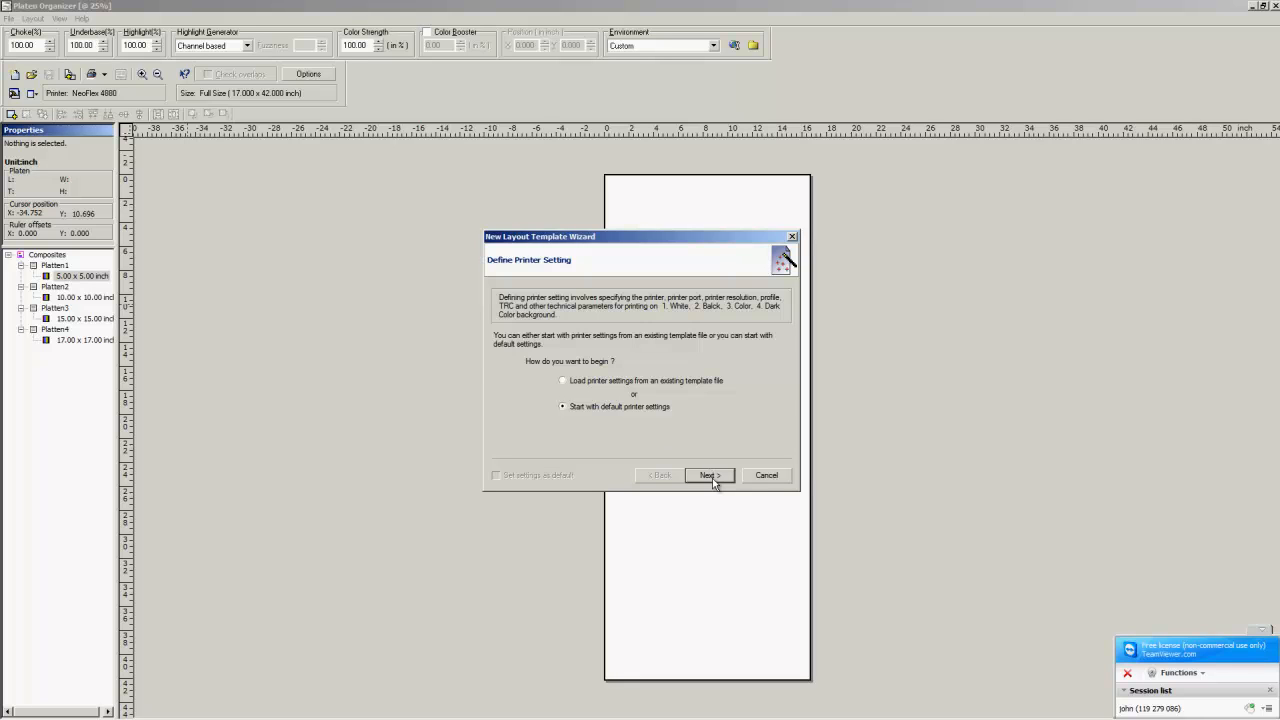
left_click(708, 476)
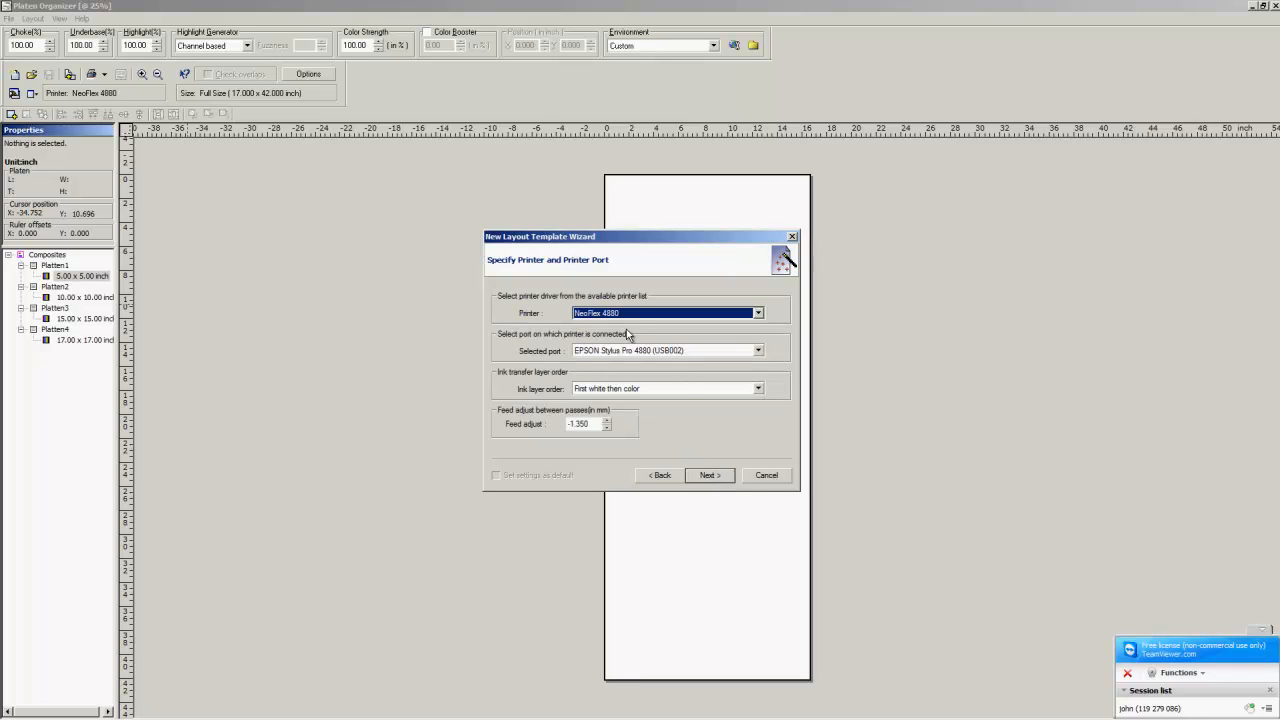
mouse_move(556, 356)
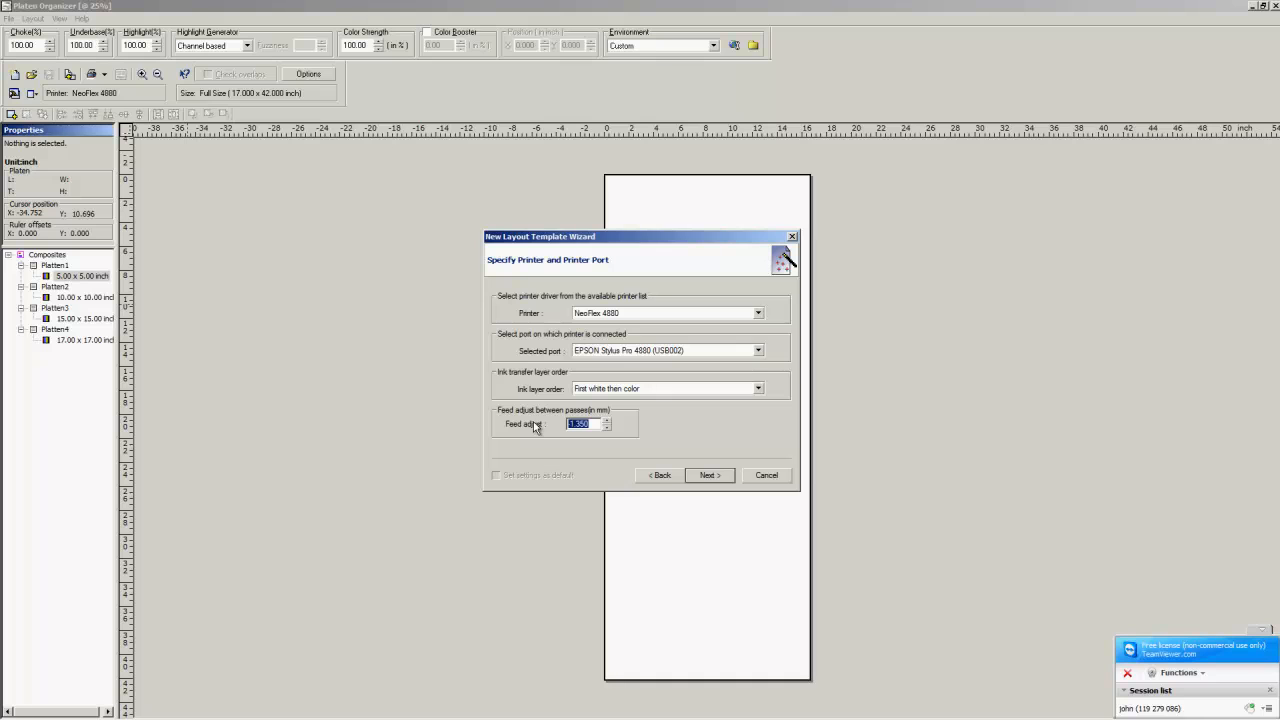
mouse_move(716, 442)
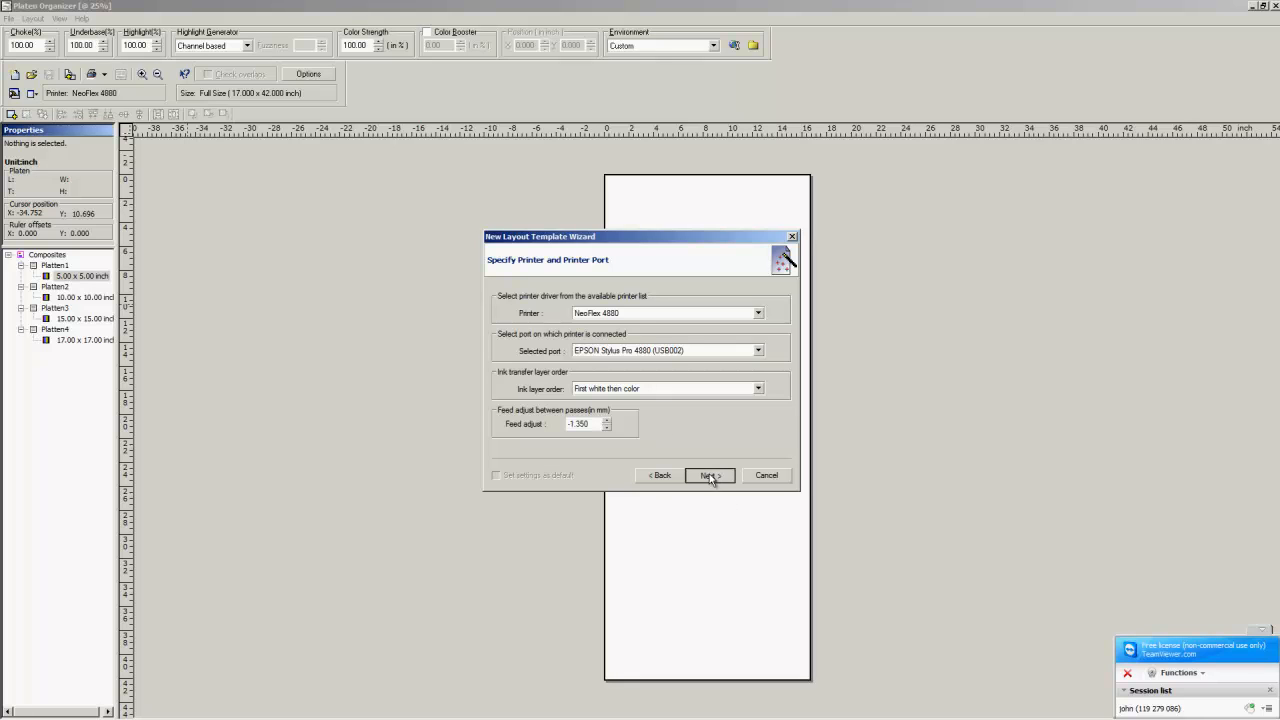
left_click(708, 476)
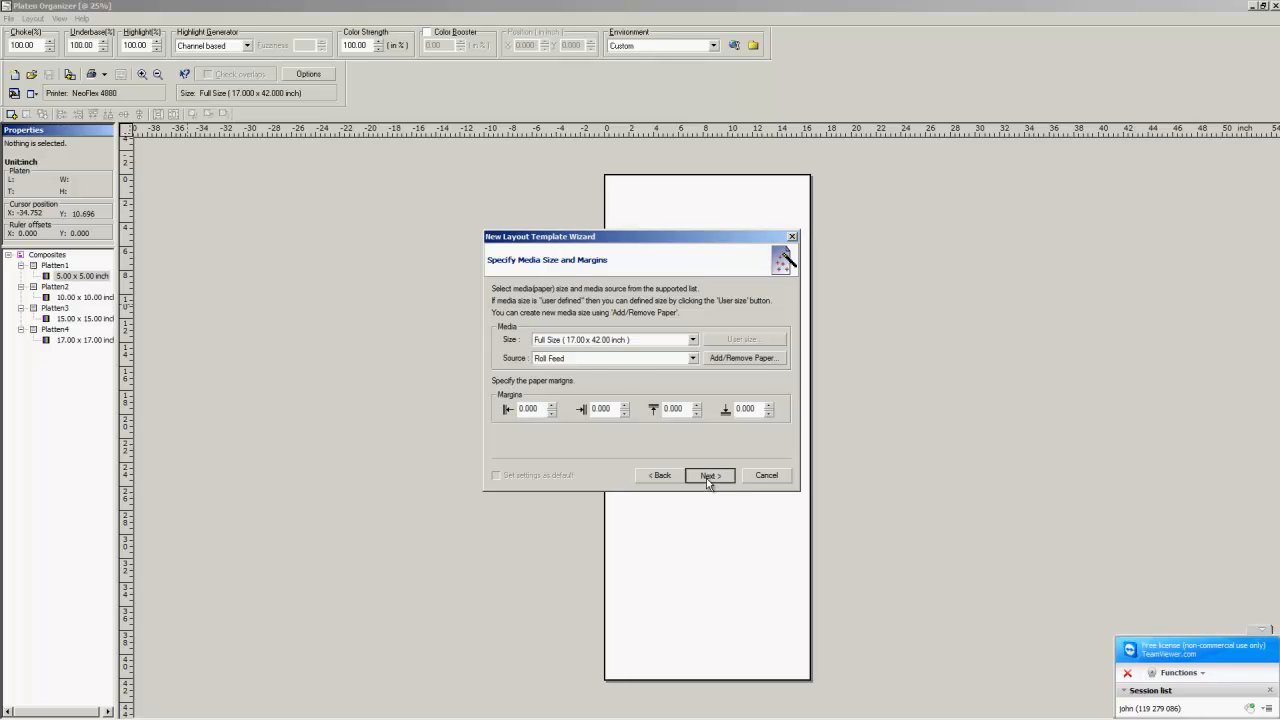
- Accept the full-size roll-feed media settings and continue to the predefined inksets
left_click(708, 476)
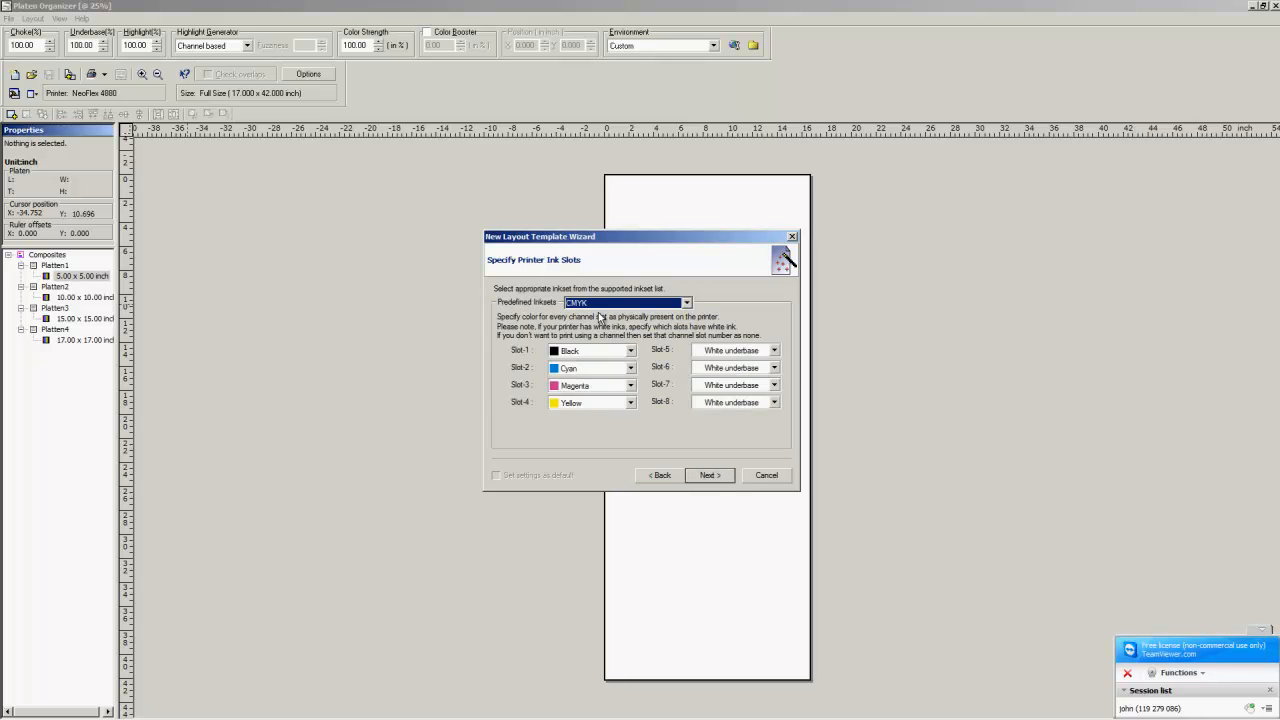
left_click(708, 476)
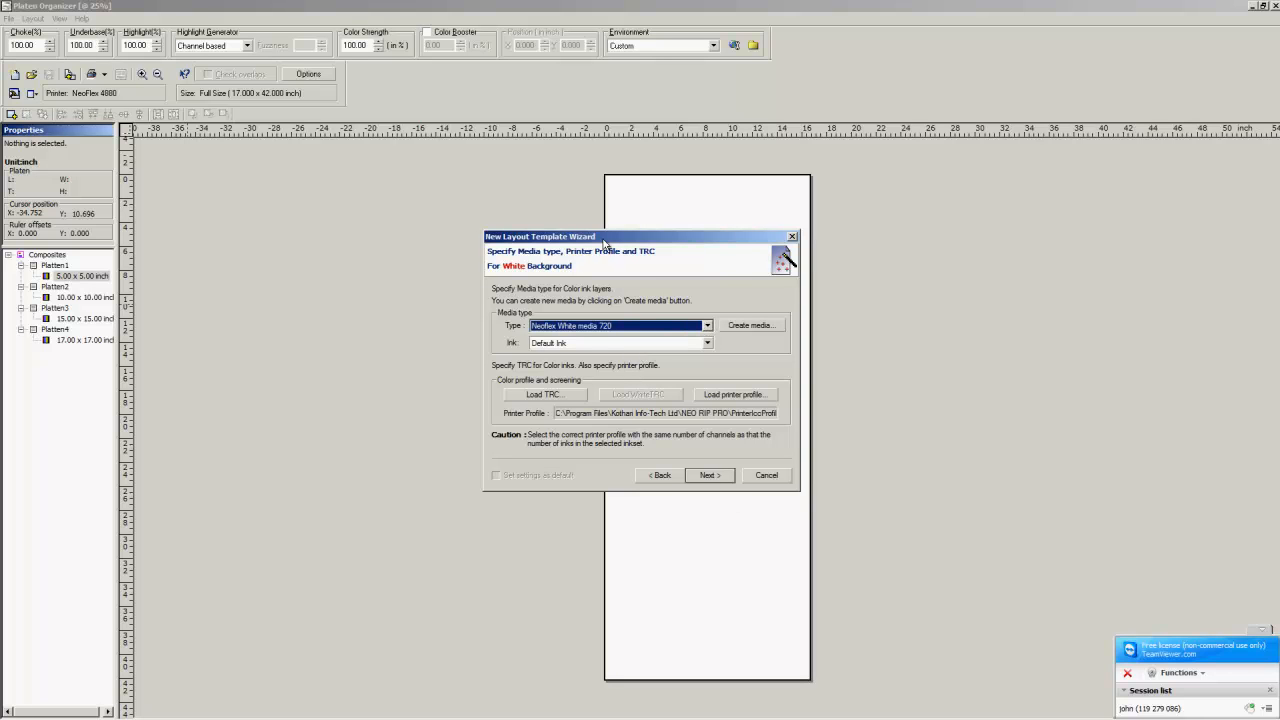
mouse_move(496, 274)
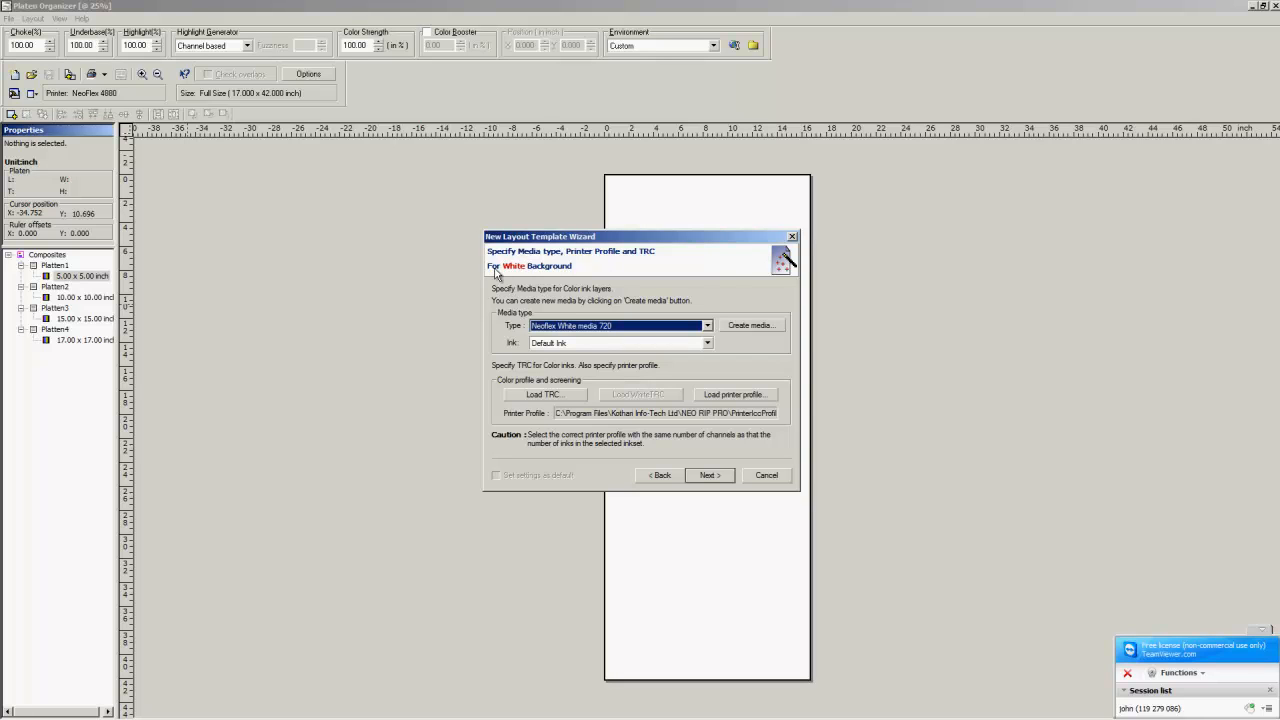
mouse_move(568, 276)
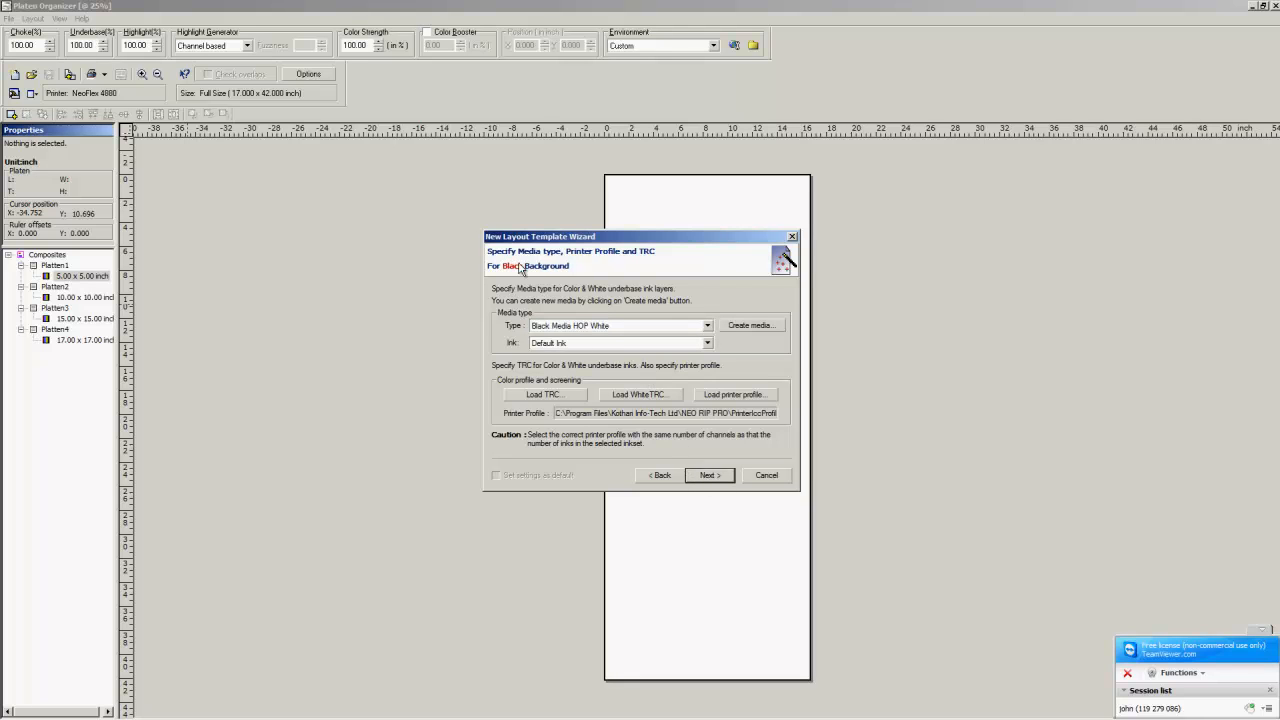
- Choose the black background media type and accept the color and dark color background media
left_click(708, 324)
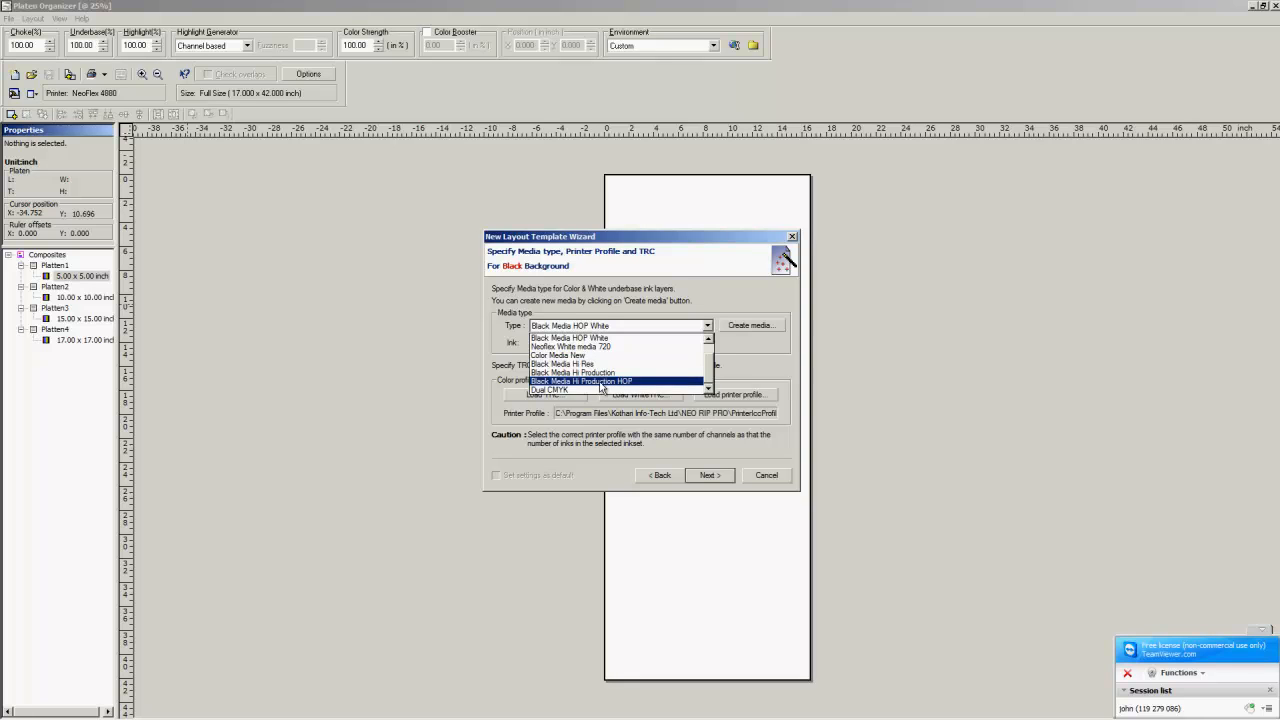
left_click(582, 380)
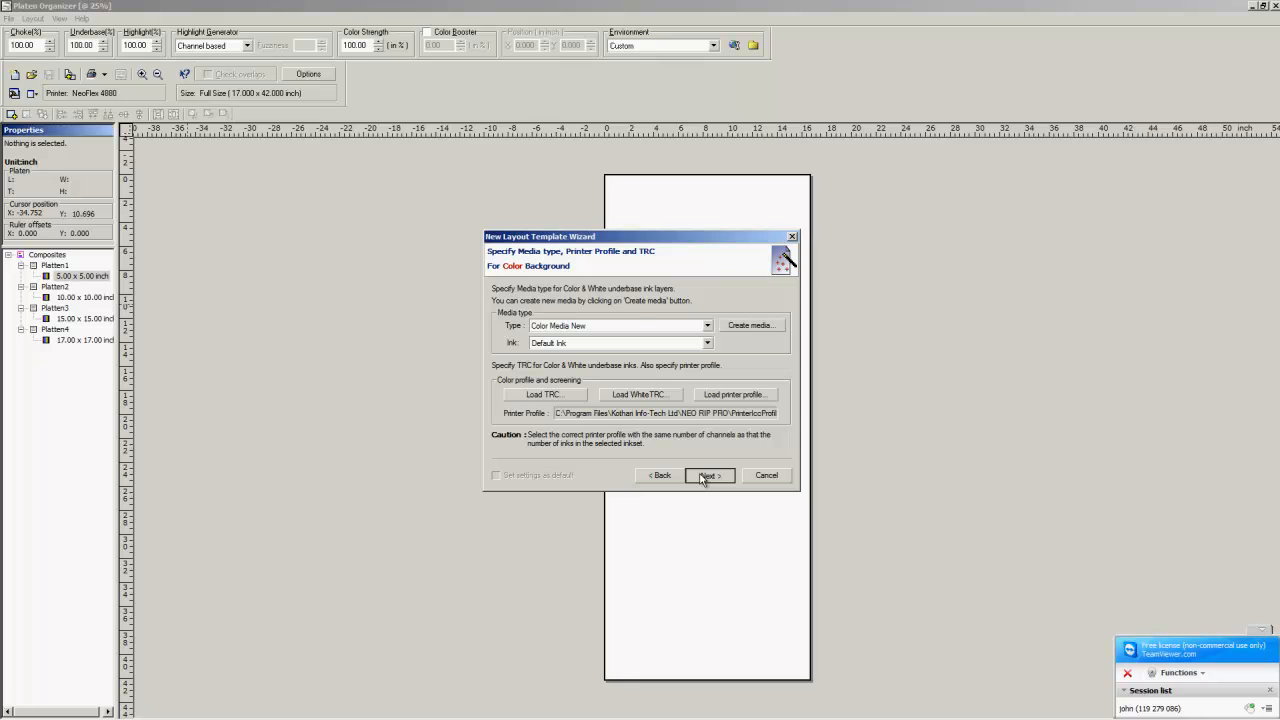
left_click(708, 476)
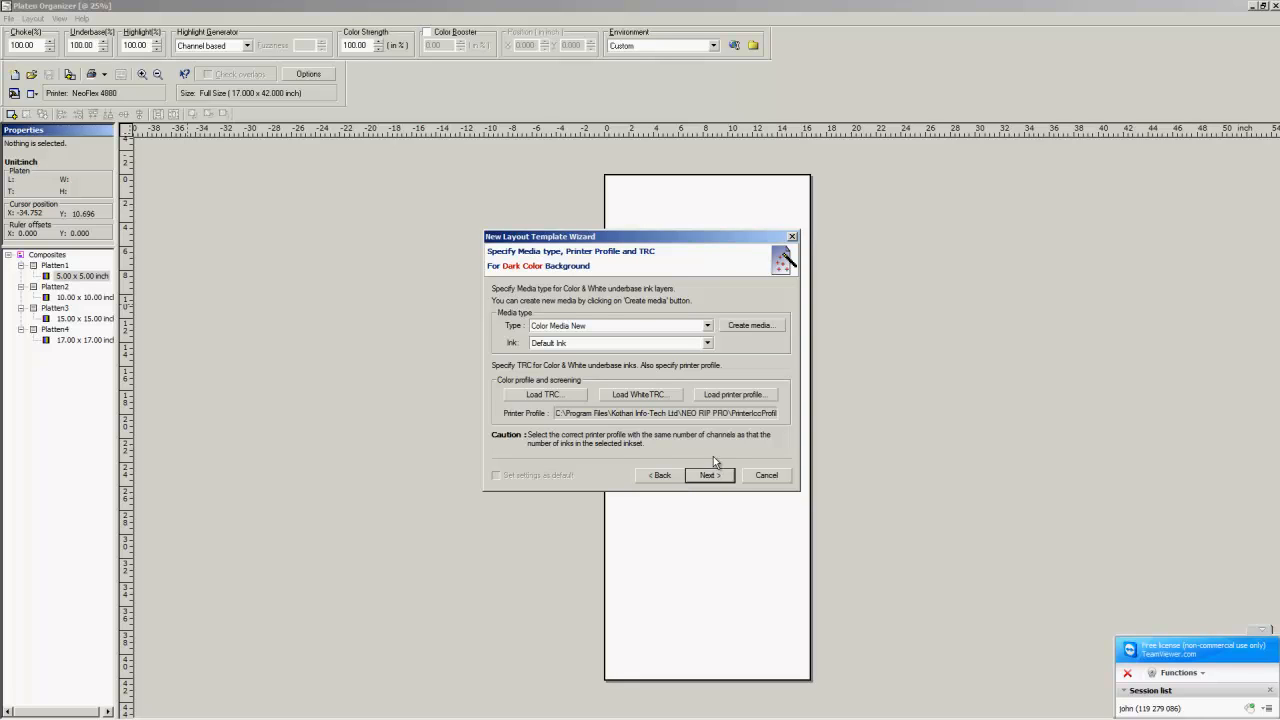
left_click(708, 476)
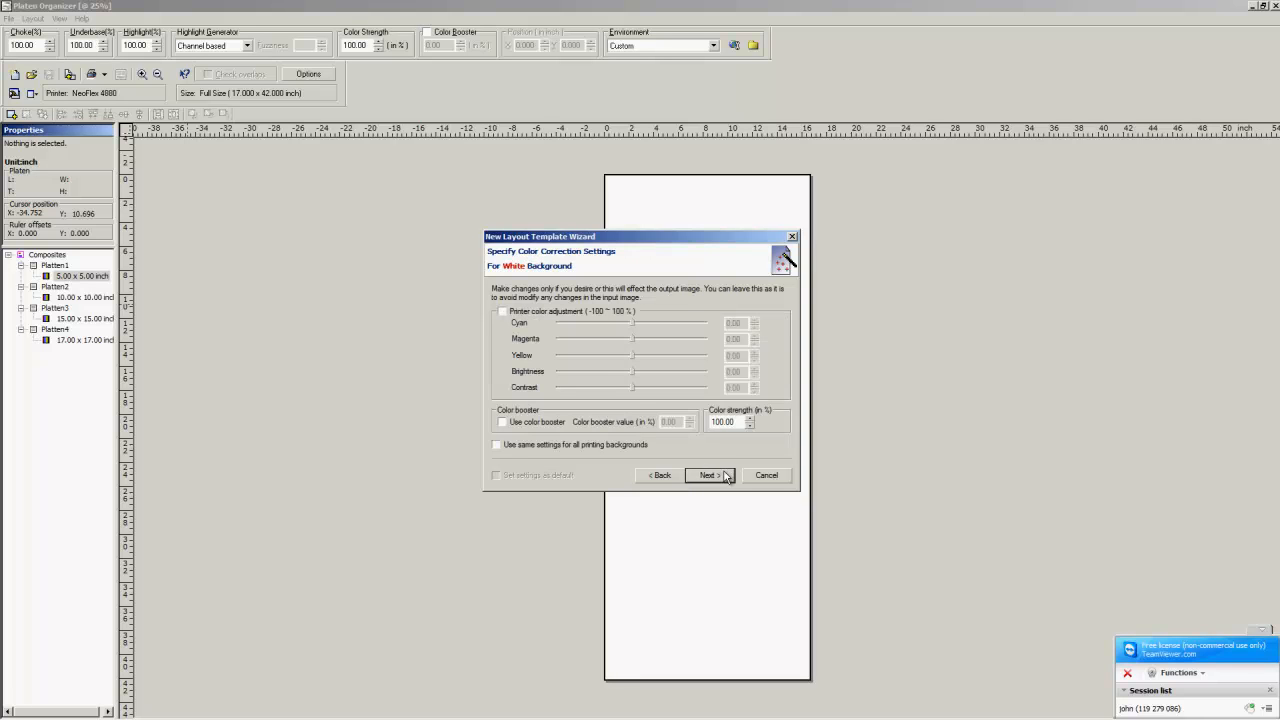
- Keep default color correction, pick the color layer dot size and 1440 x 720 underbase resolution
left_click(708, 476)
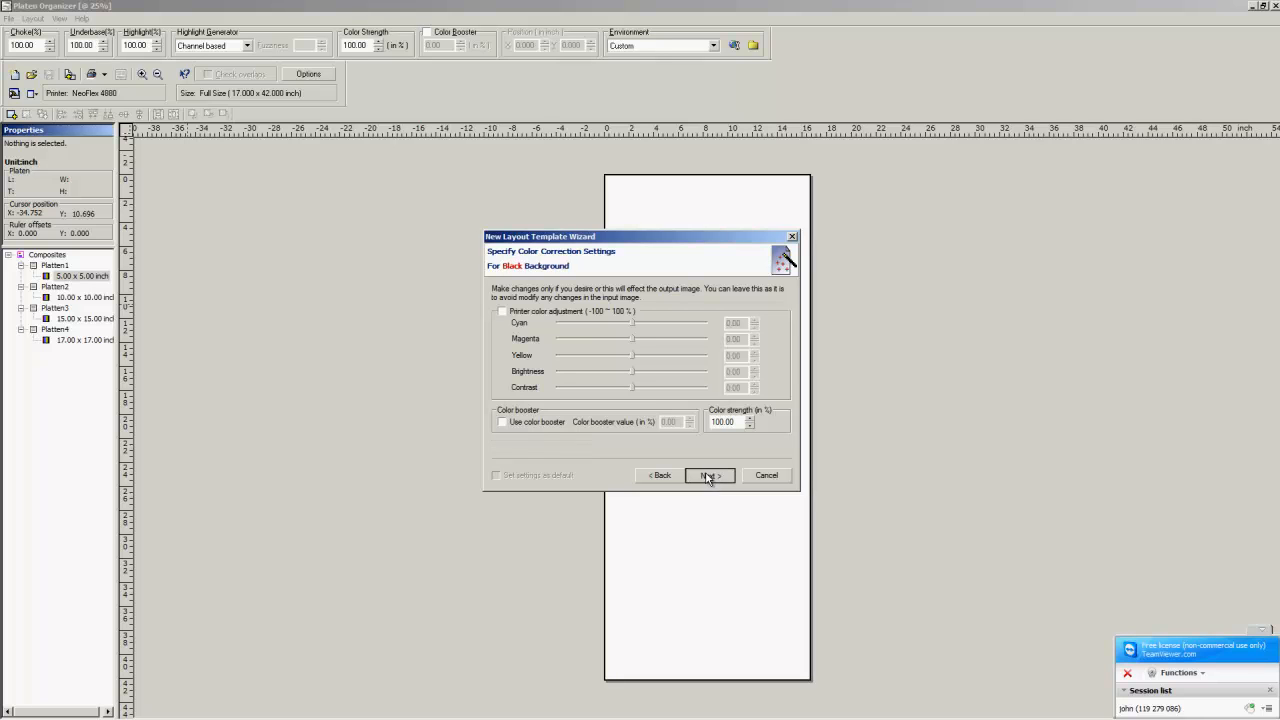
left_click(708, 476)
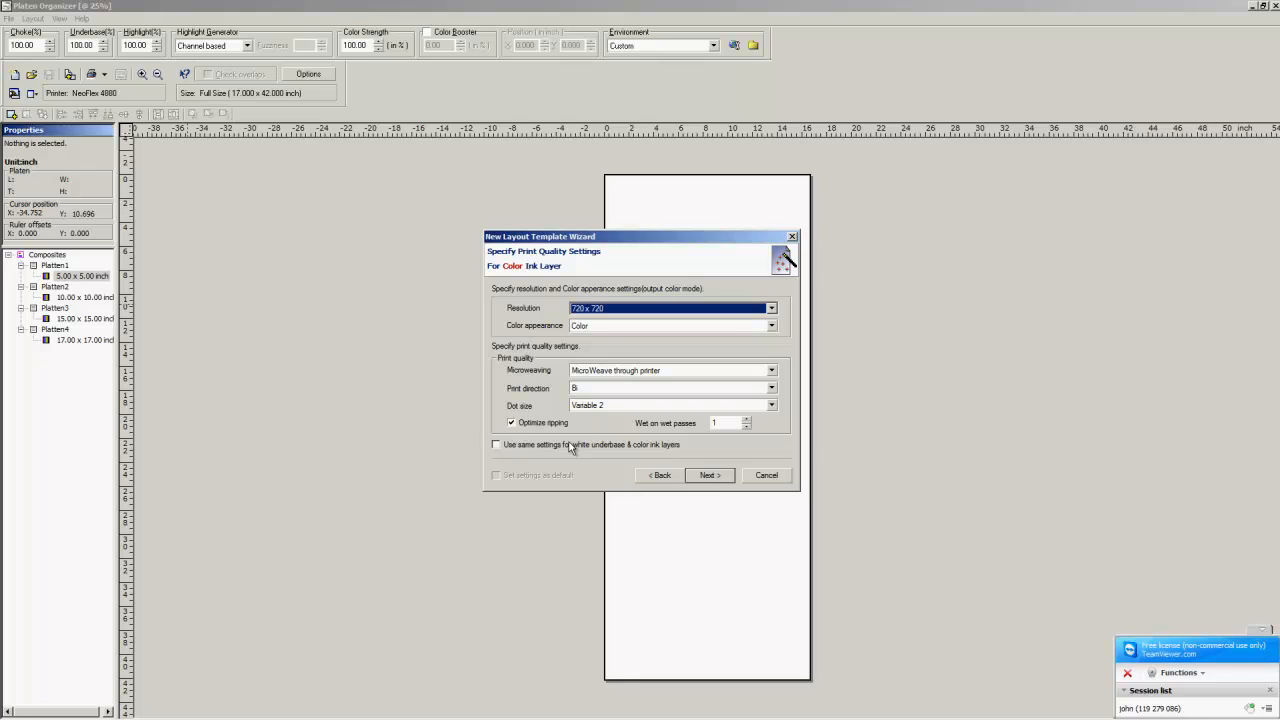
left_click(770, 404)
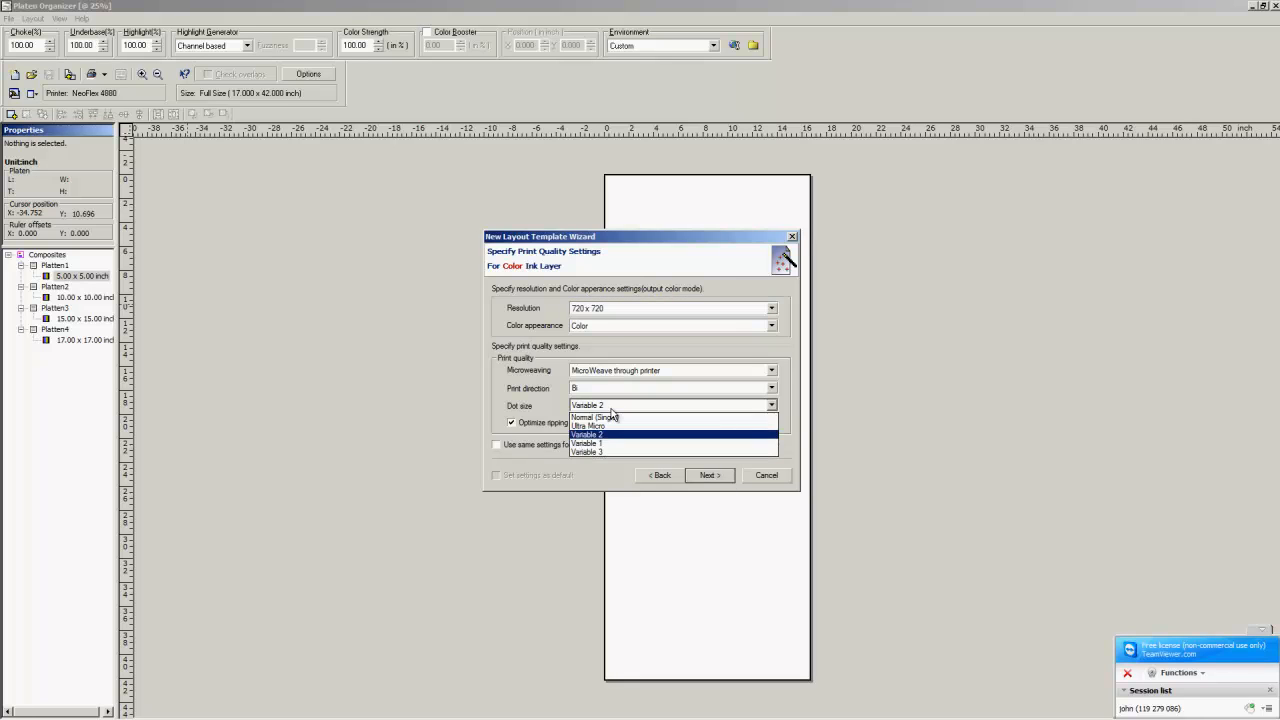
left_click(588, 444)
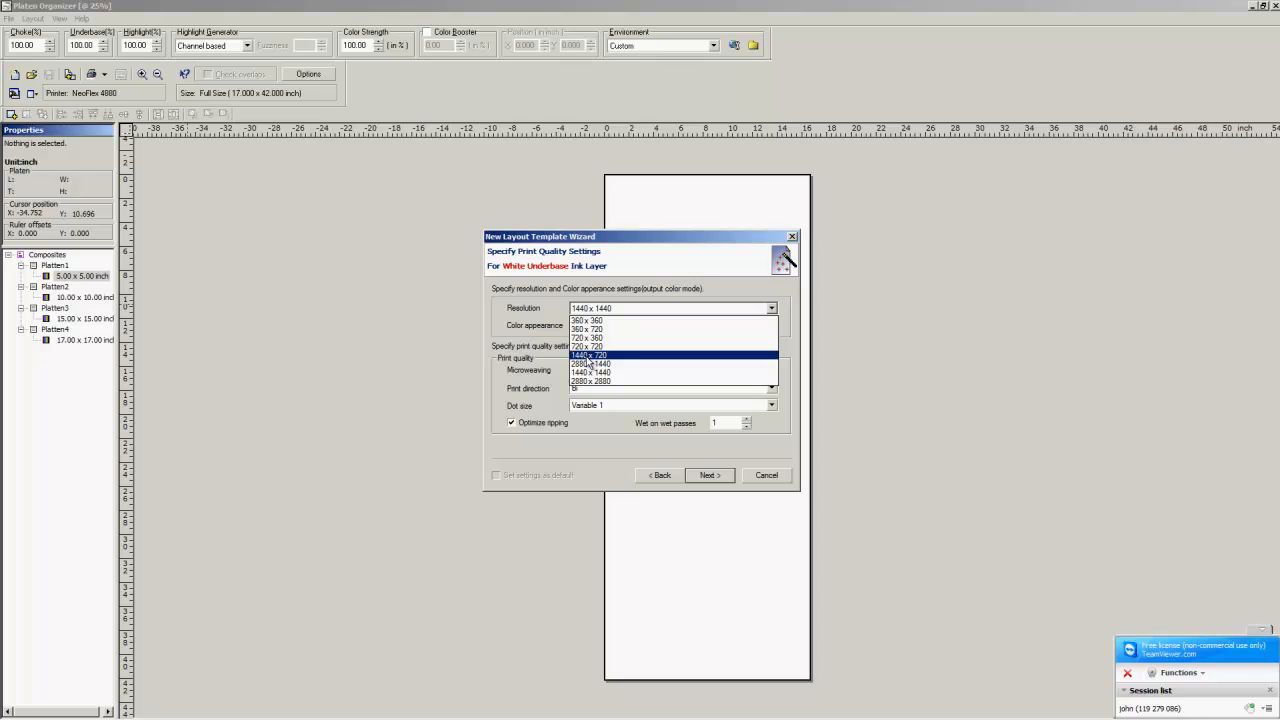
left_click(588, 356)
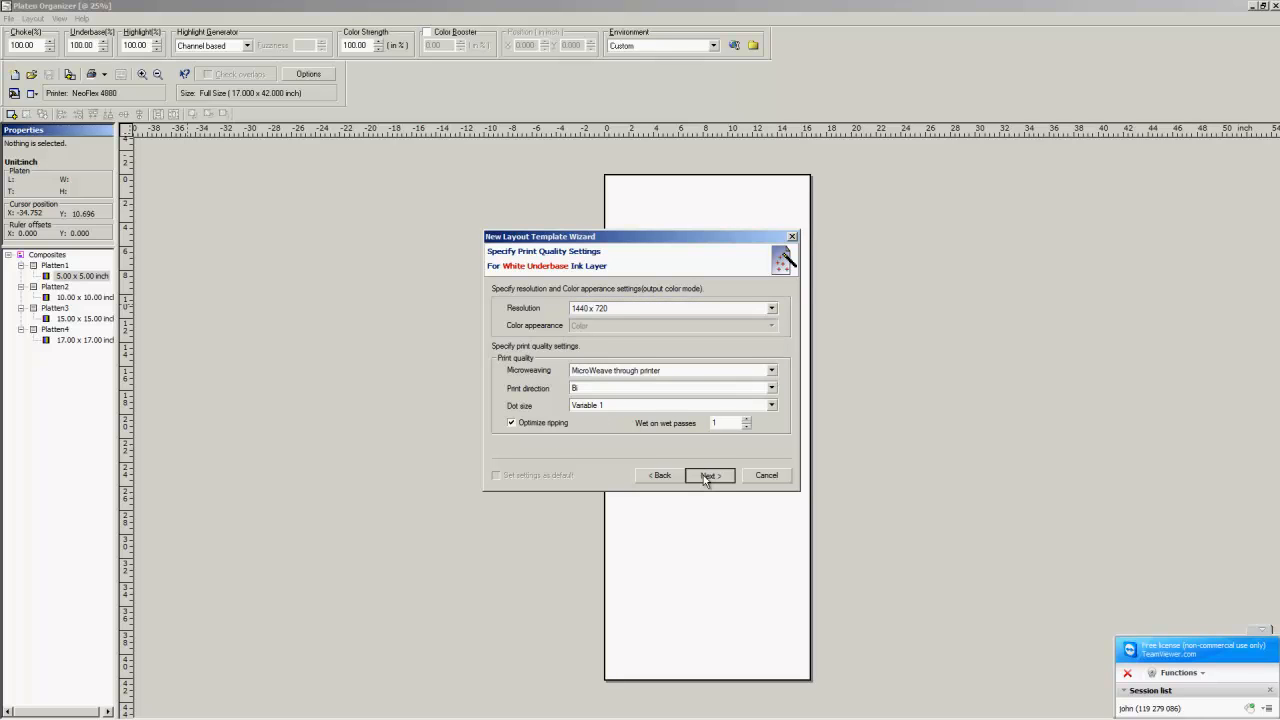
left_click(708, 476)
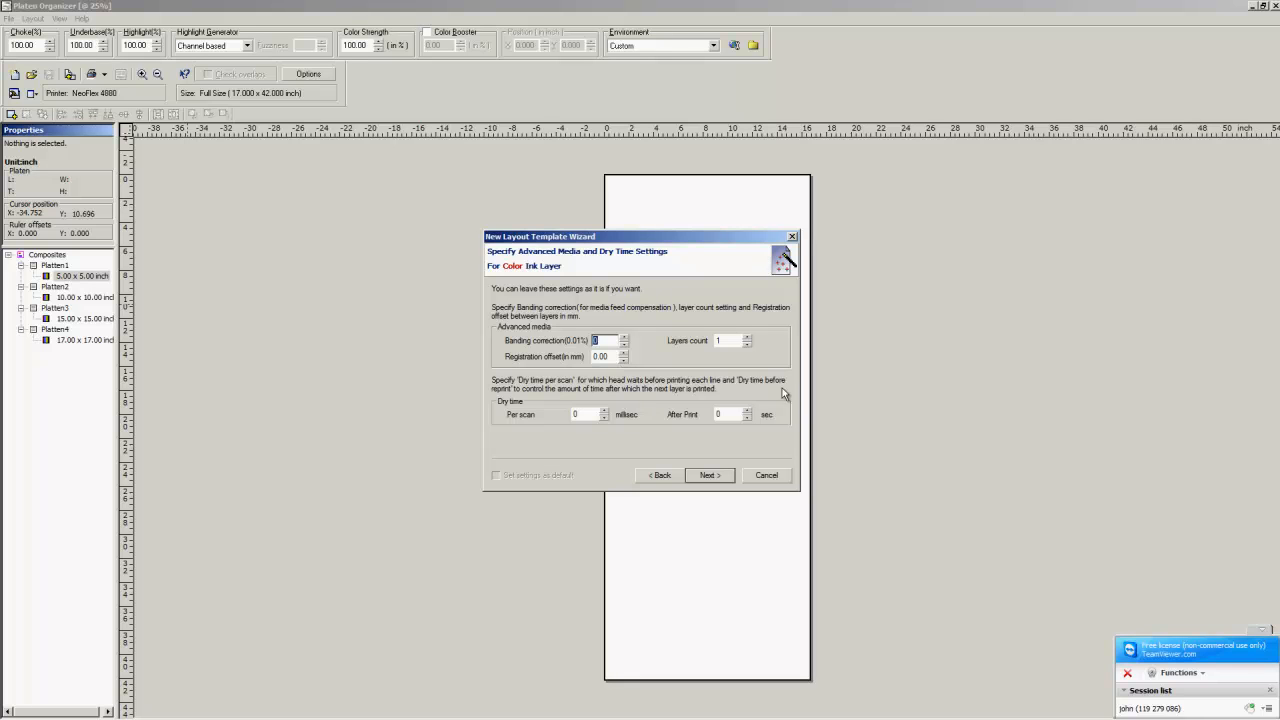
- Accept default advanced media and dry time settings and advance to the dark color background page
left_click(708, 476)
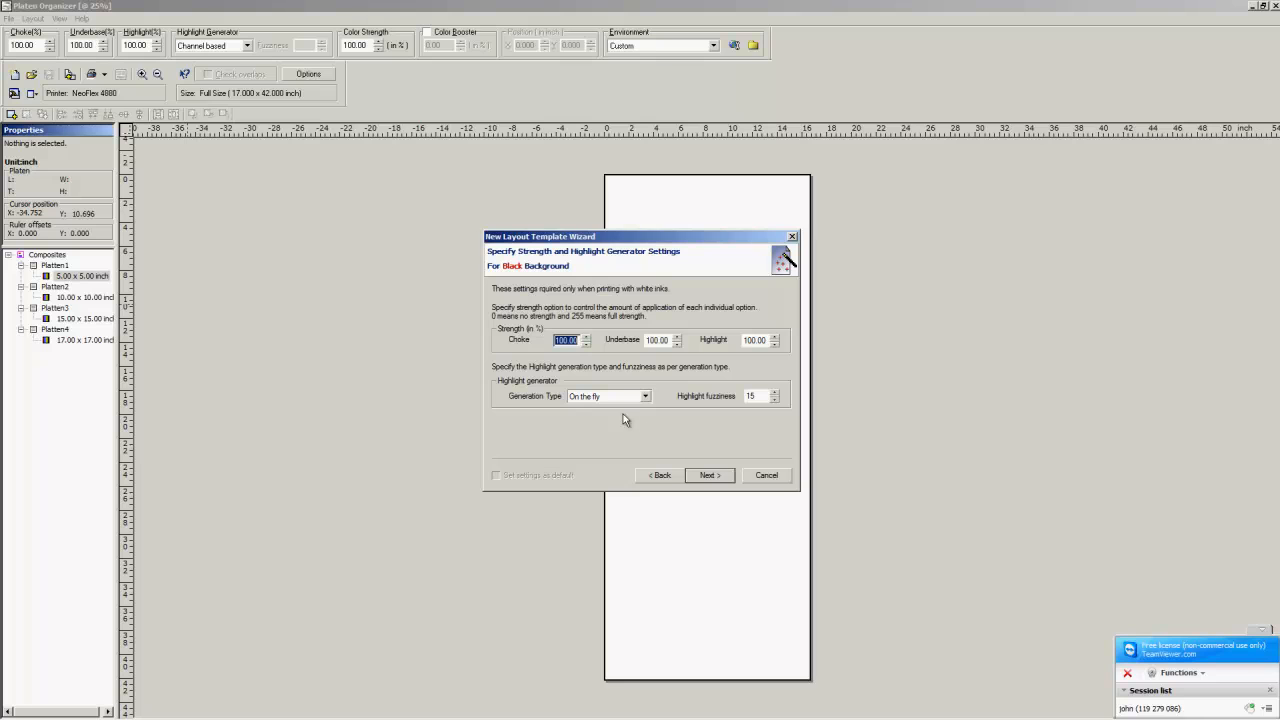
mouse_move(604, 368)
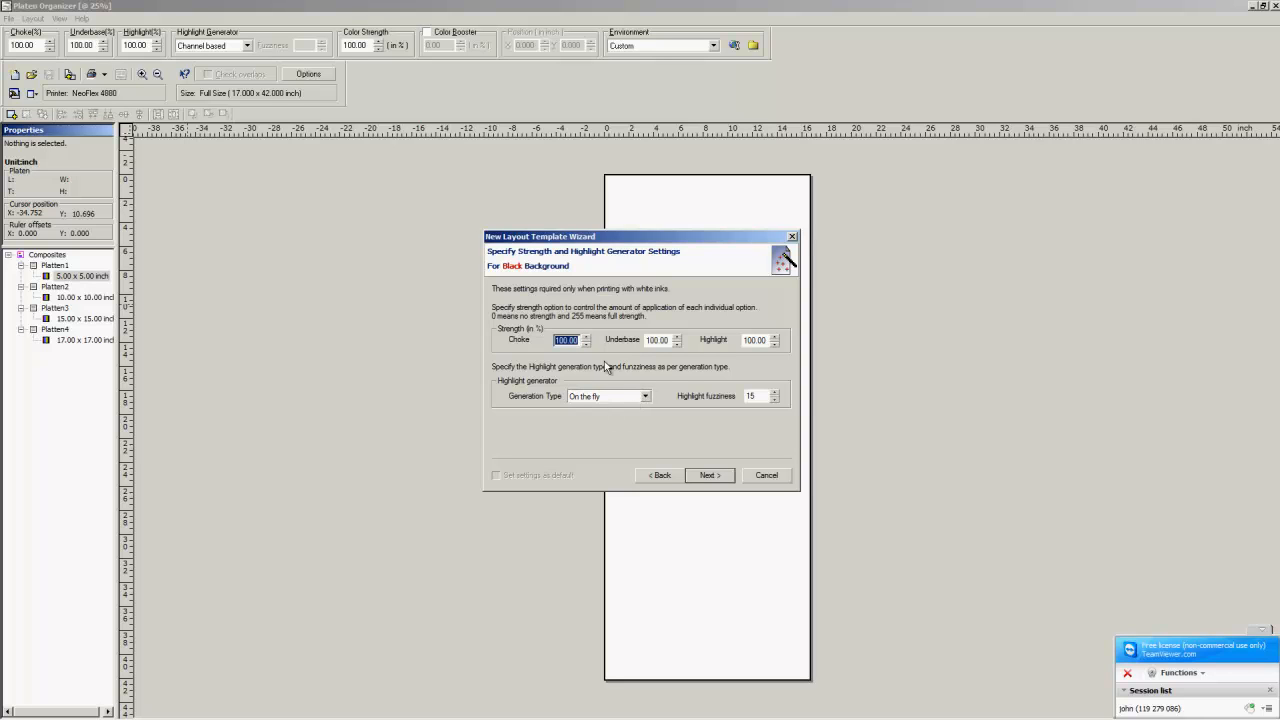
mouse_move(680, 342)
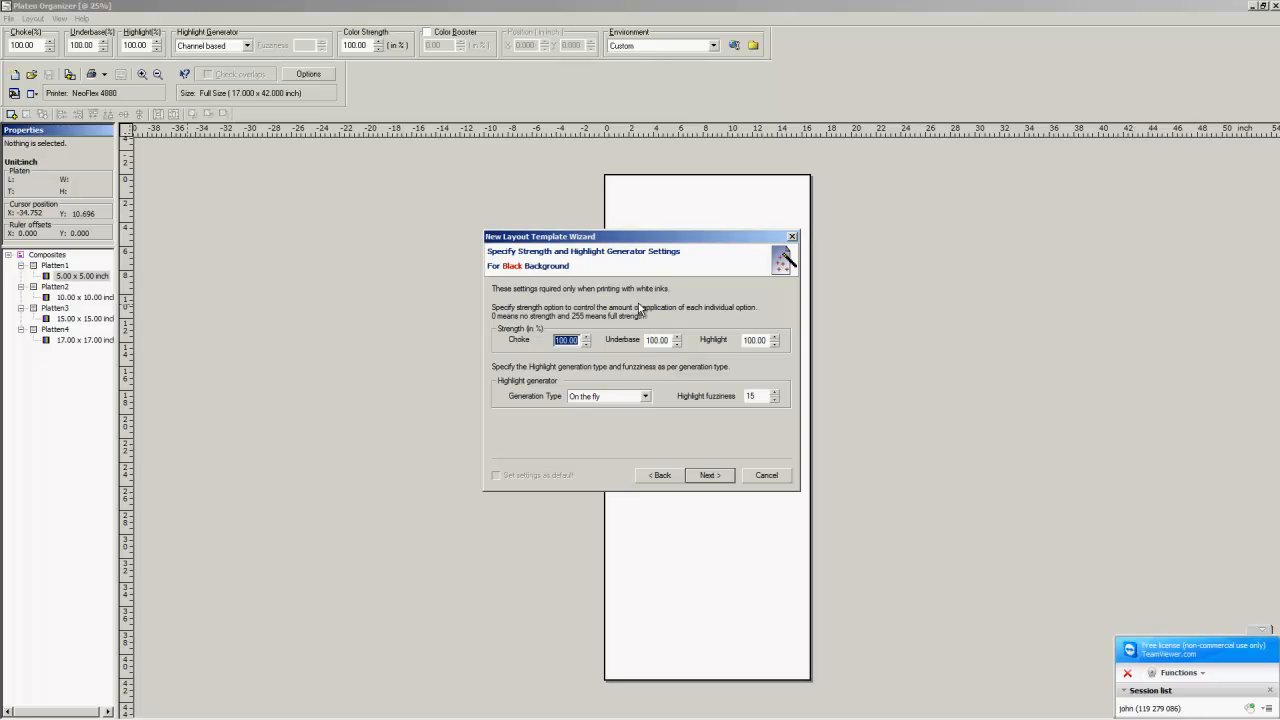
mouse_move(612, 382)
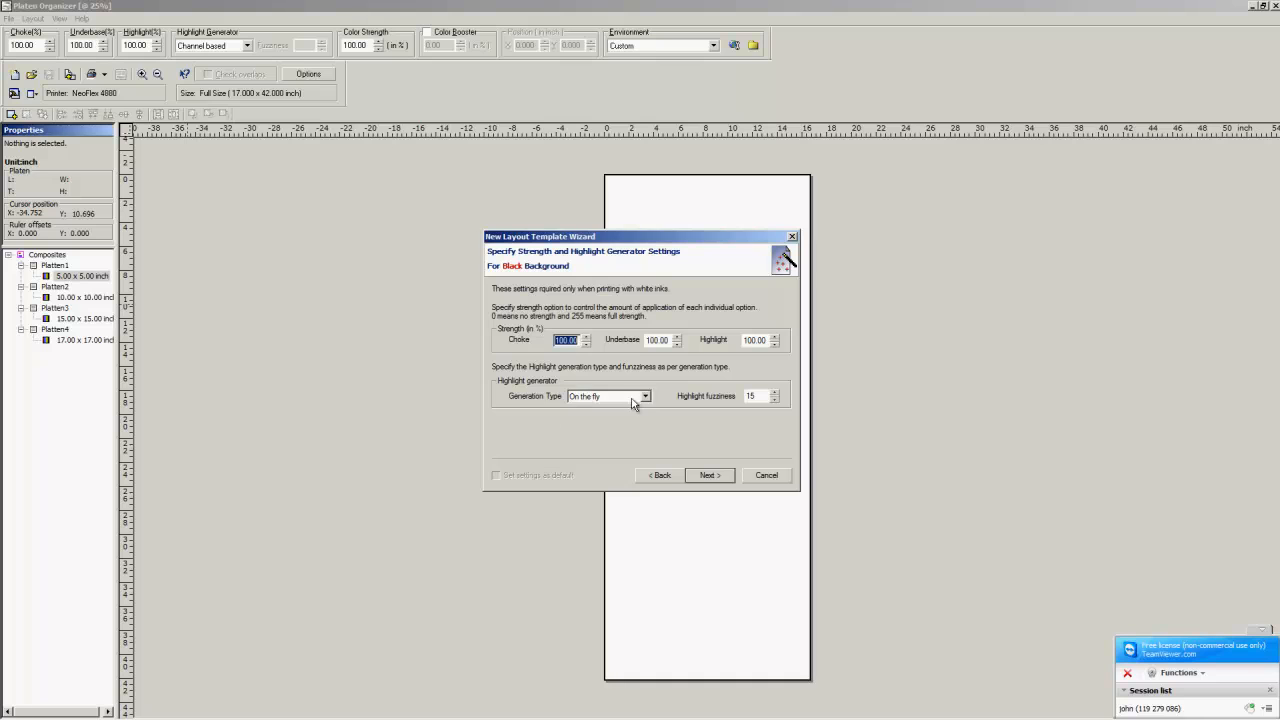
mouse_move(700, 424)
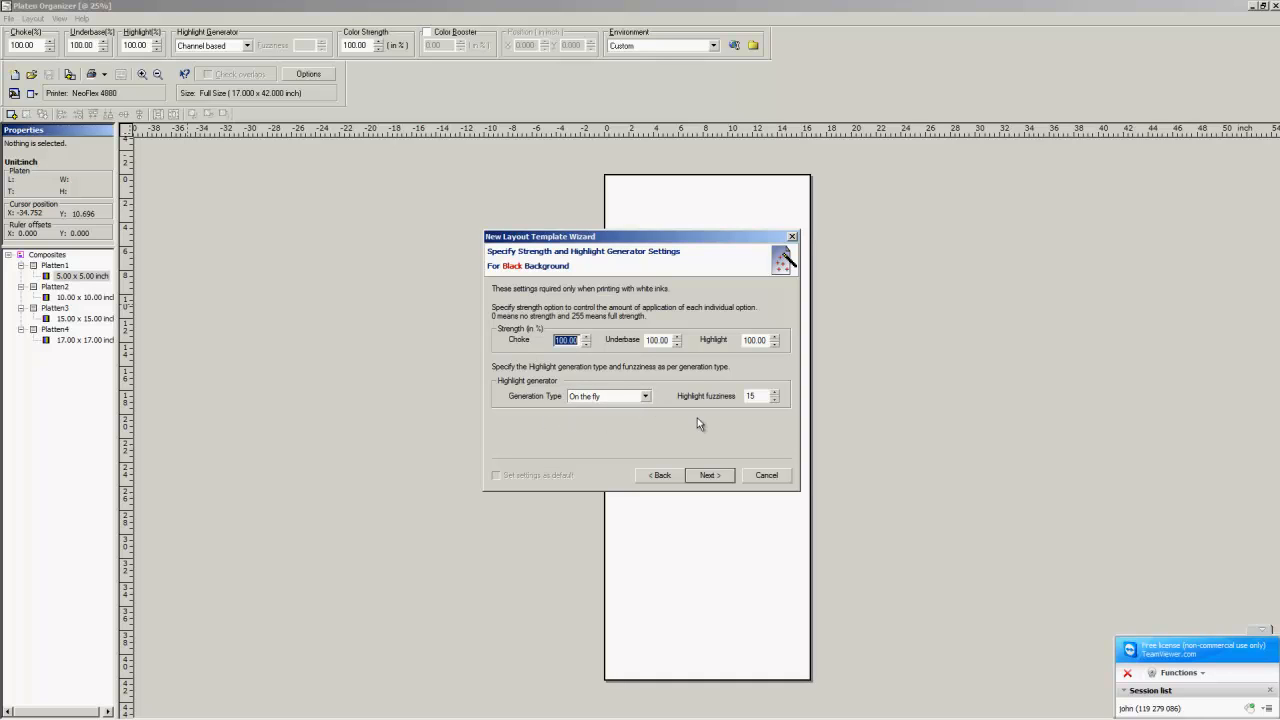
mouse_move(722, 428)
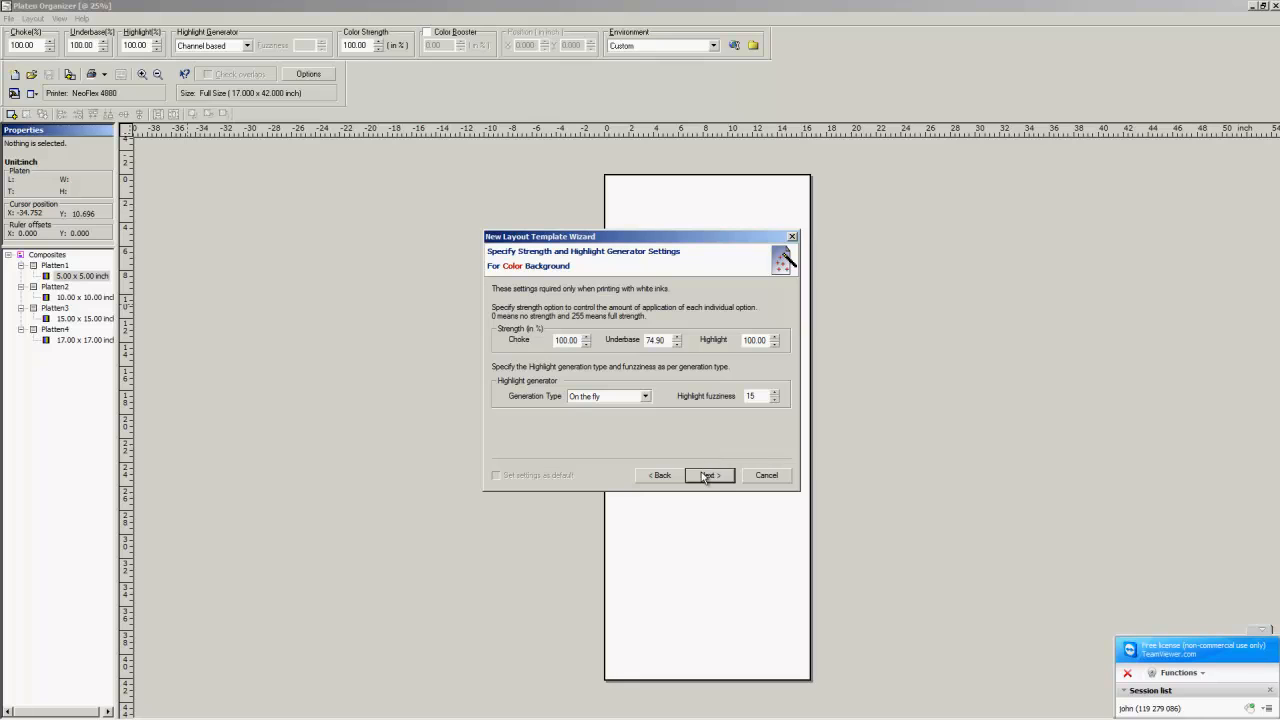
left_click(708, 476)
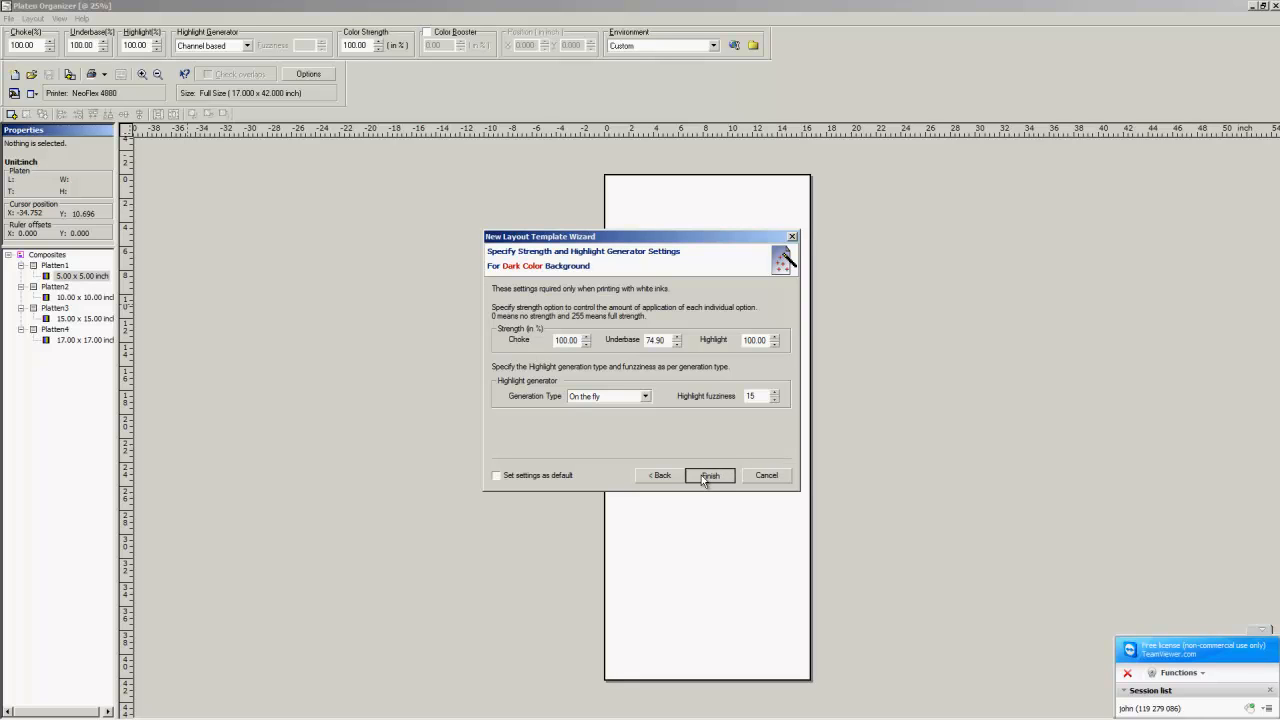
- Finish the wizard and import platen settings from the existing 3-ADULT template
left_click(710, 476)
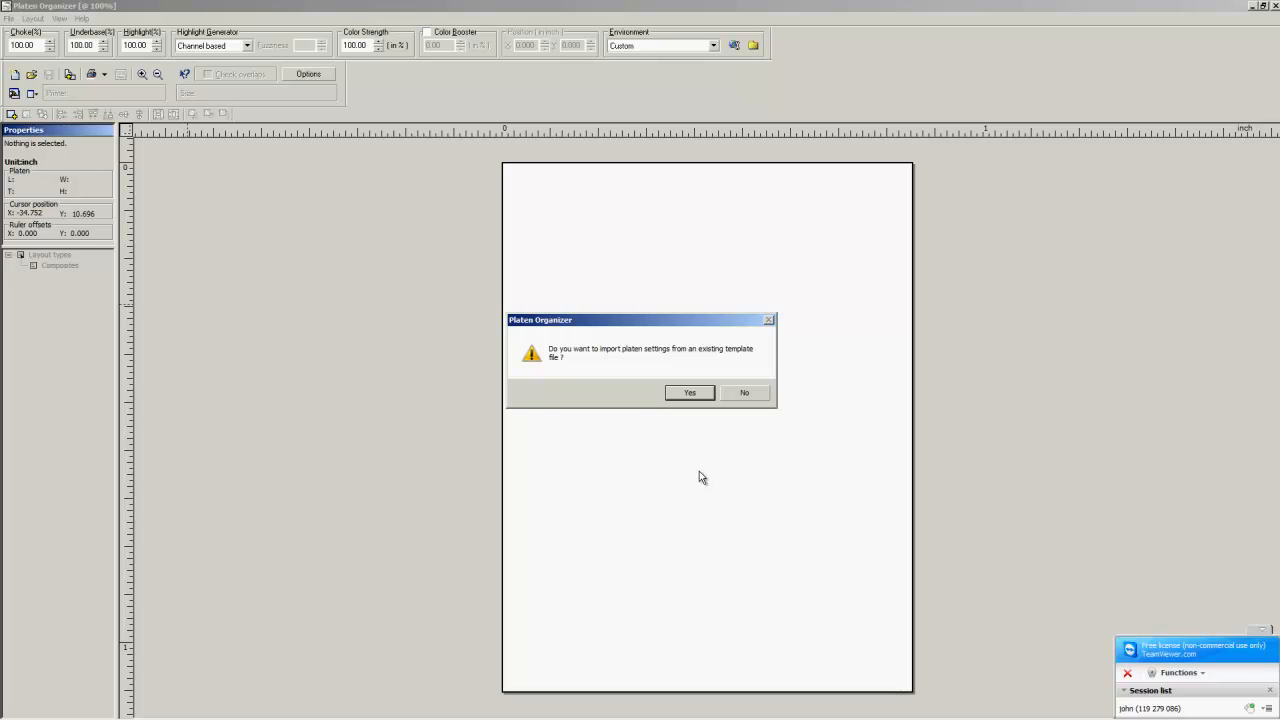
mouse_move(682, 452)
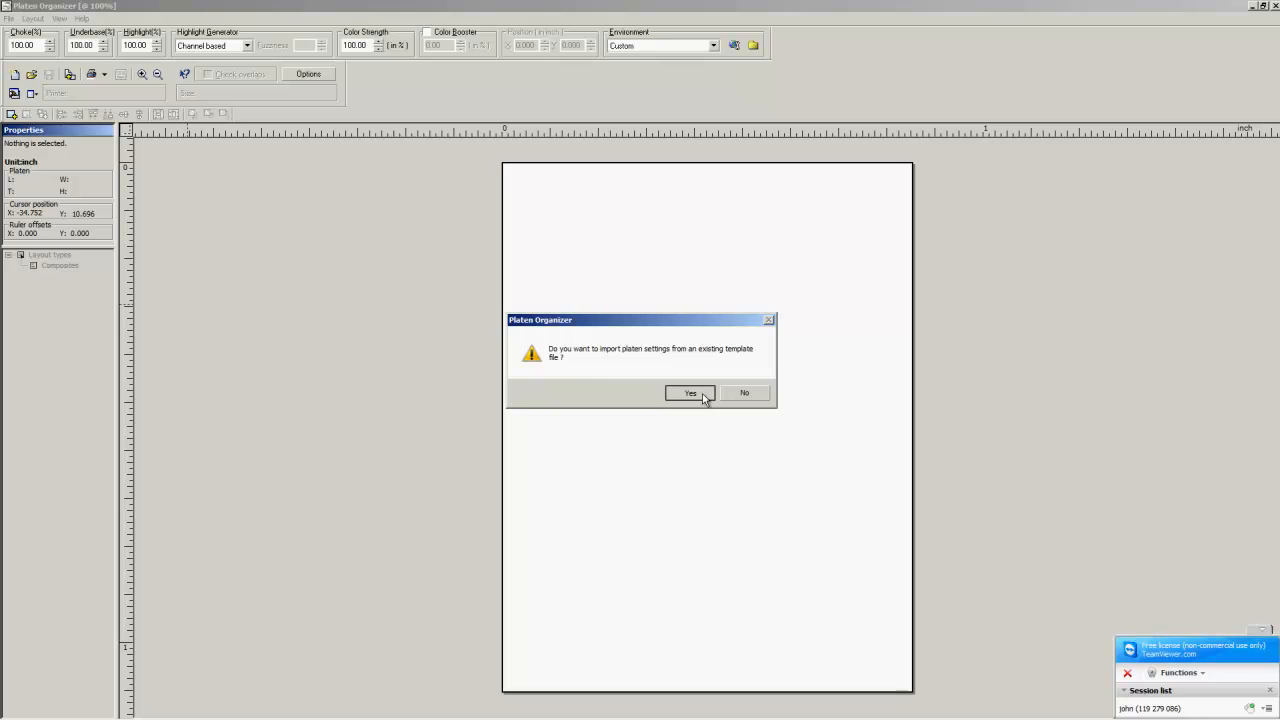
mouse_move(624, 362)
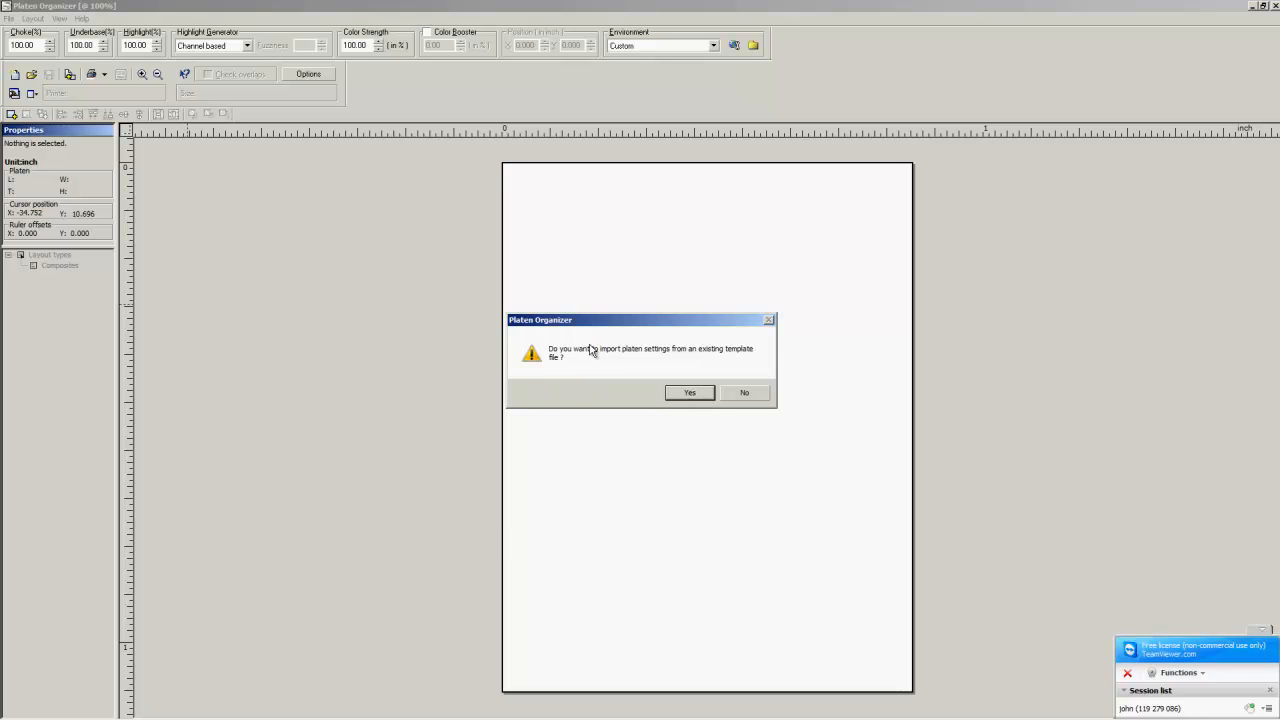
left_click(688, 392)
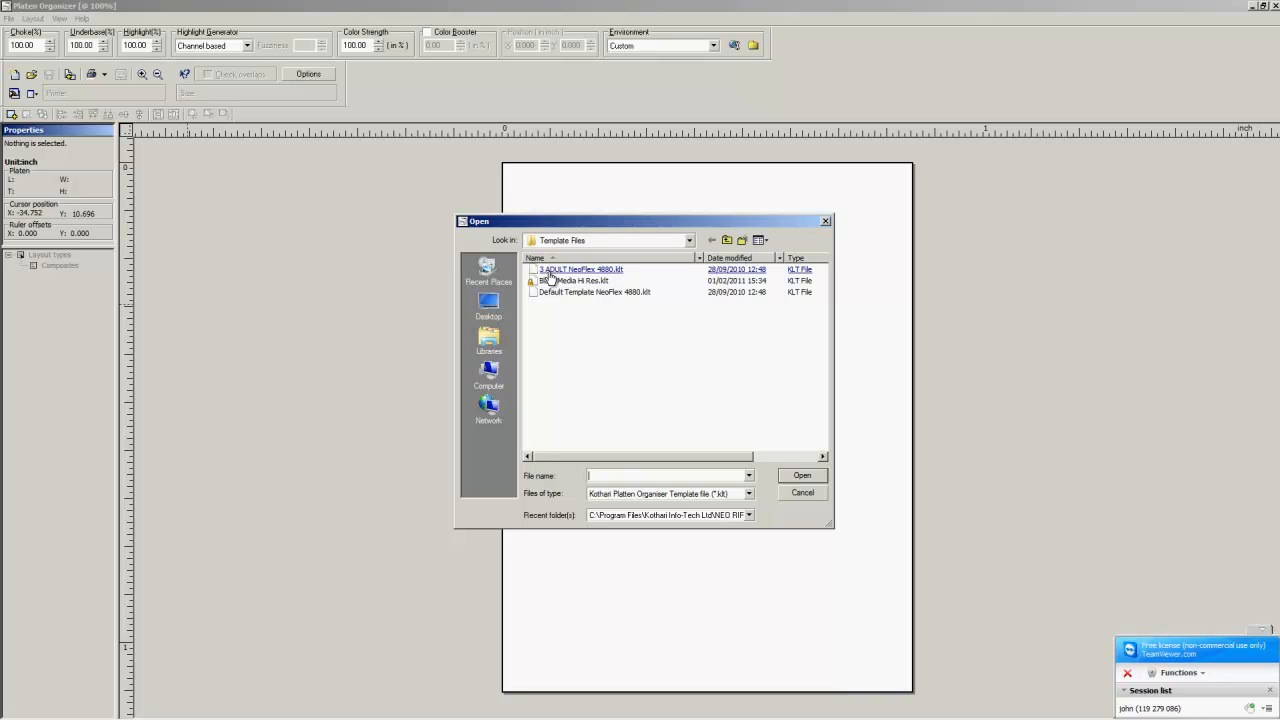
left_click(800, 476)
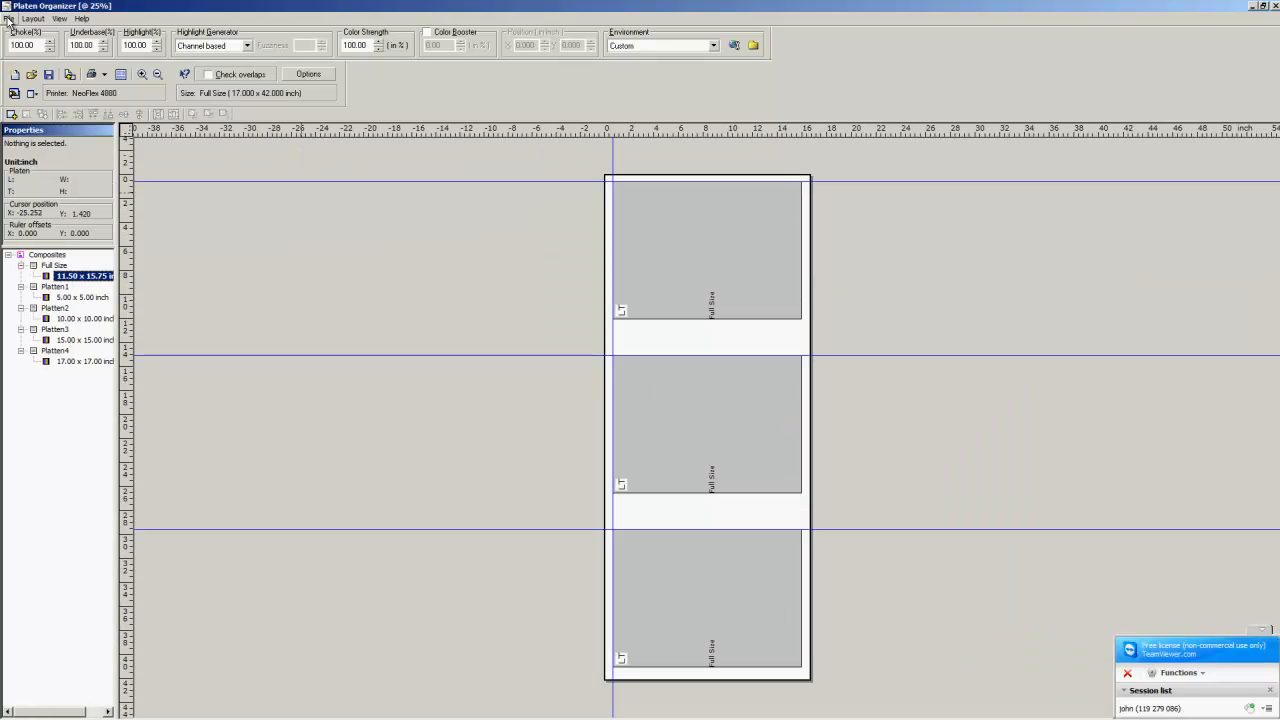
- Save the layout as a distributable template named 'Hi Production 3-up'
left_click(8, 18)
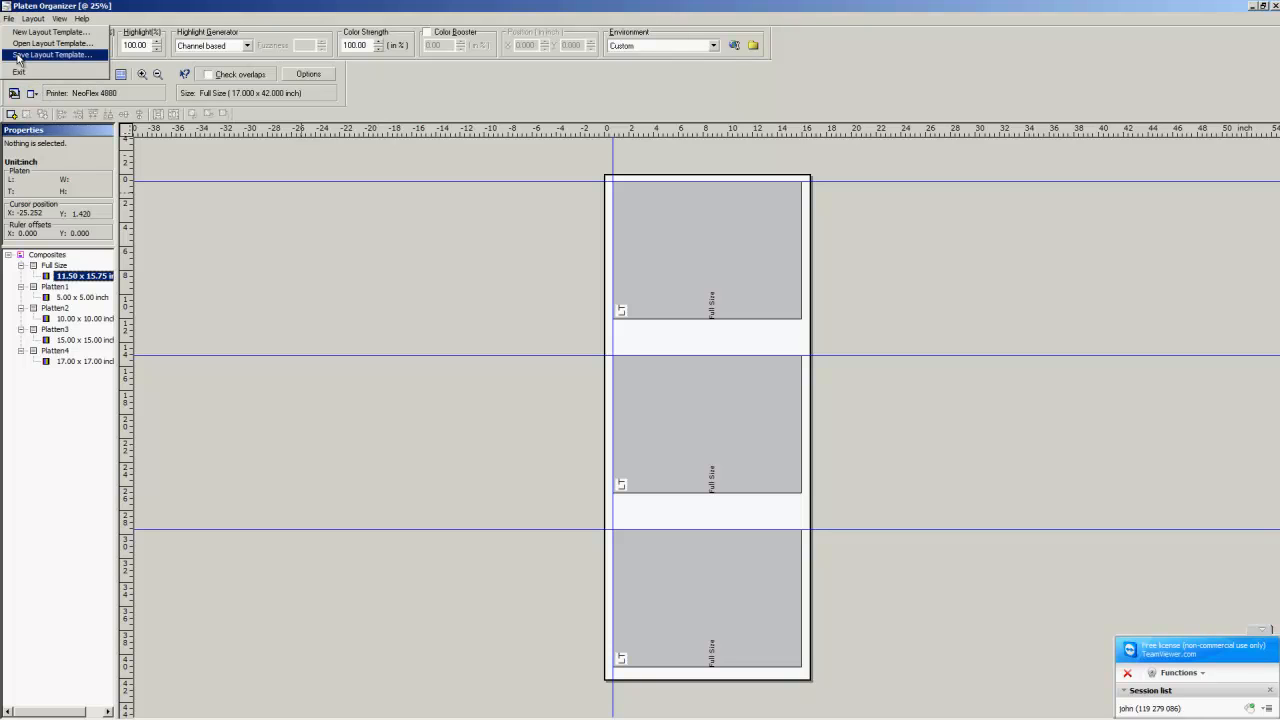
left_click(52, 54)
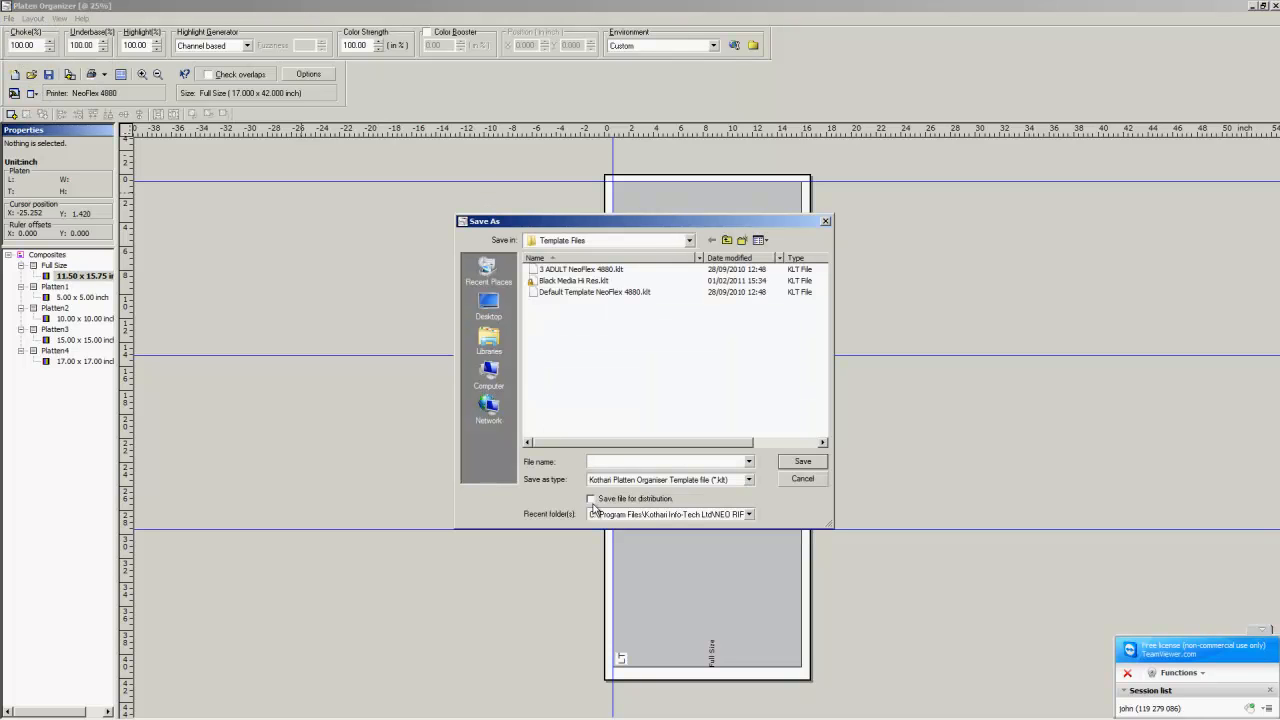
left_click(592, 500)
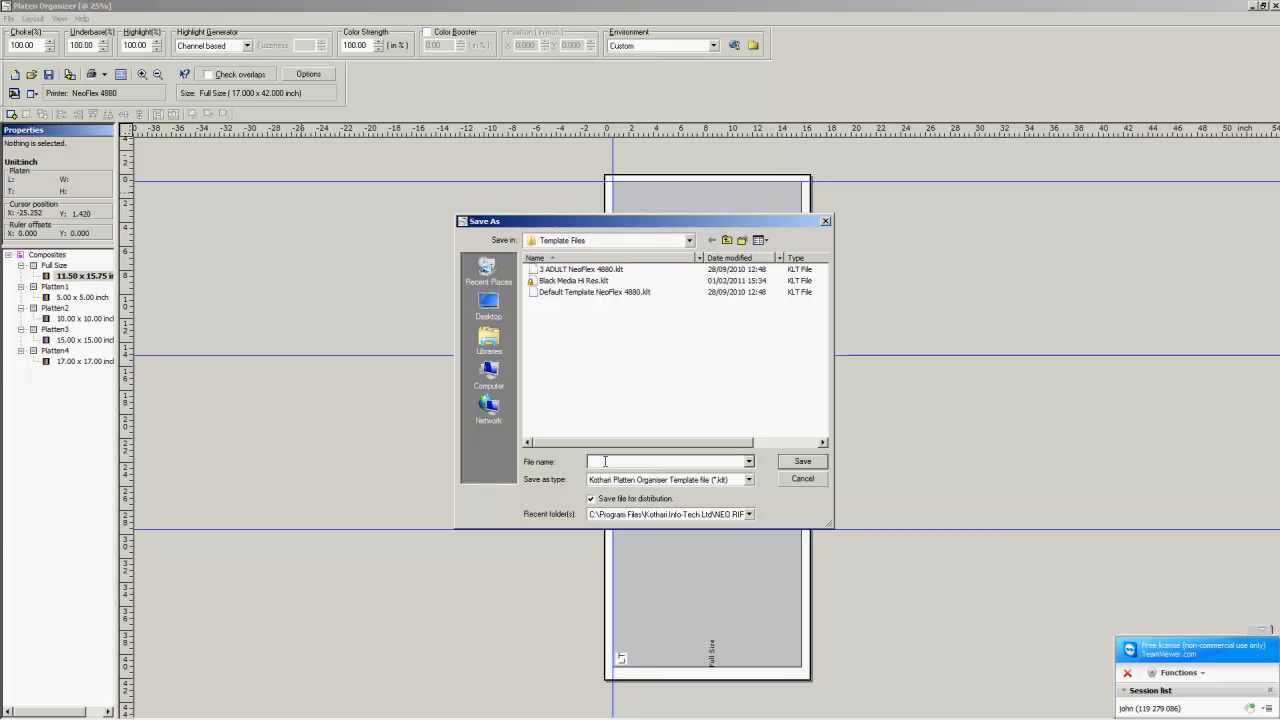
type("Hi P")
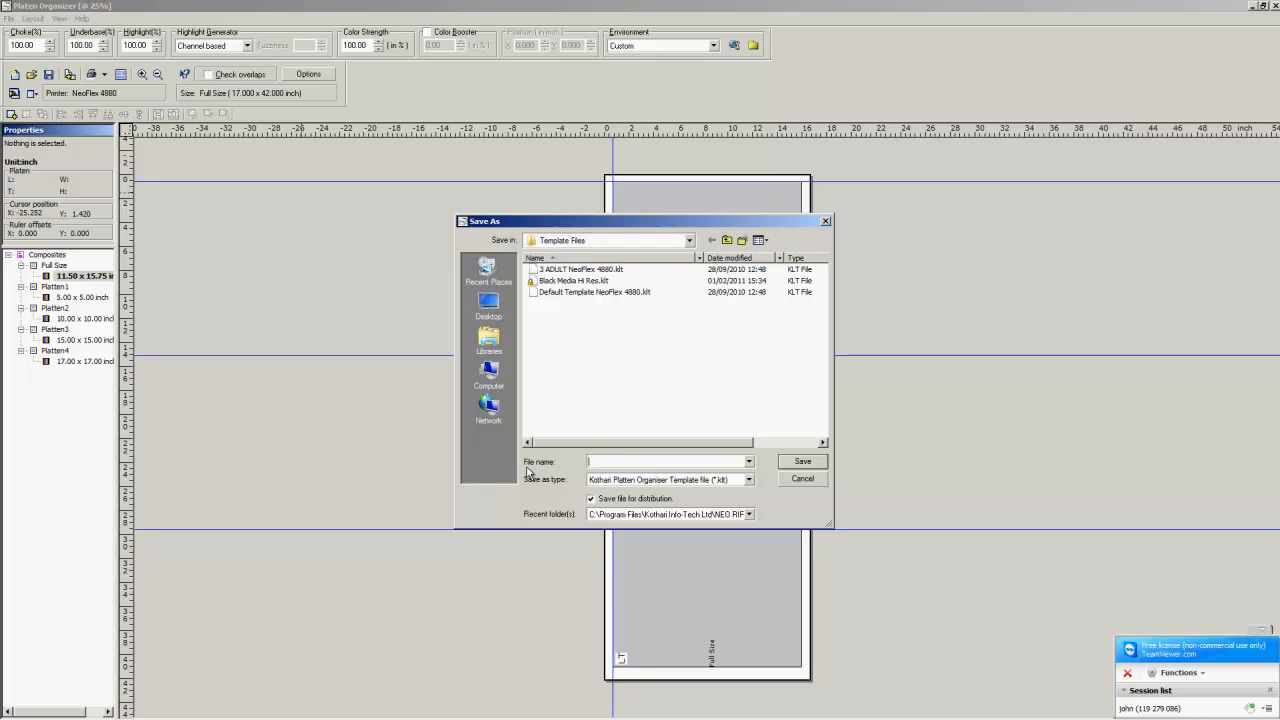
type("Hi Production 3 up")
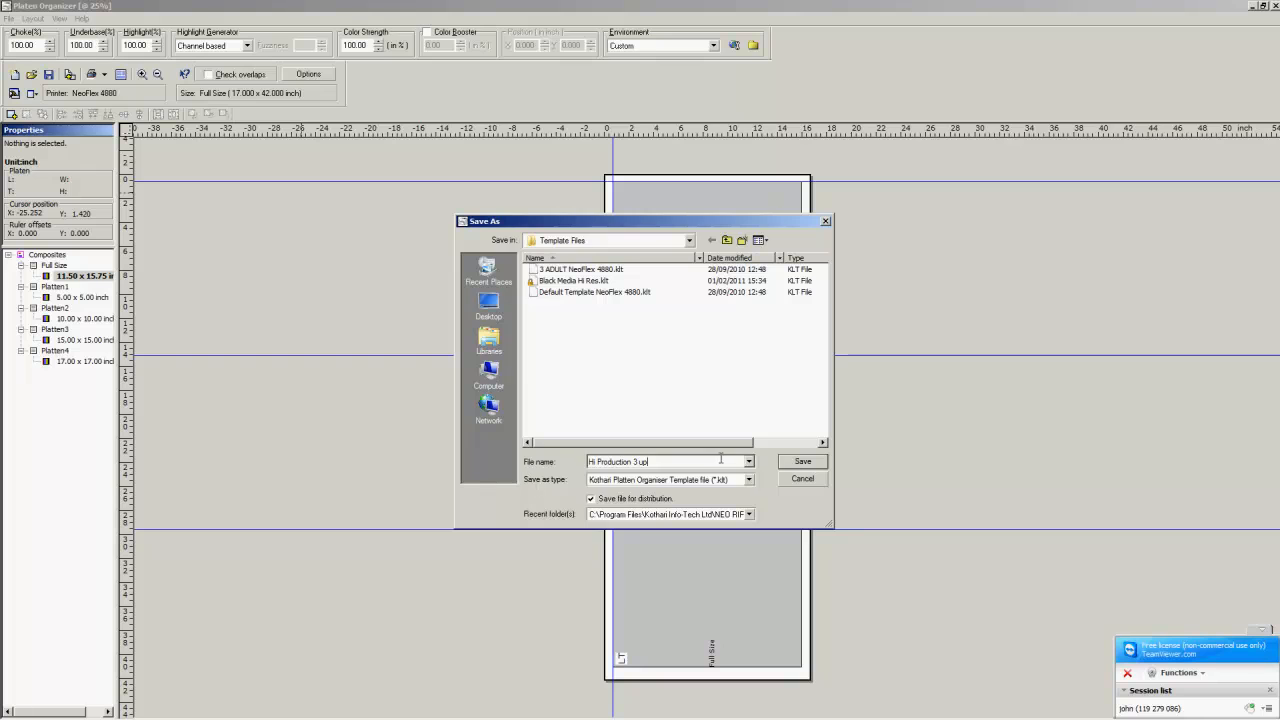
left_click(802, 460)
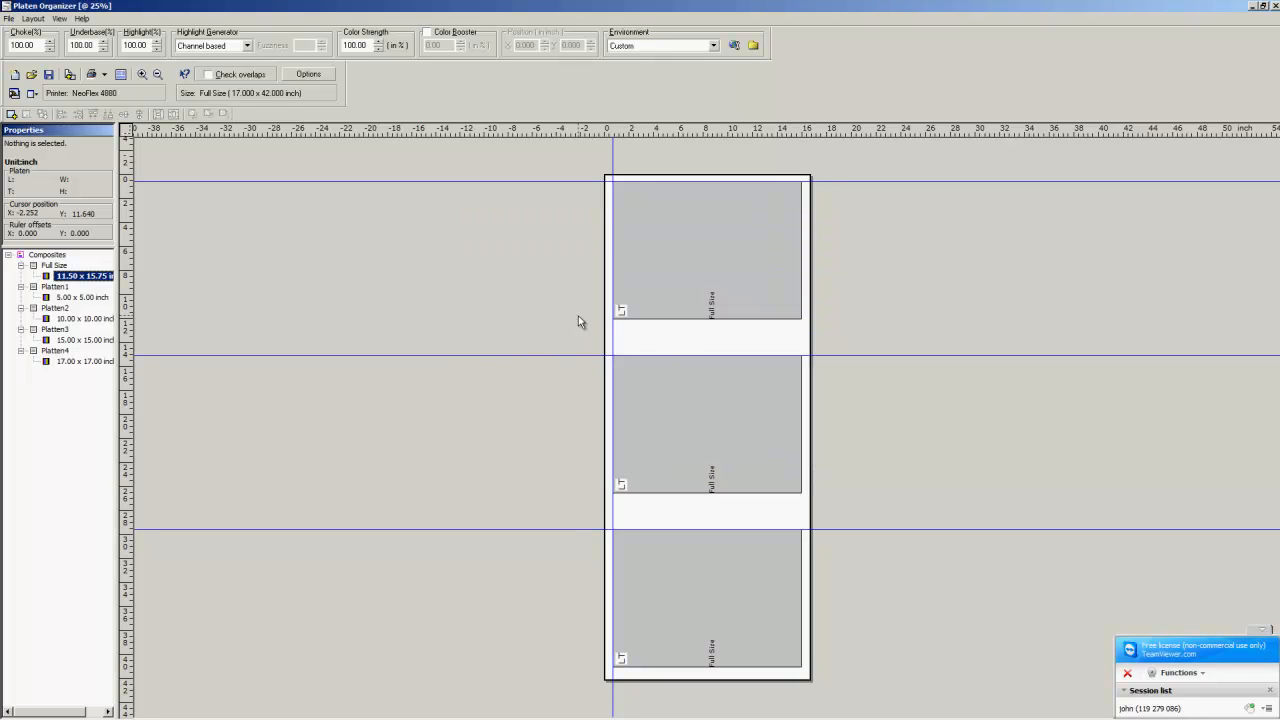
mouse_move(960, 164)
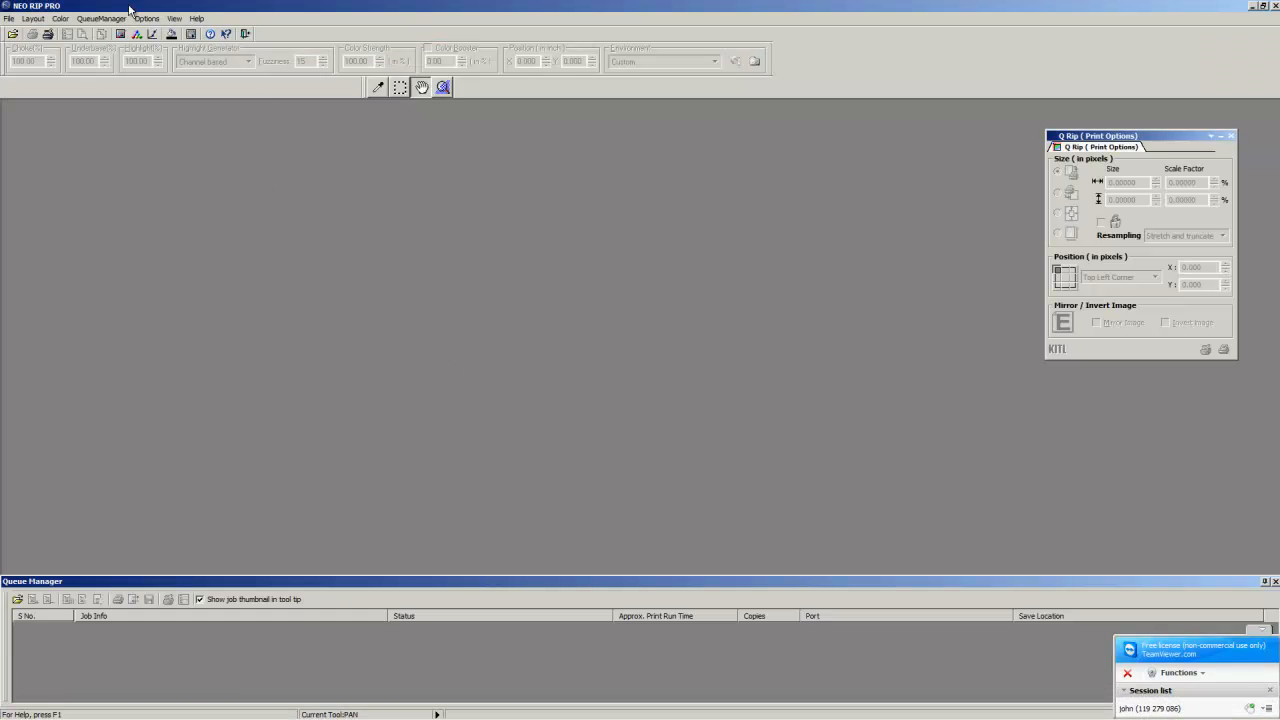
- Open the NEO RIP PRO page layout window and browse for the saved platen template
left_click(32, 18)
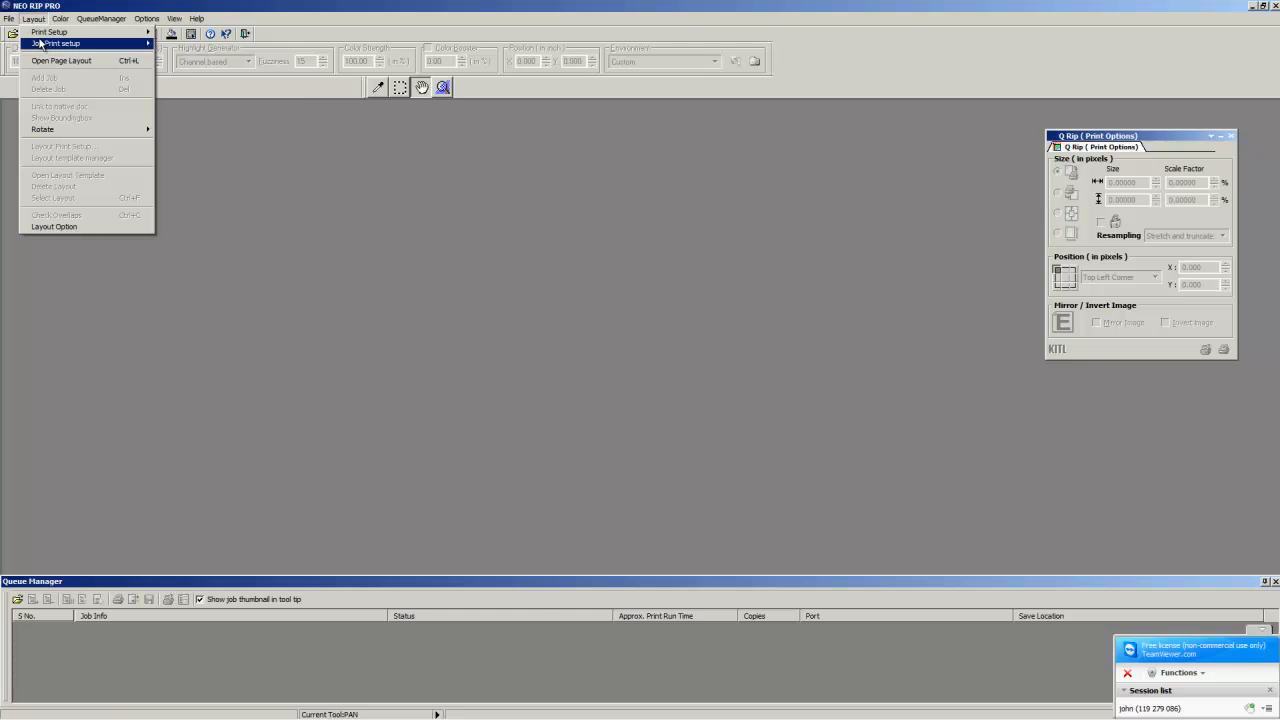
left_click(60, 60)
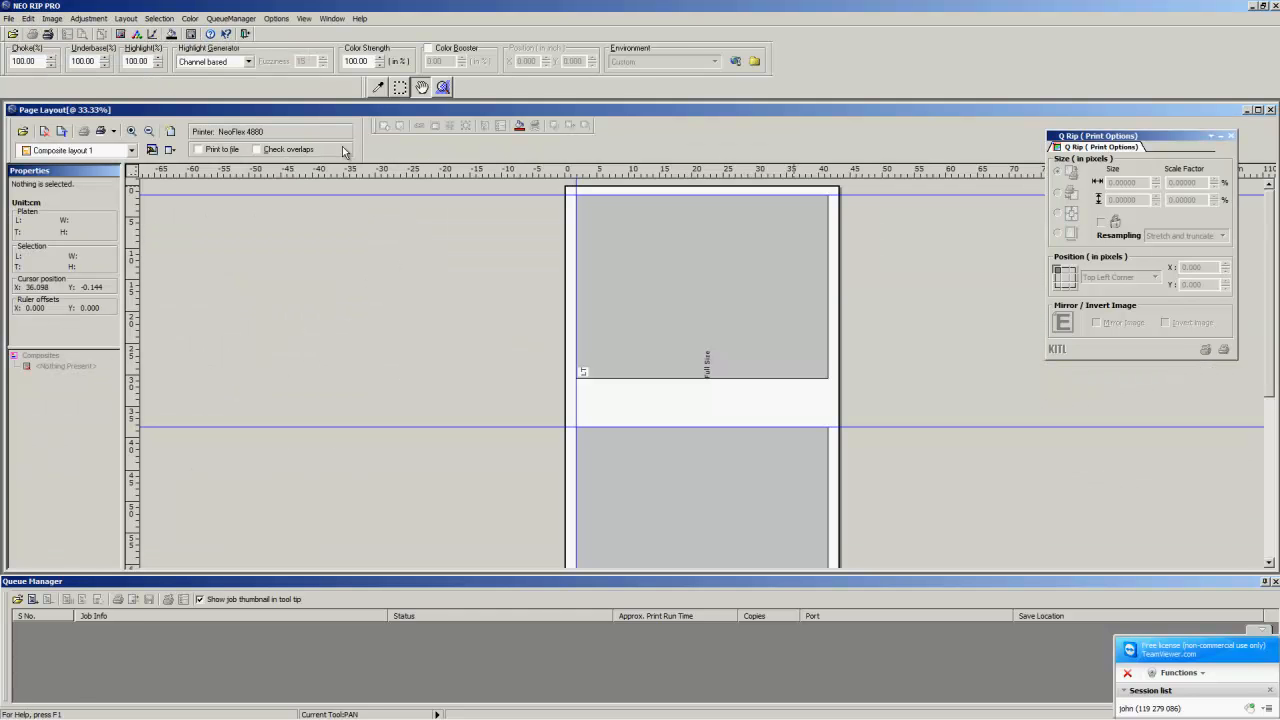
left_click(132, 150)
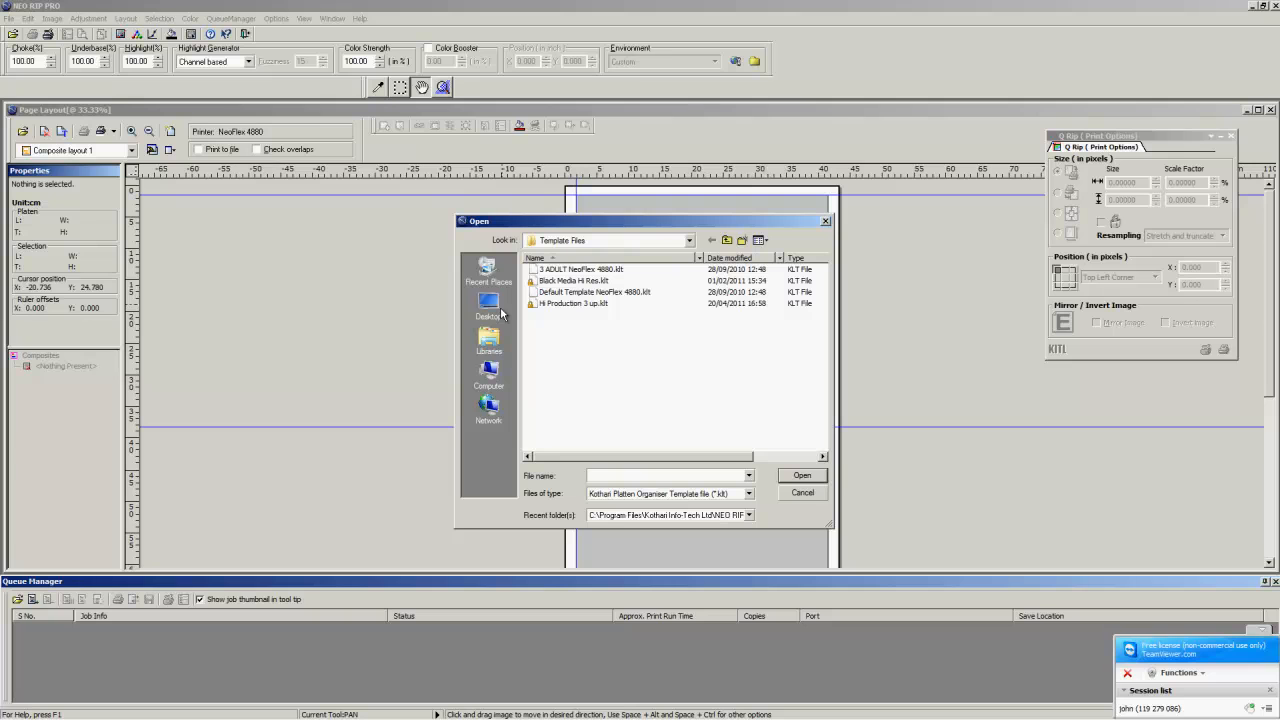
- Load the Hi Production 3-up template so the page layout shows the stacked Full Size platens
left_click(668, 476)
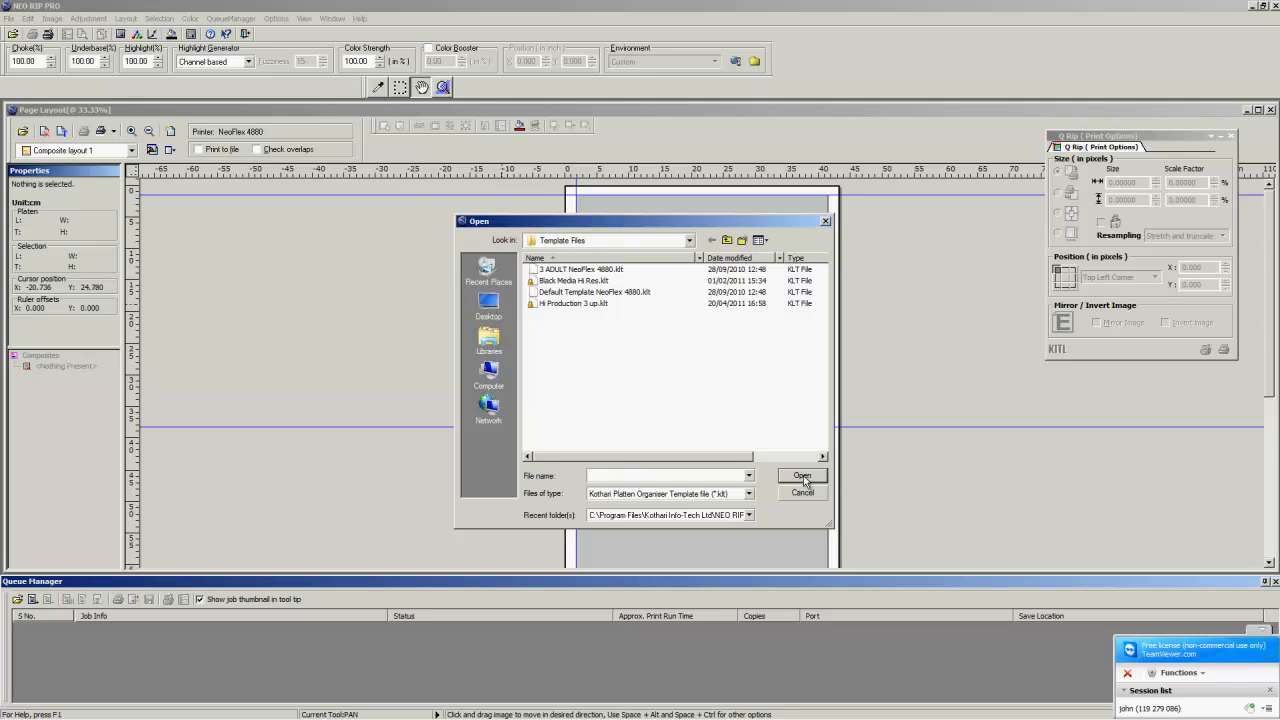
left_click(670, 476)
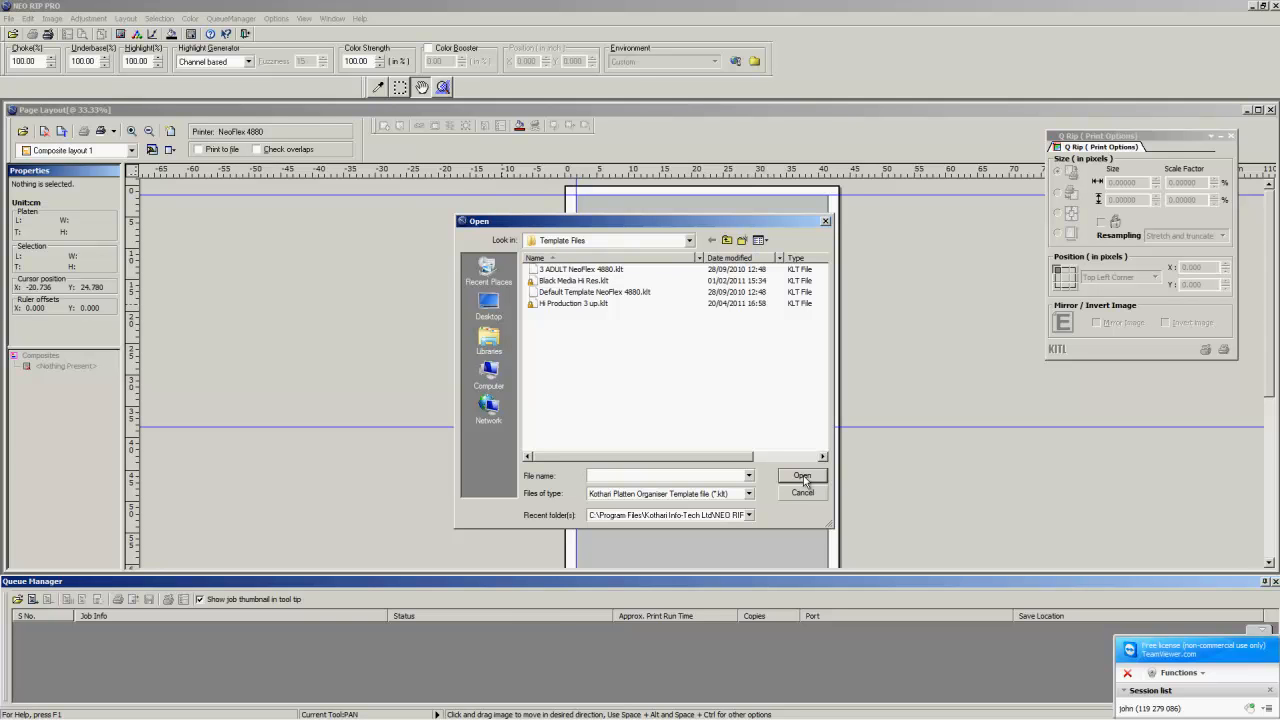
left_click(670, 476)
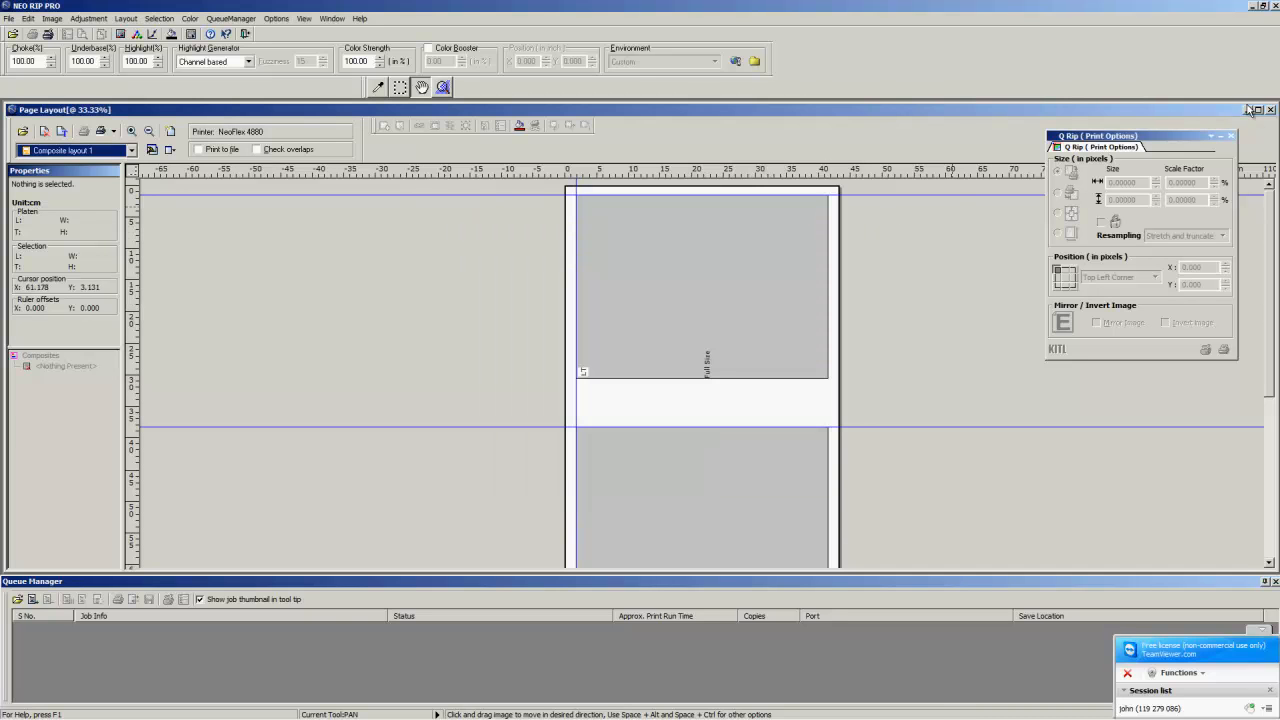
- Bring up Print Setup and review the Print environment settings
left_click(1260, 110)
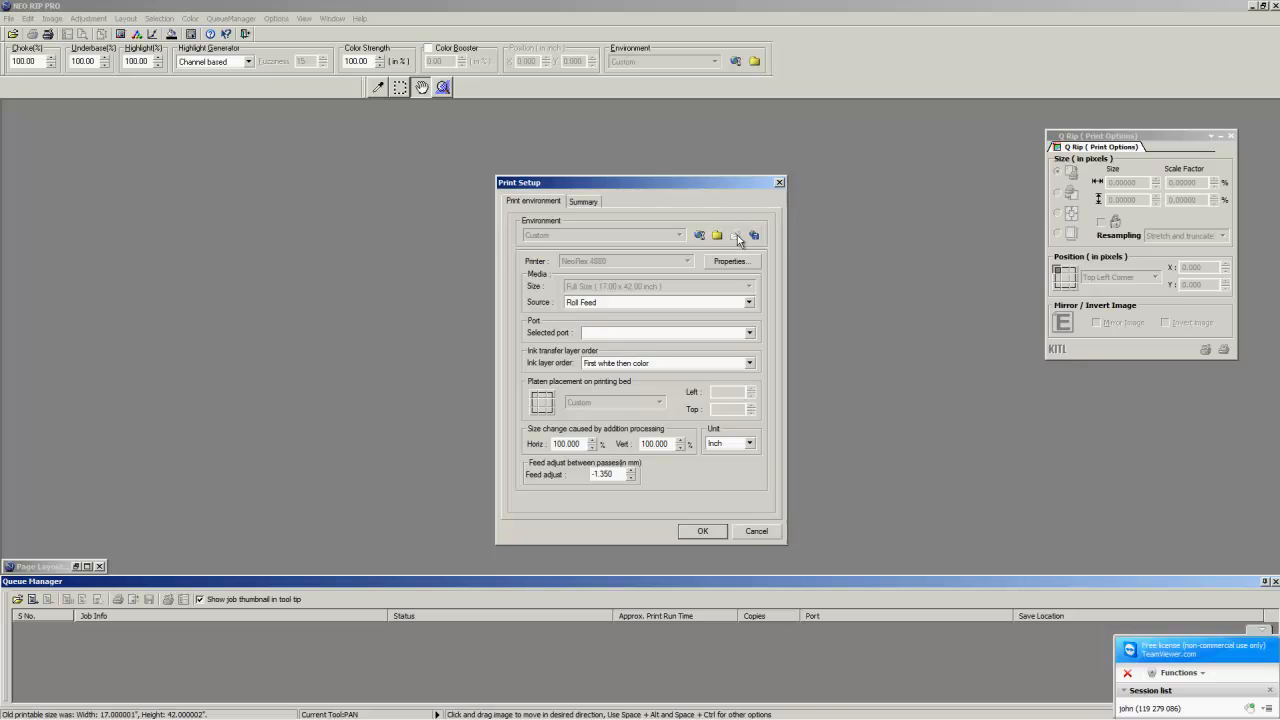
left_click(736, 236)
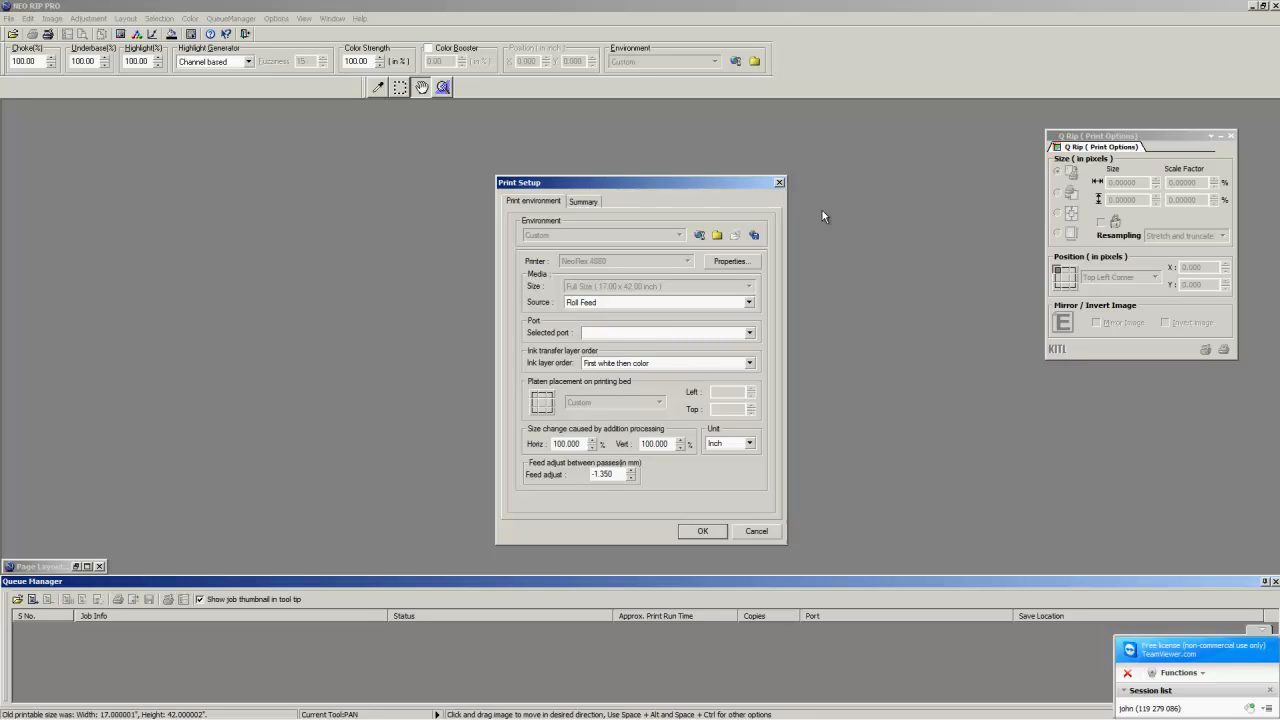
mouse_move(908, 124)
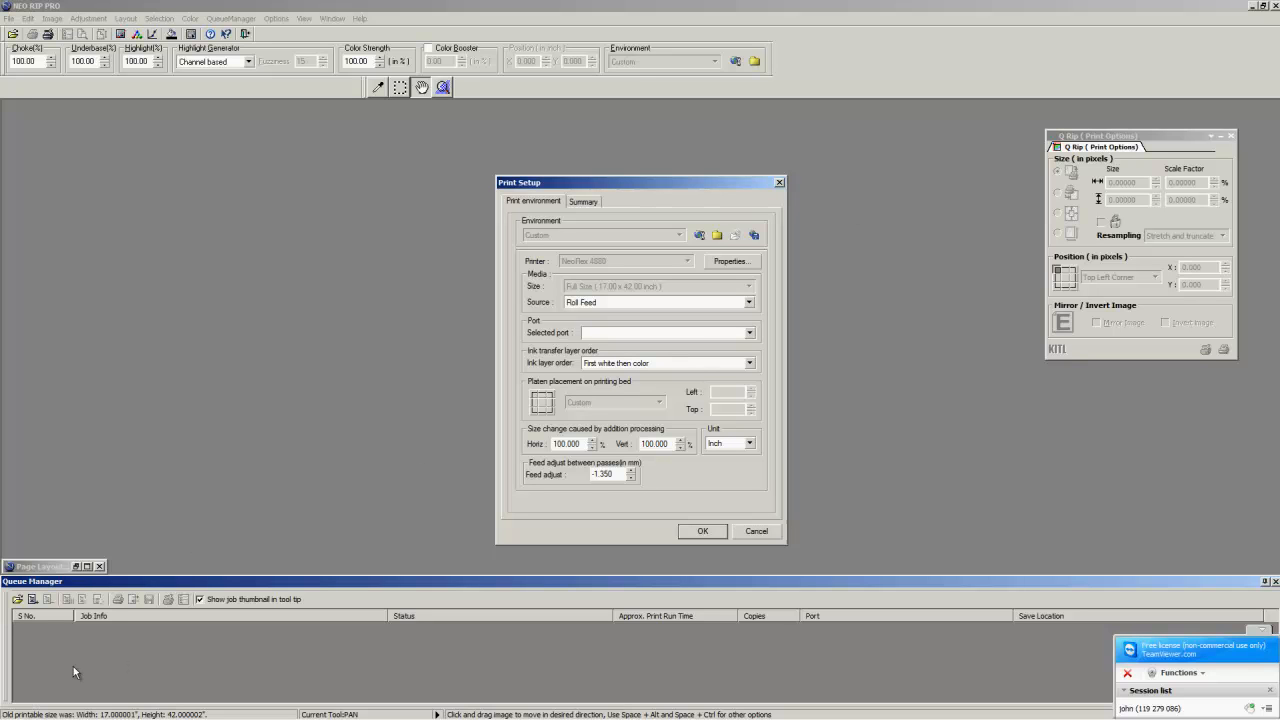
mouse_move(224, 506)
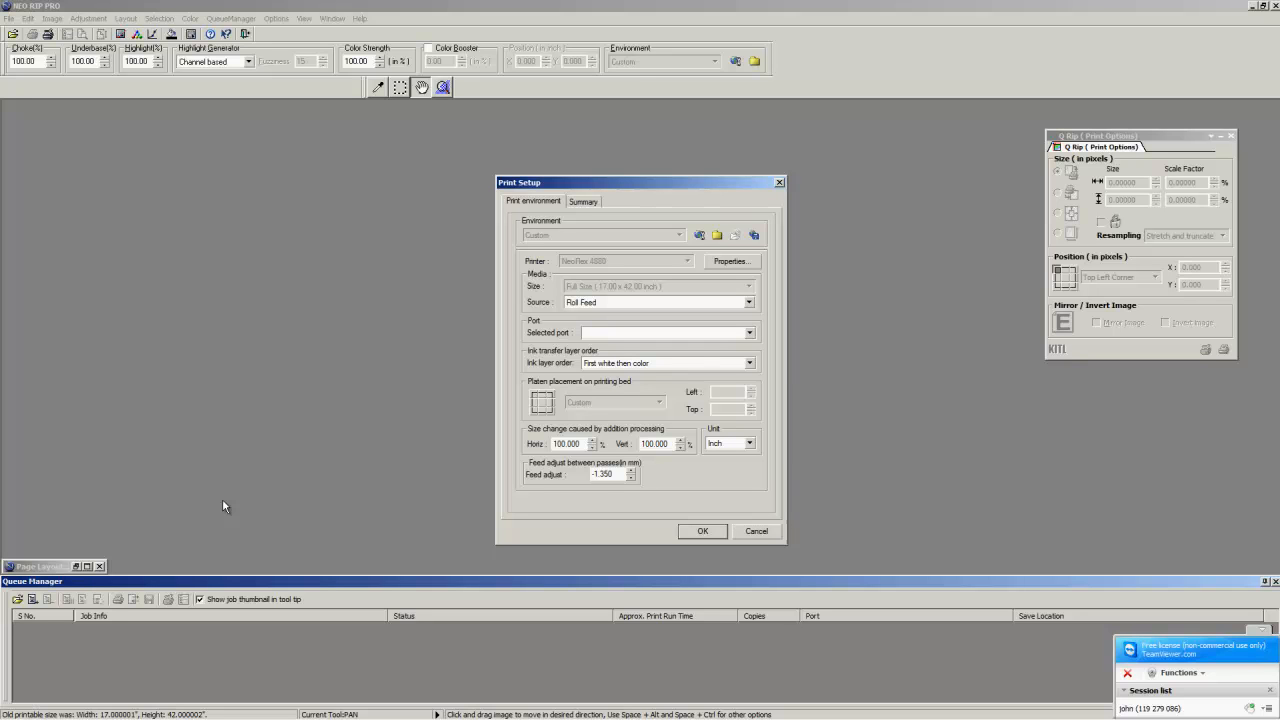
mouse_move(304, 416)
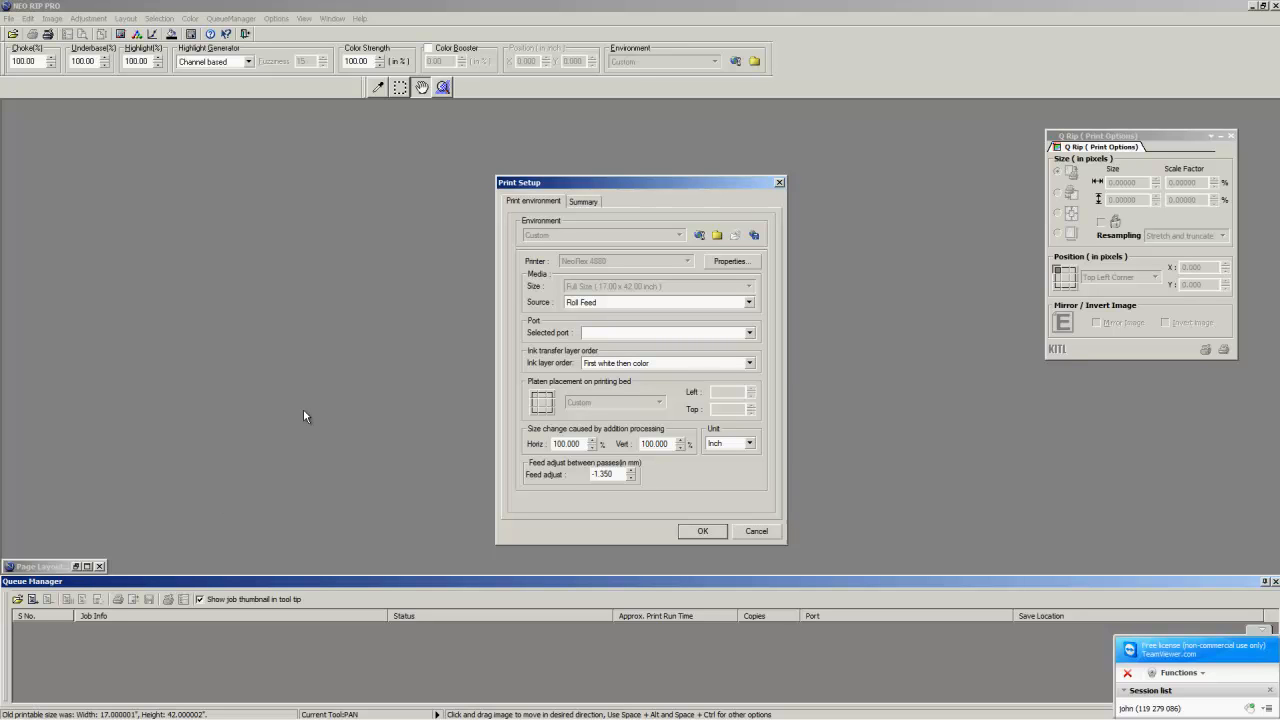
mouse_move(294, 424)
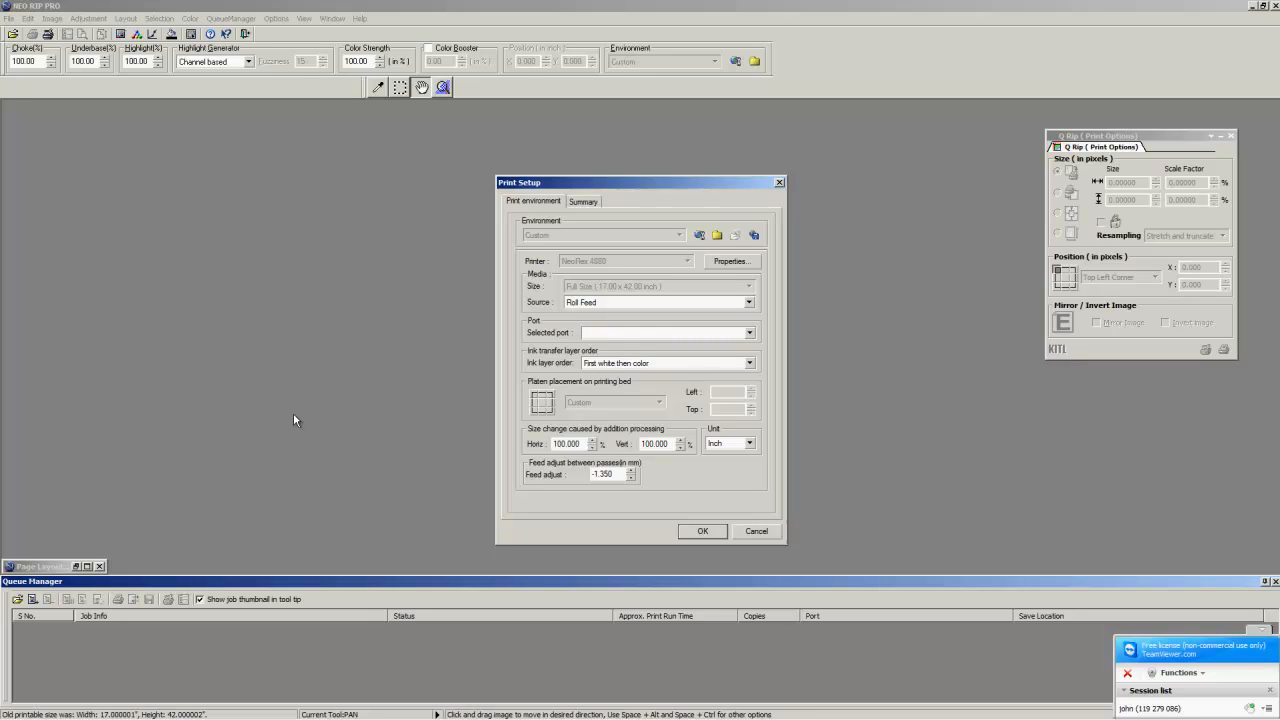
mouse_move(296, 414)
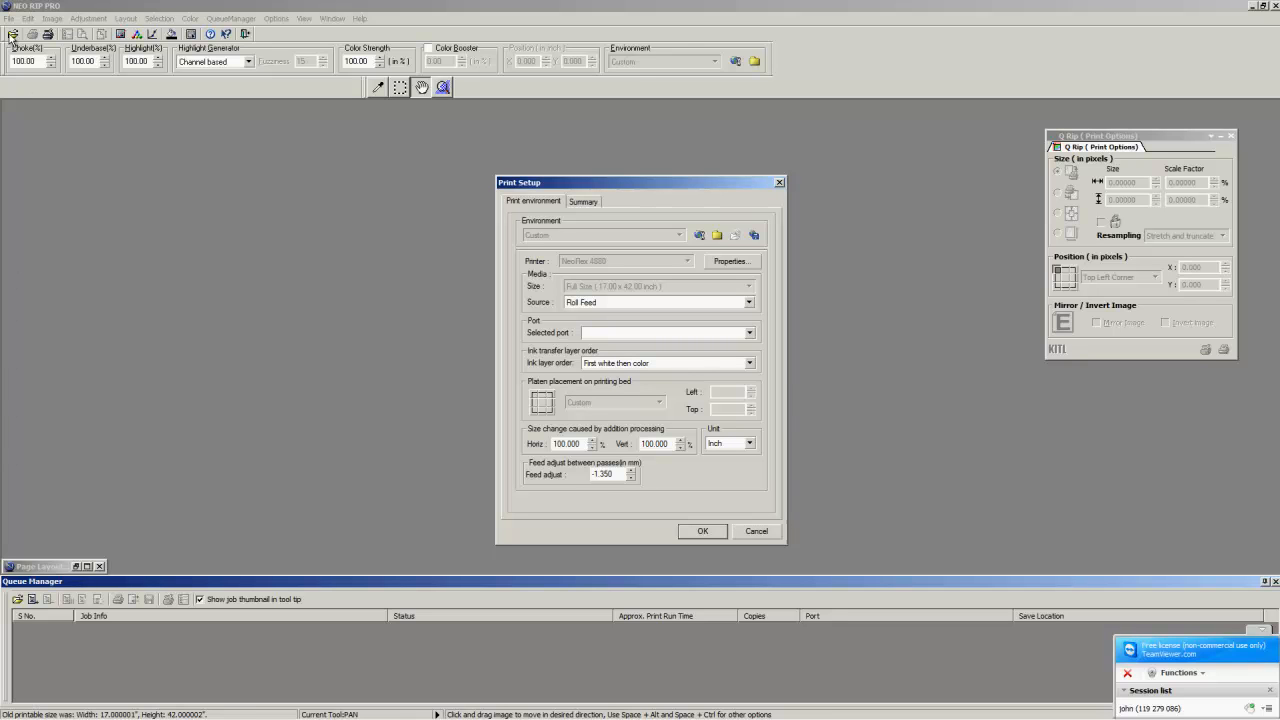
mouse_move(596, 300)
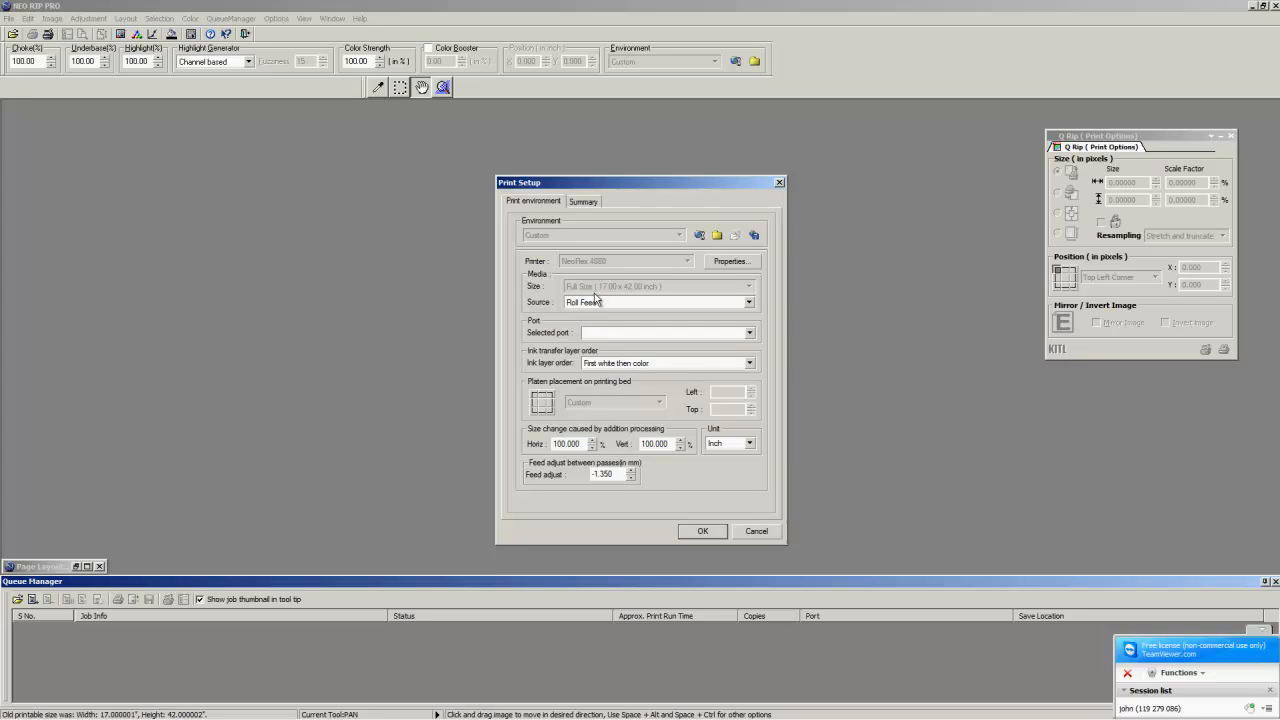
mouse_move(578, 336)
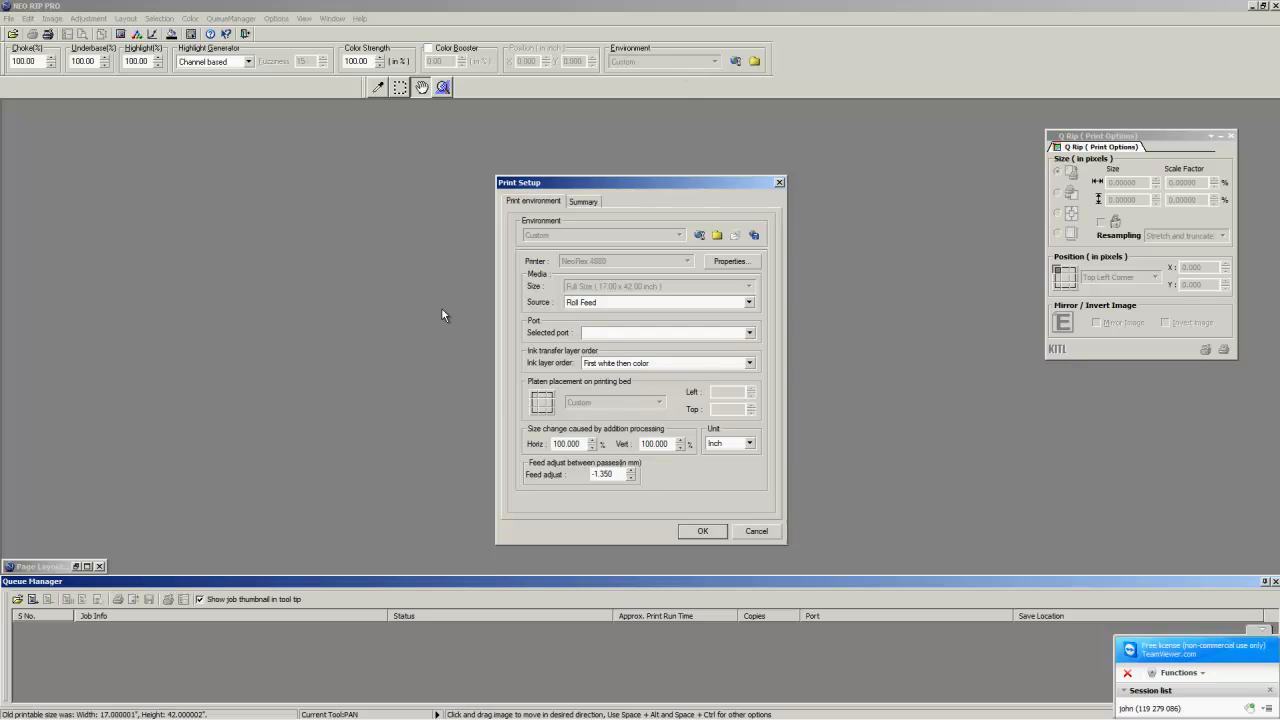
mouse_move(828, 278)
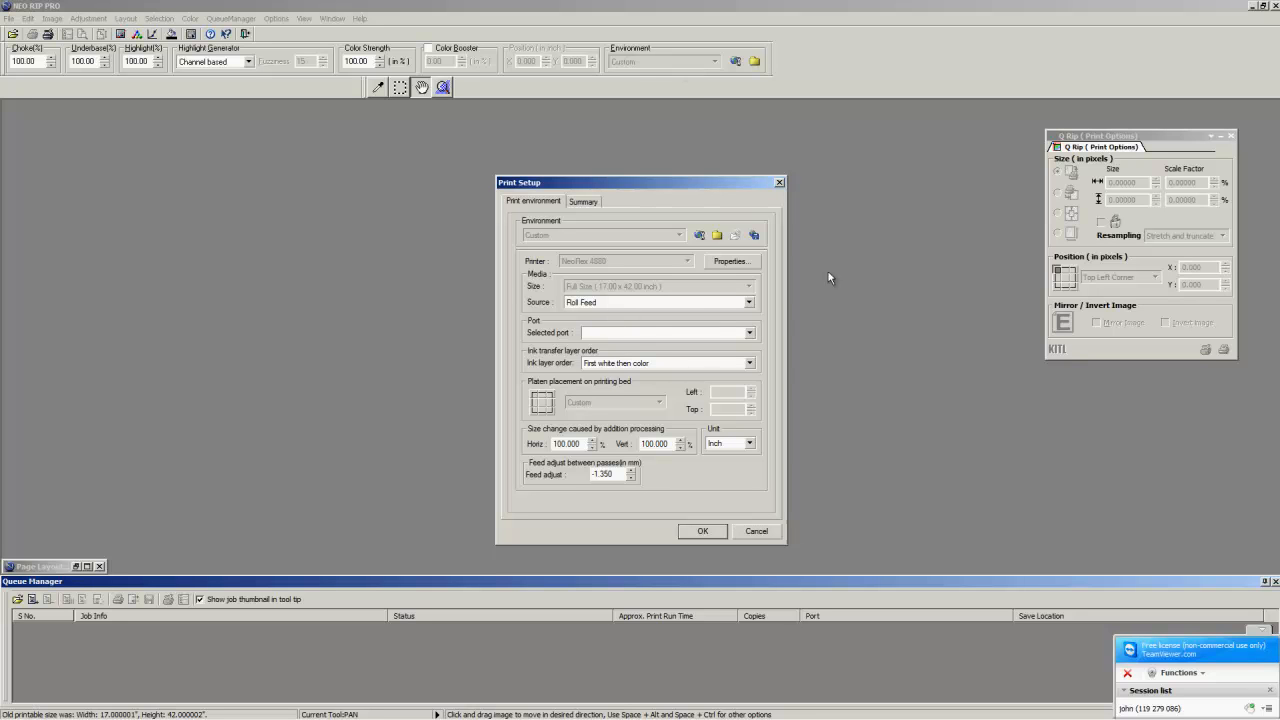
mouse_move(556, 550)
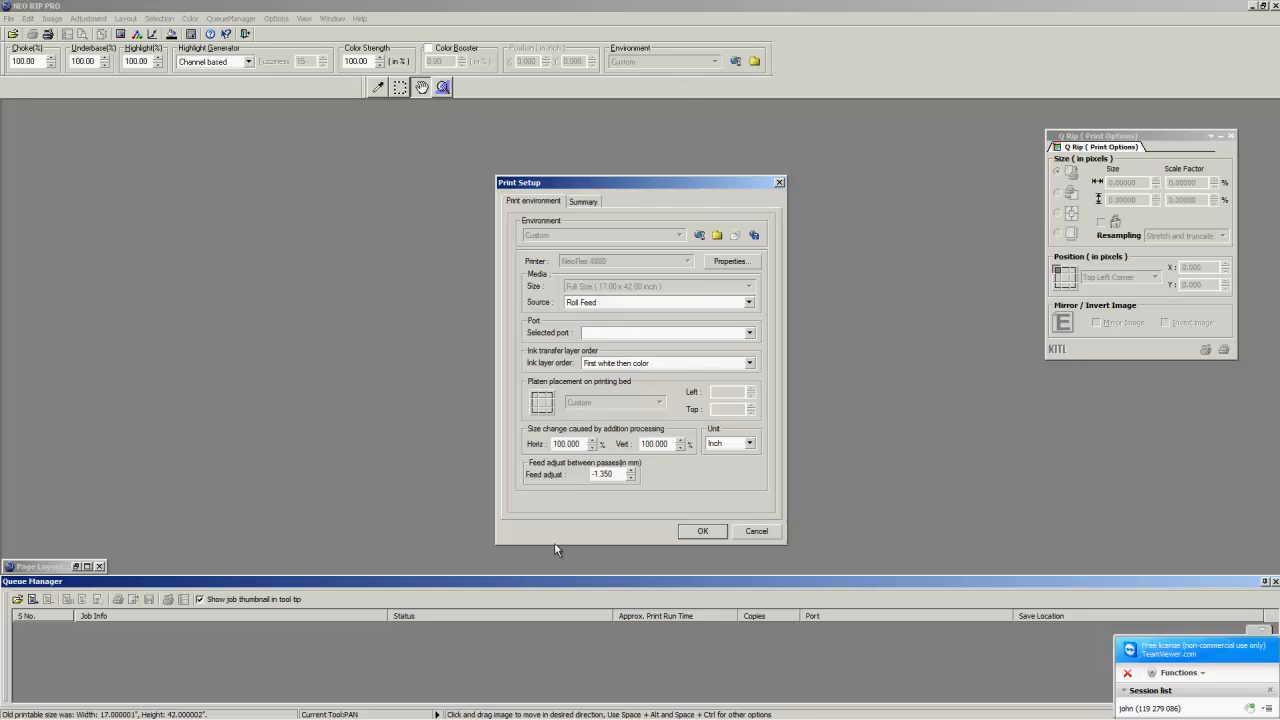
mouse_move(528, 336)
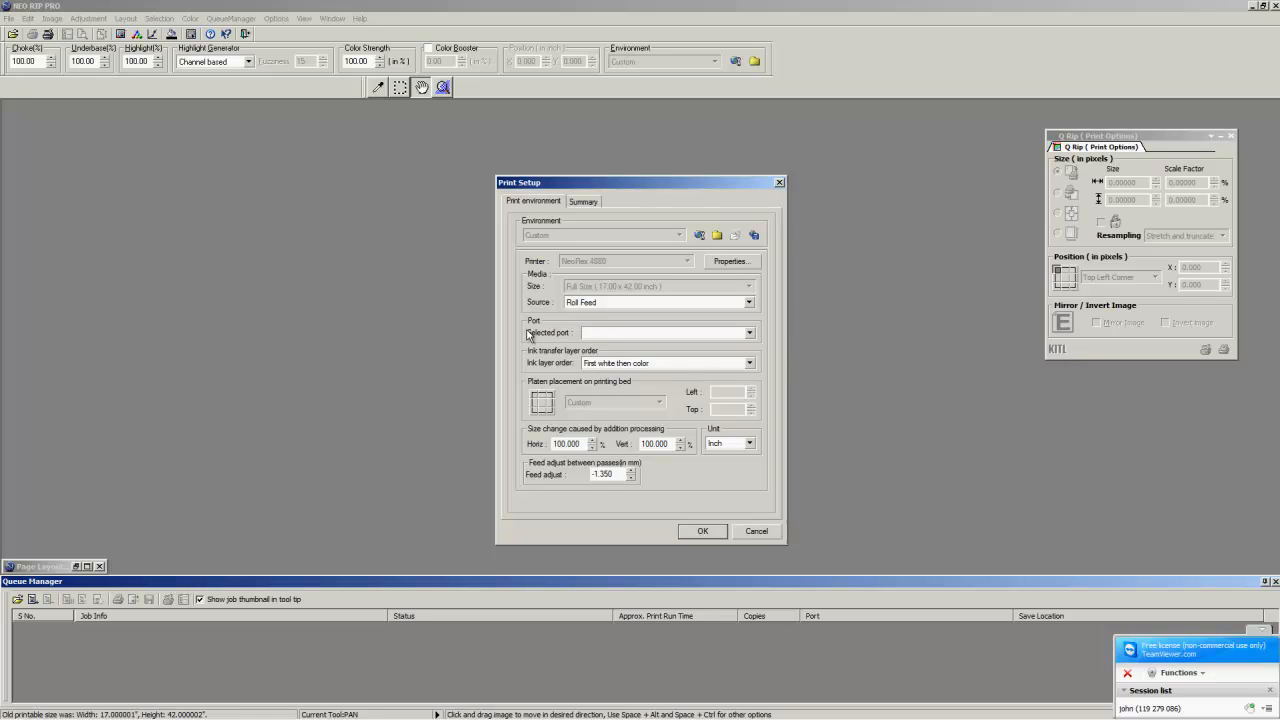
mouse_move(580, 352)
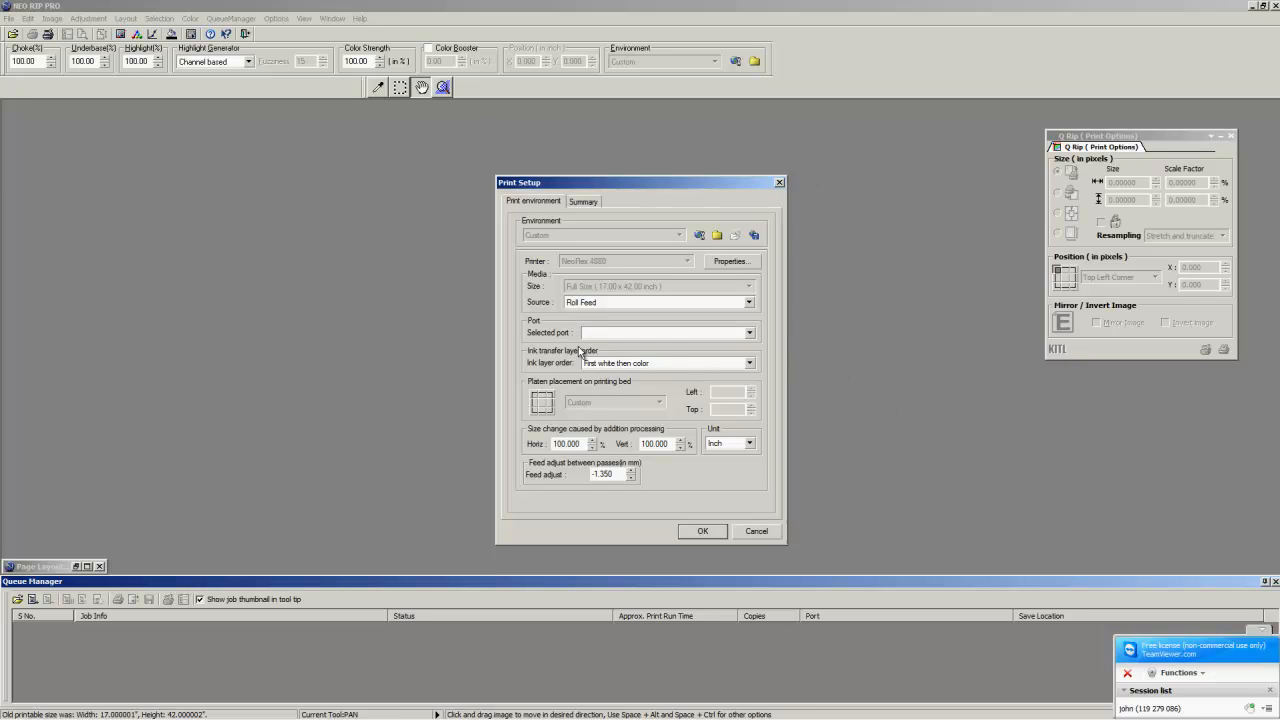
mouse_move(532, 370)
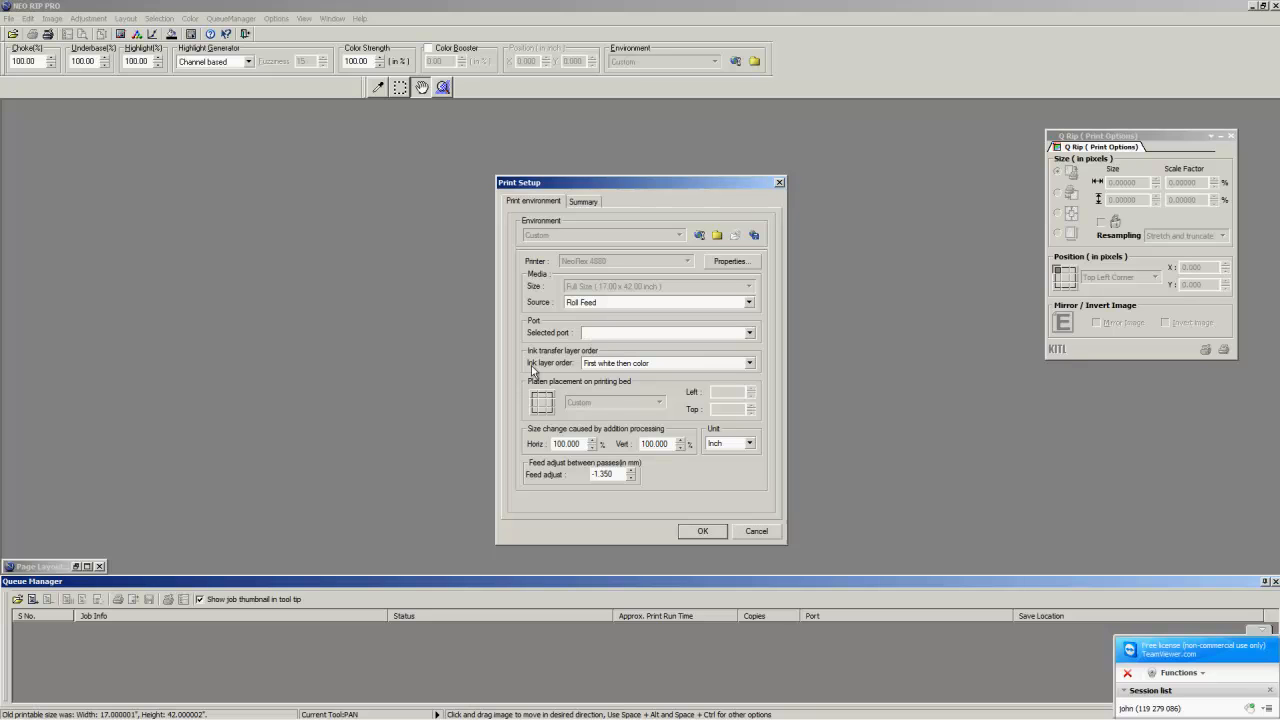
mouse_move(560, 356)
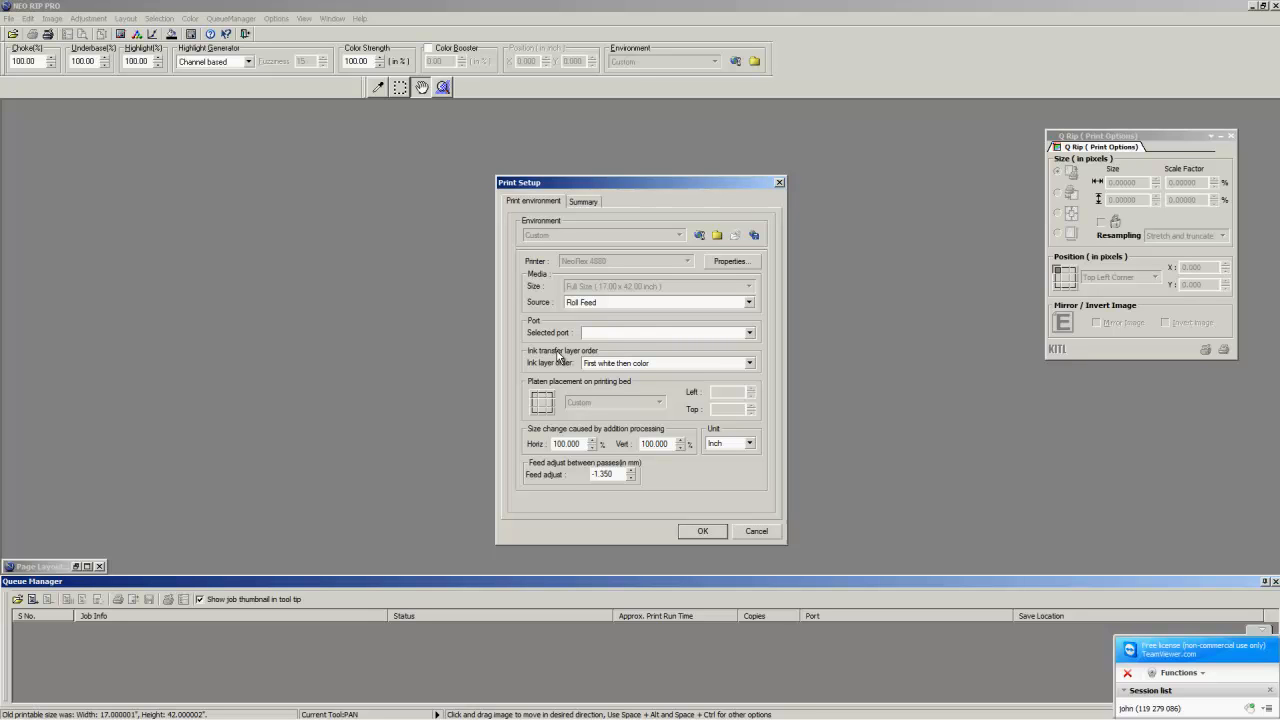
mouse_move(756, 168)
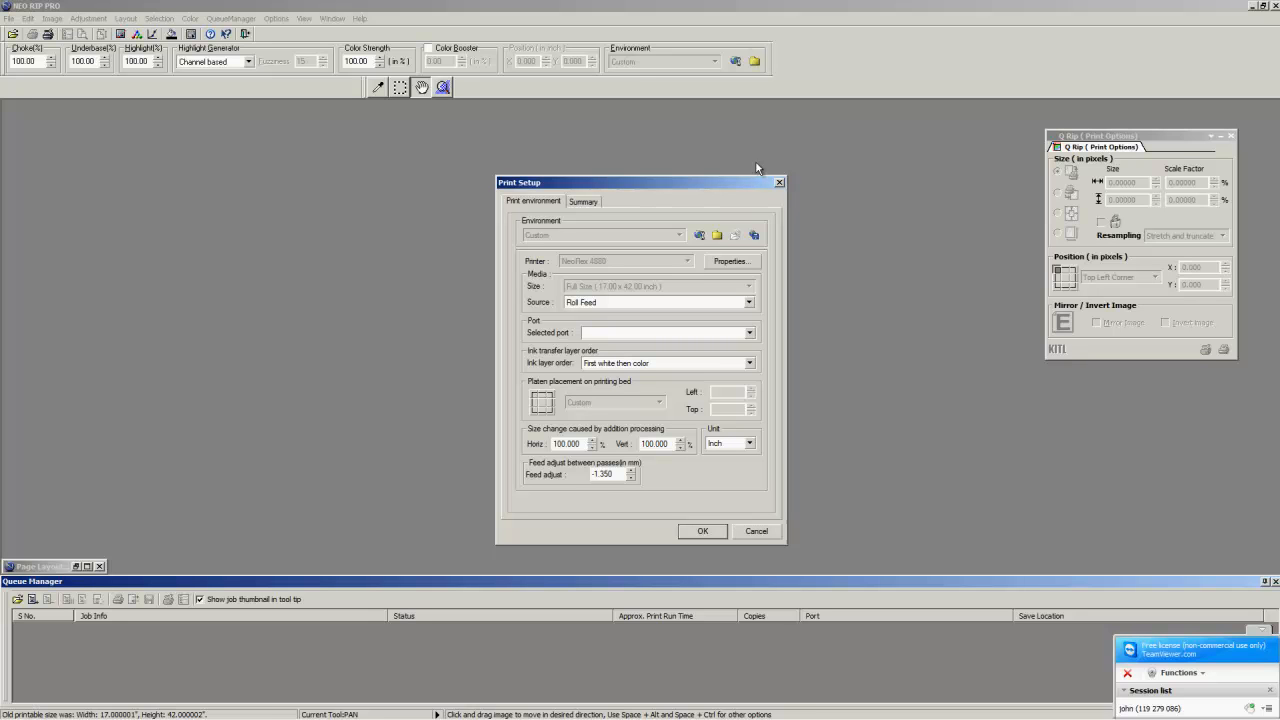
mouse_move(756, 136)
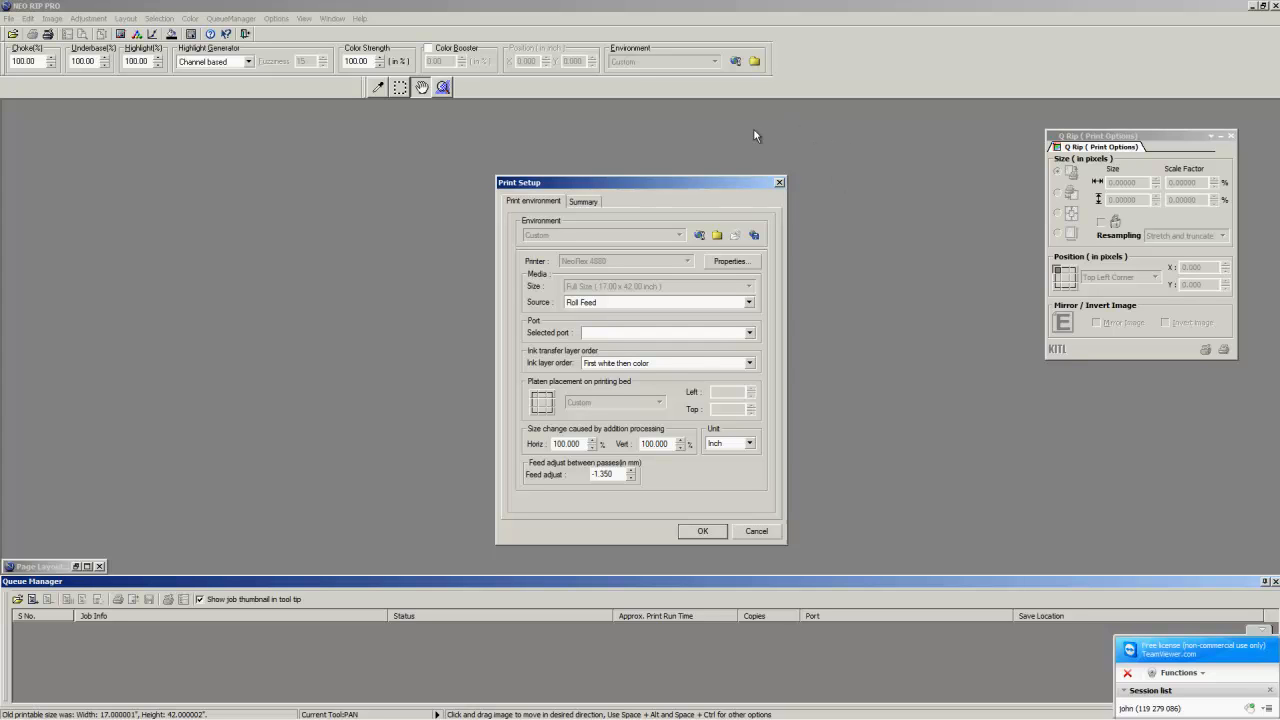
mouse_move(792, 164)
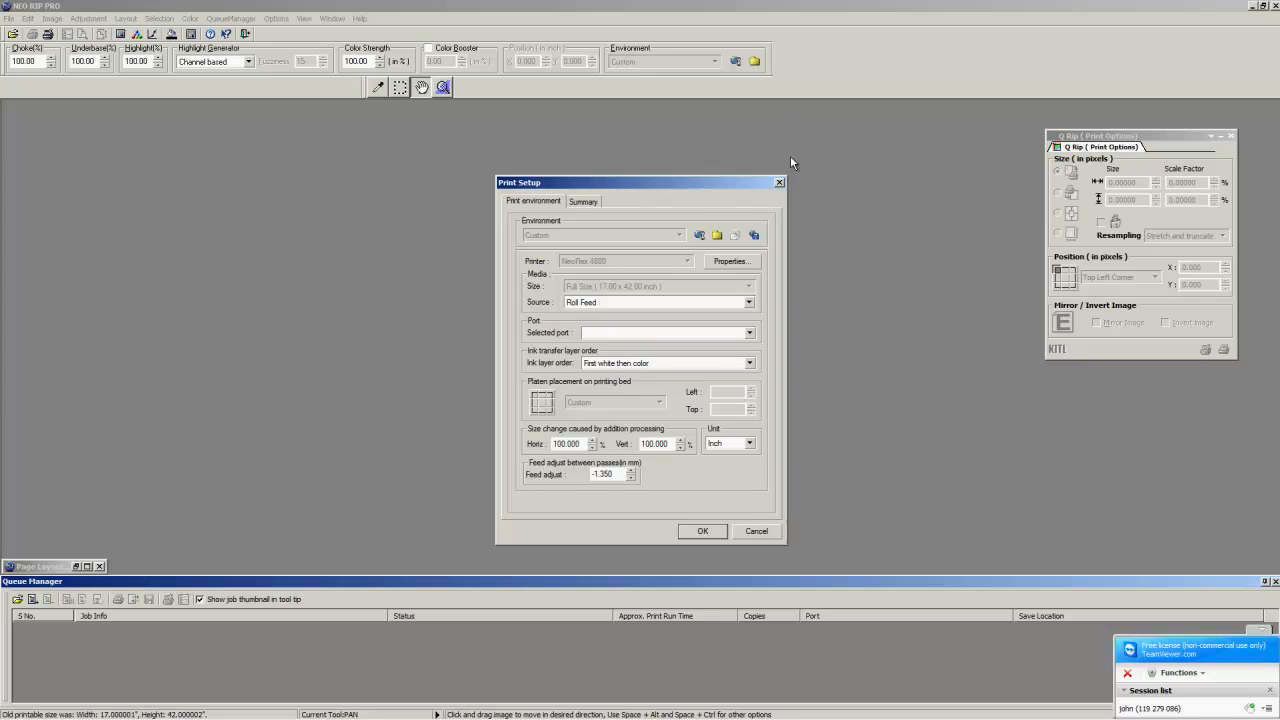
mouse_move(792, 124)
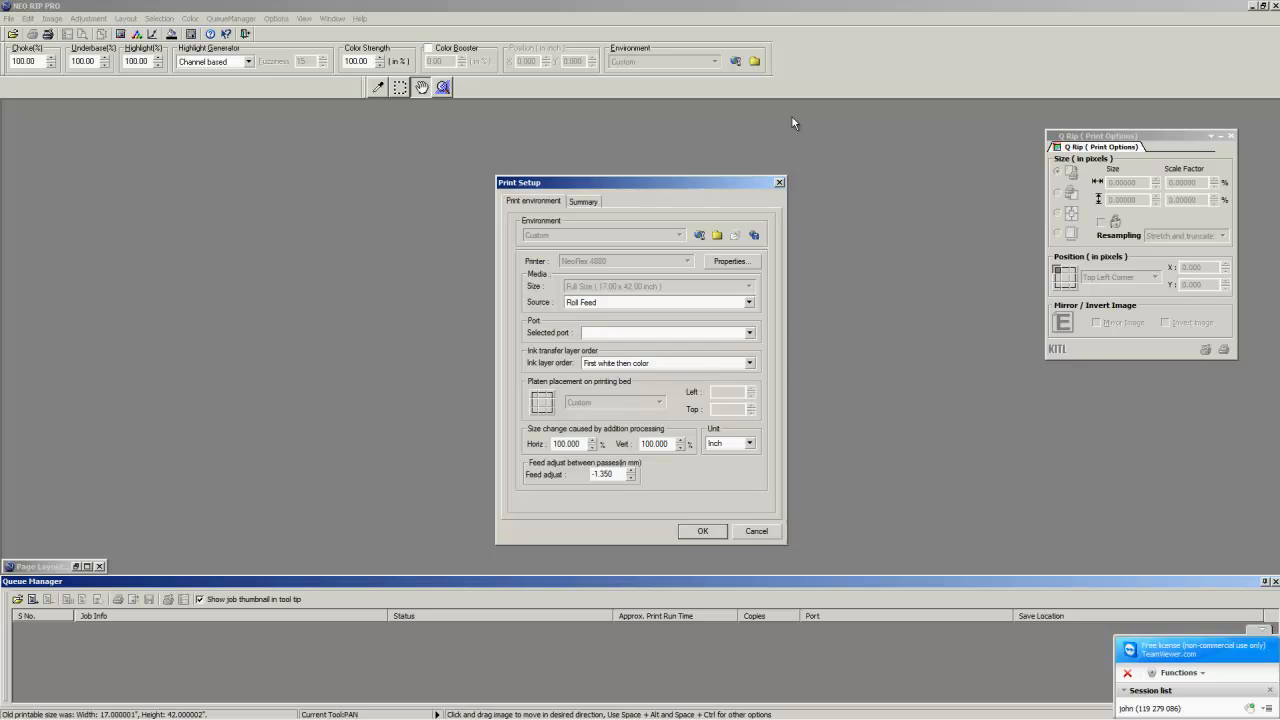
mouse_move(1056, 78)
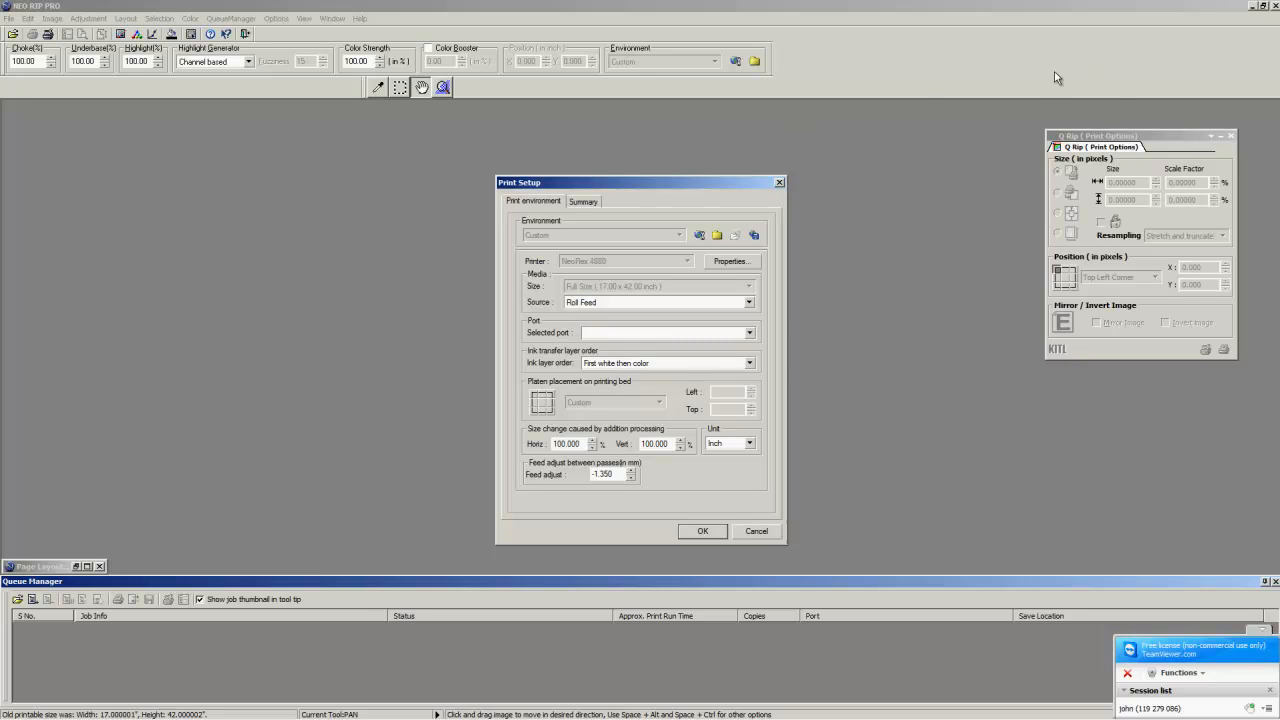